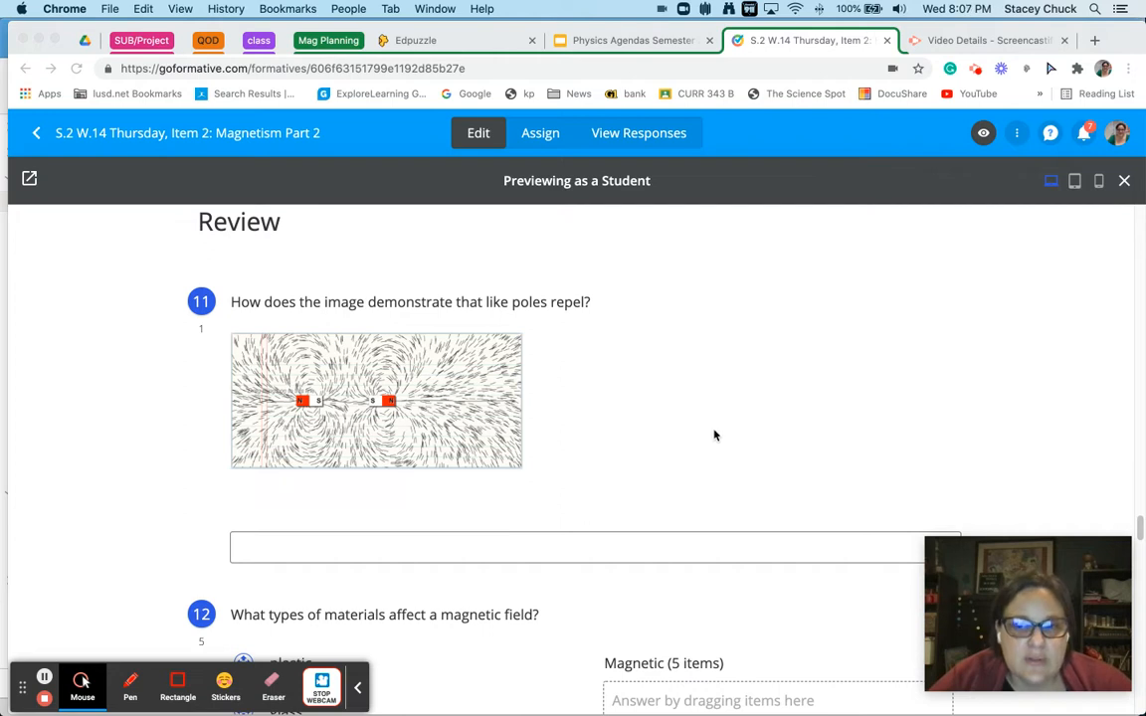
Enlarge question 11's iron-filings image of repelling magnets to full size.
scroll(down, 3)
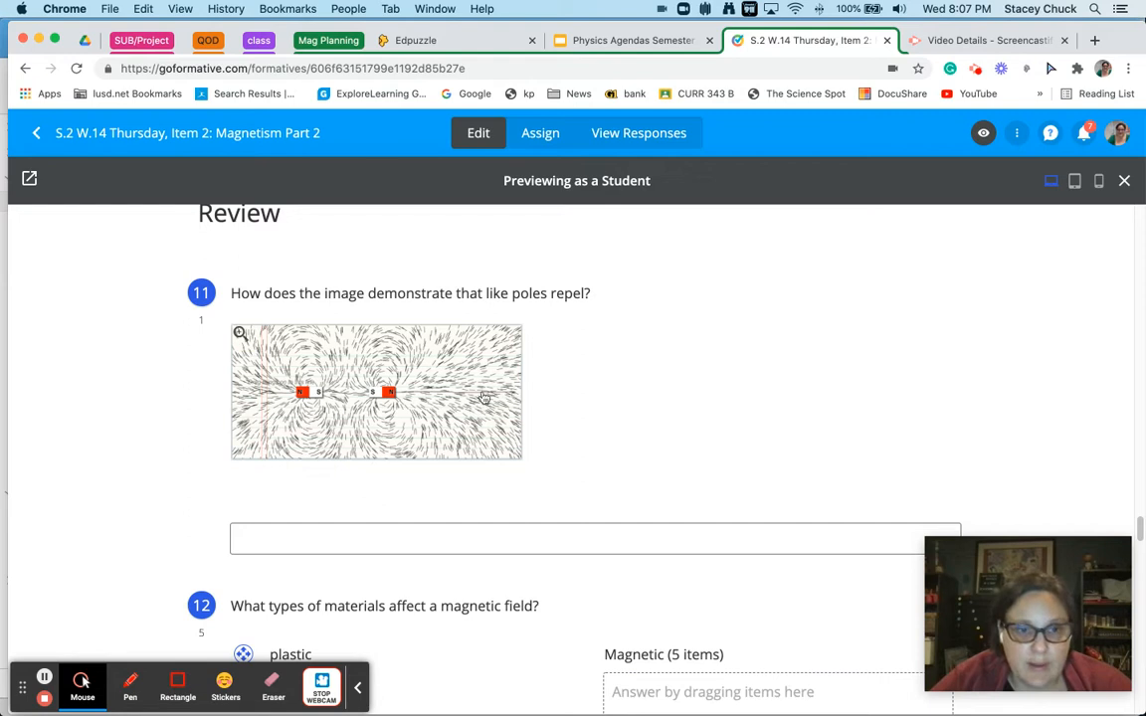
click(241, 332)
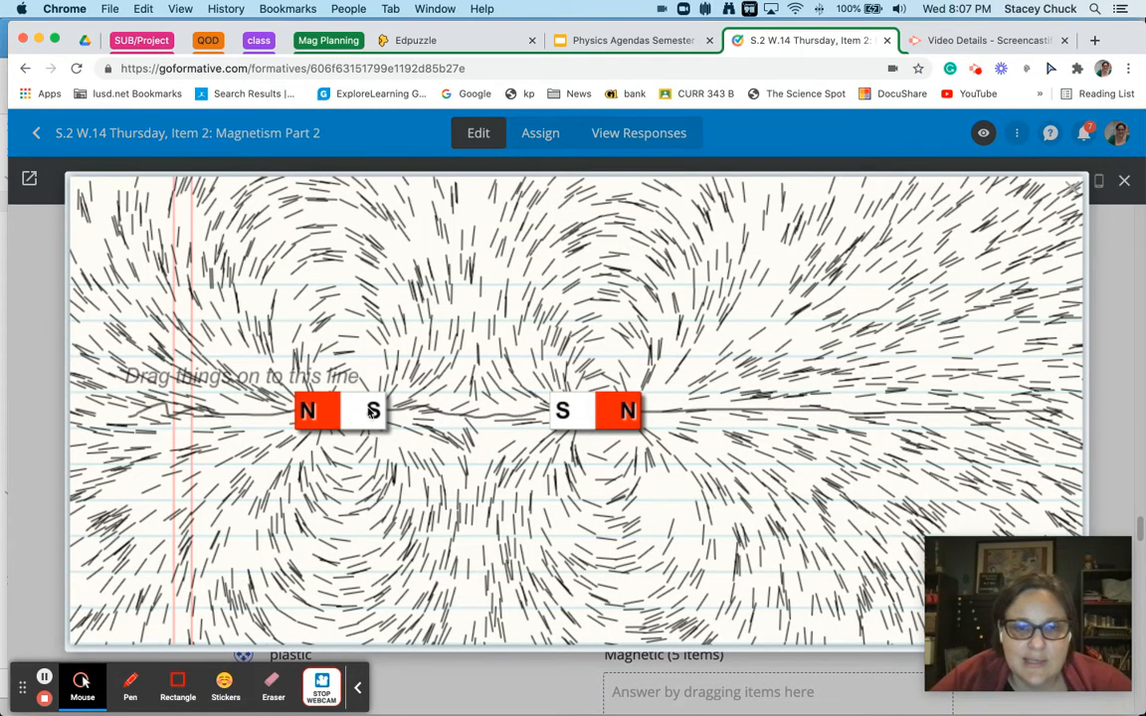
mouse_move(475, 430)
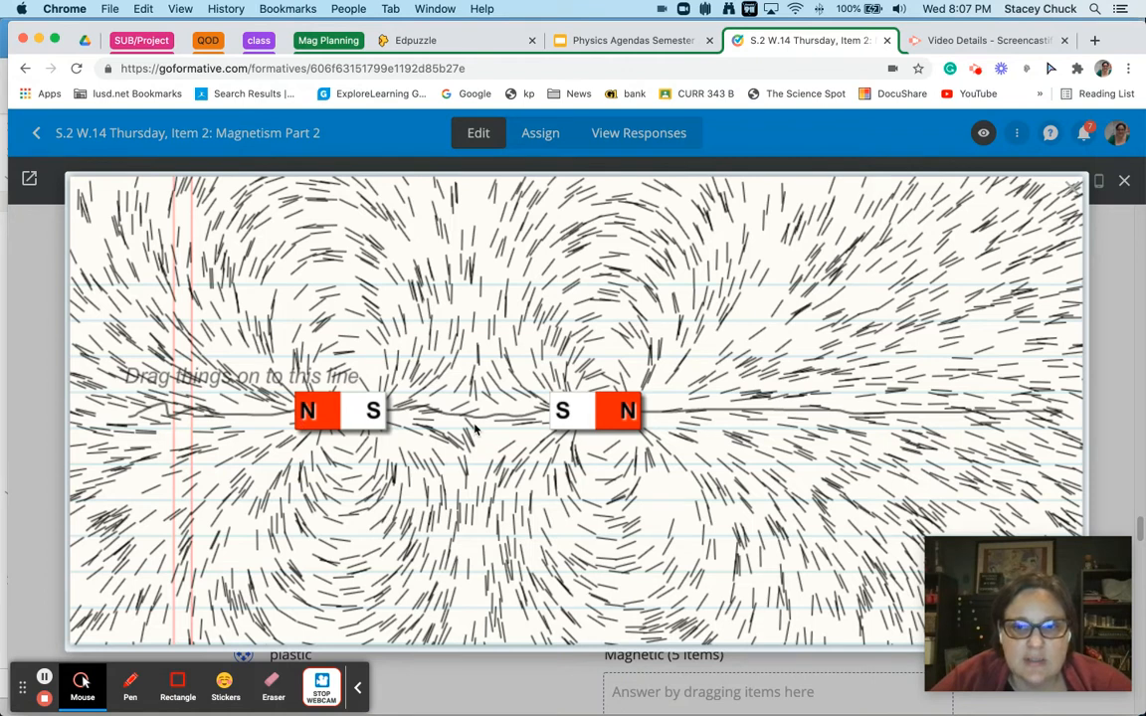
mouse_move(497, 430)
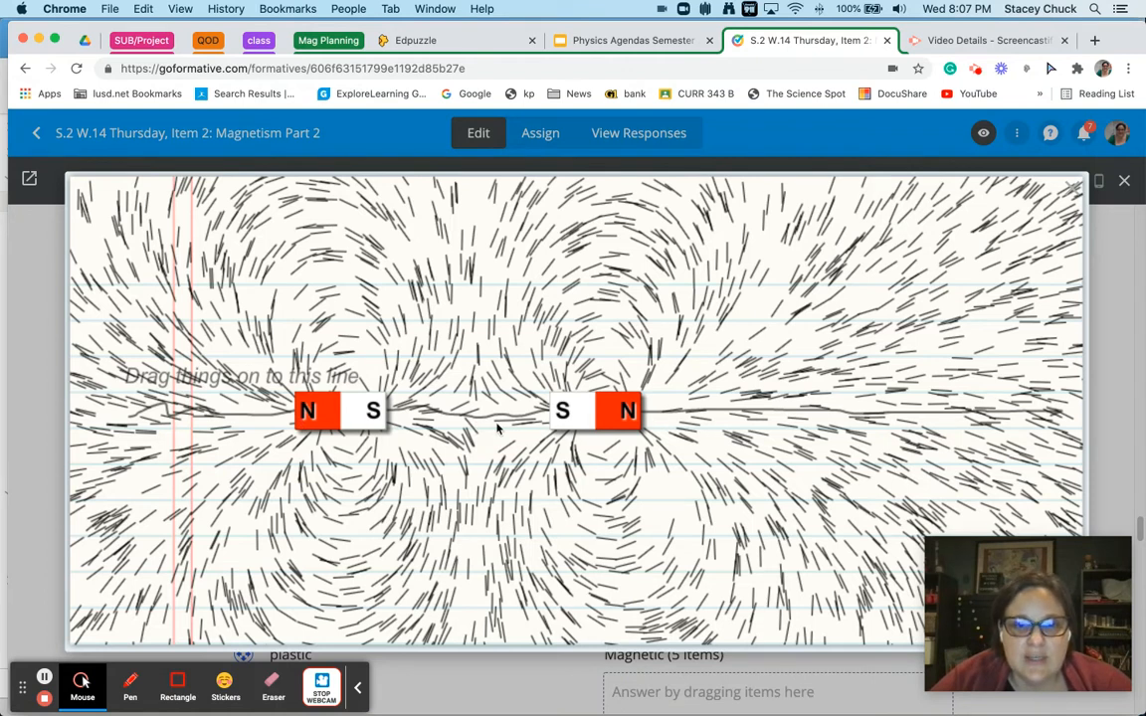
mouse_move(490, 467)
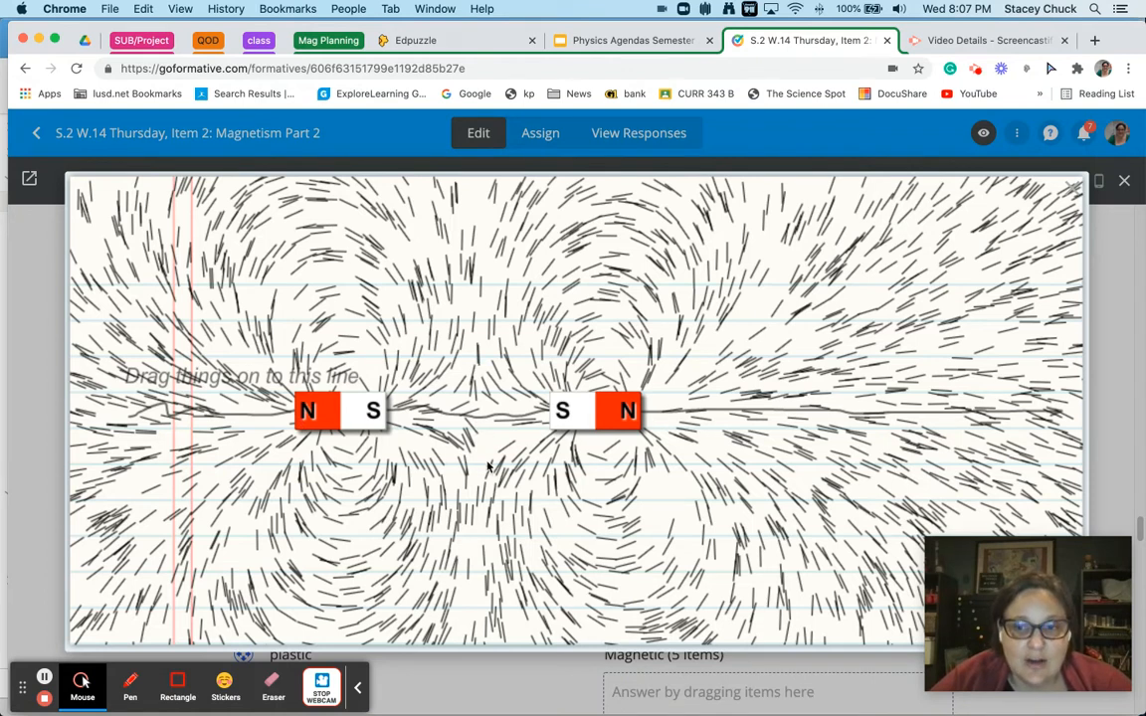
mouse_move(517, 299)
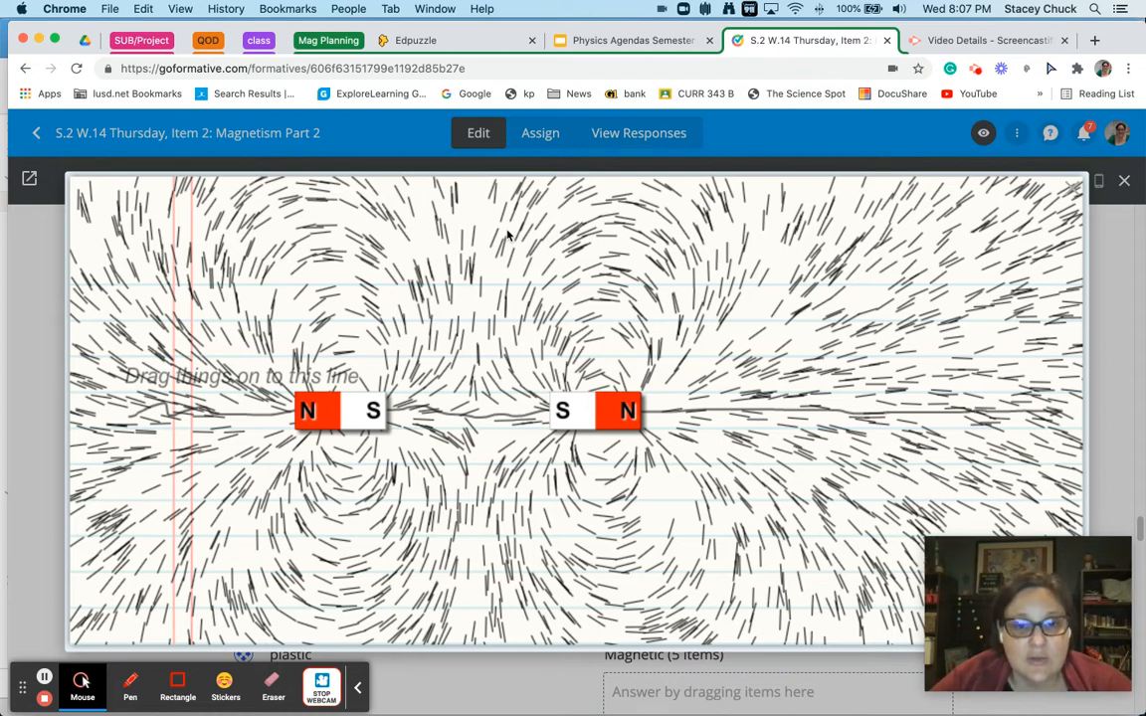
mouse_move(462, 388)
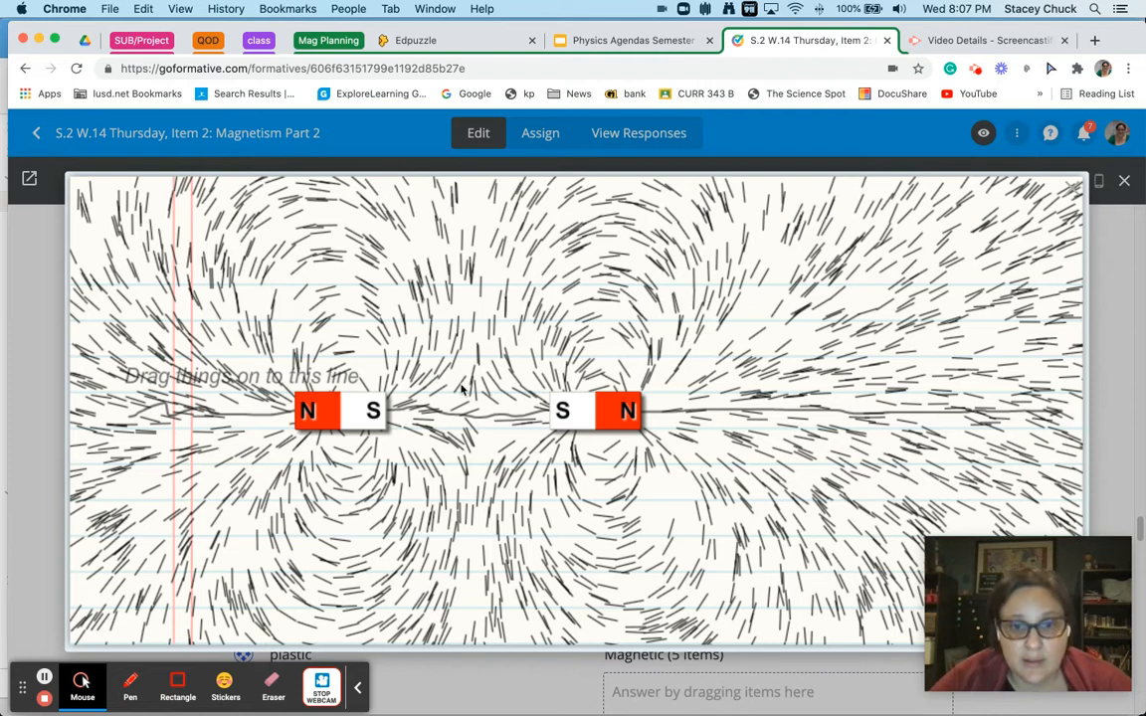
mouse_move(507, 475)
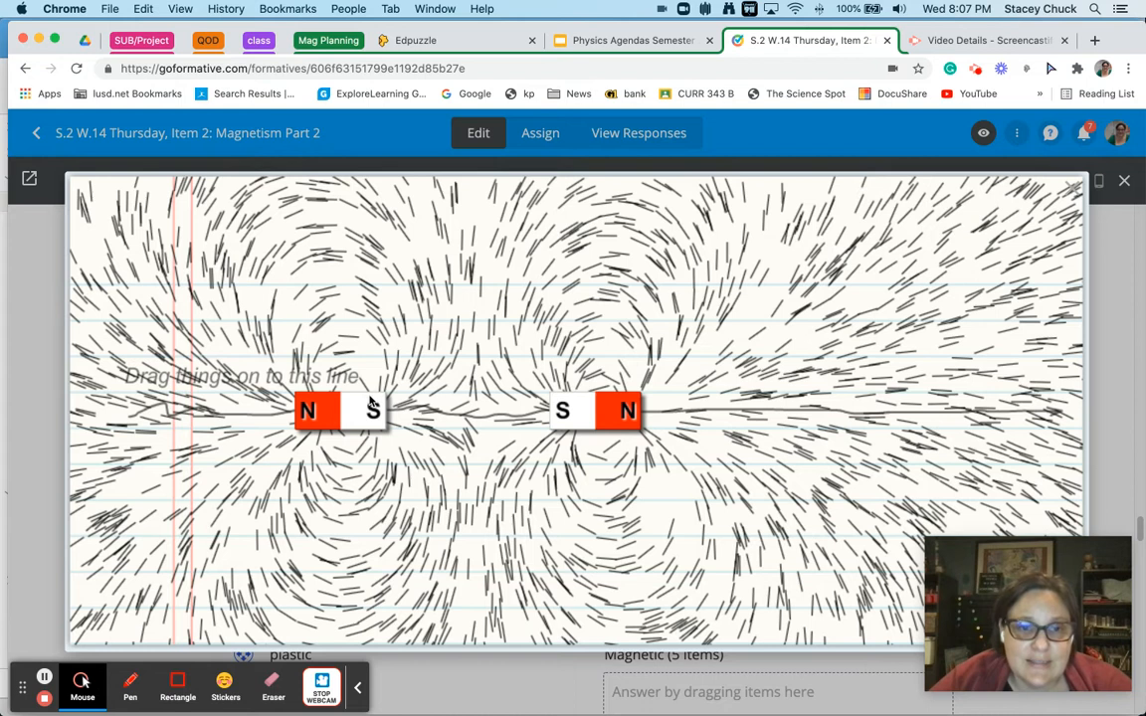
mouse_move(422, 394)
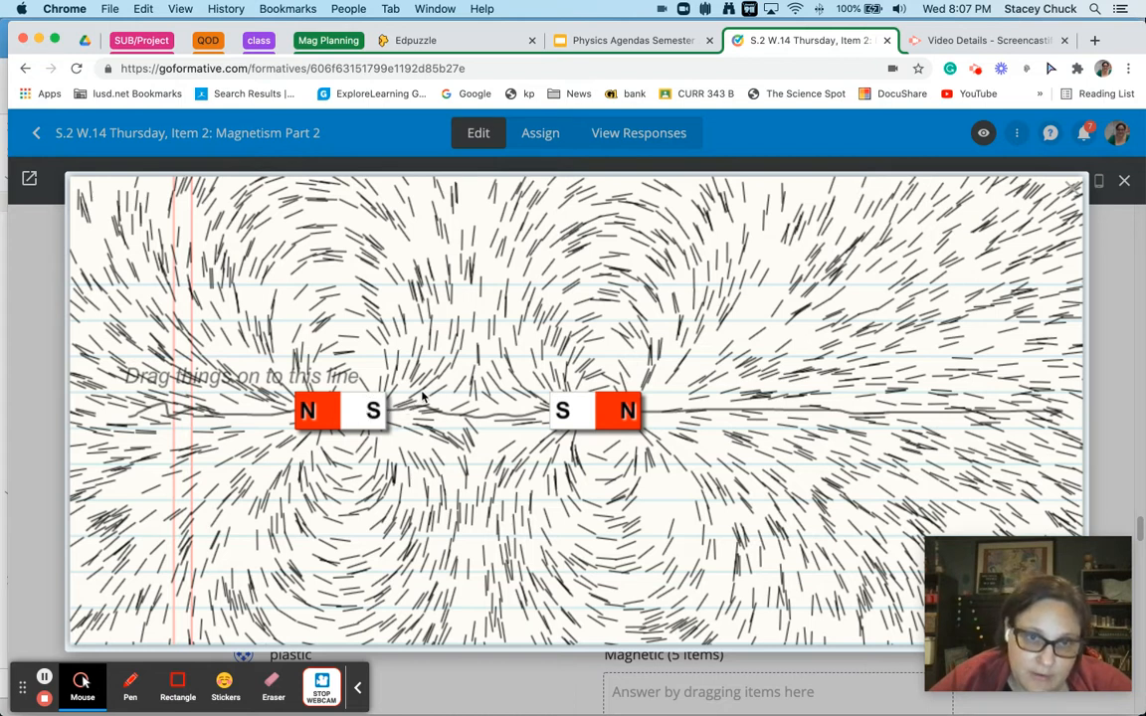
mouse_move(446, 259)
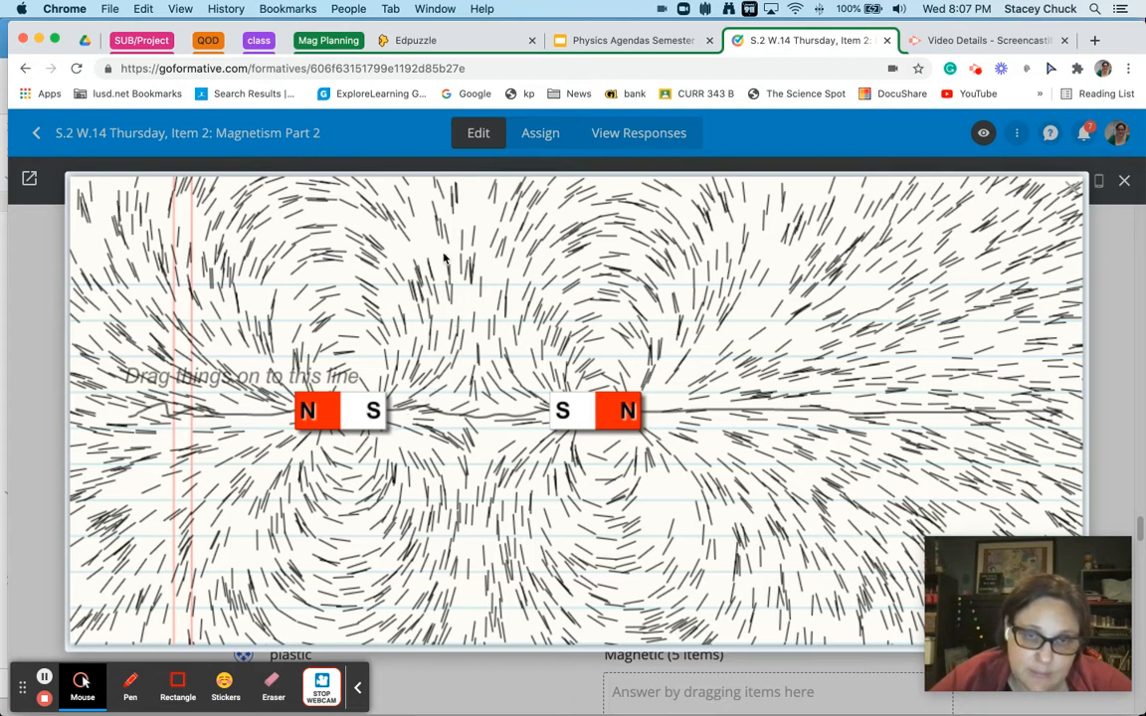
mouse_move(449, 317)
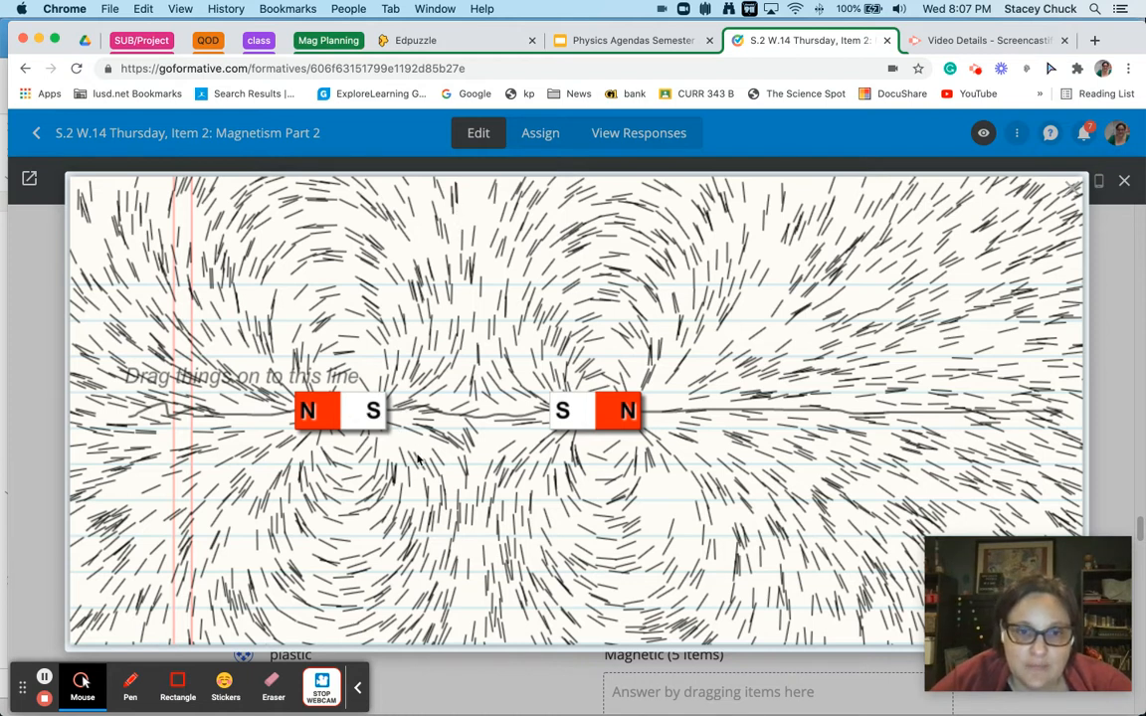
mouse_move(516, 436)
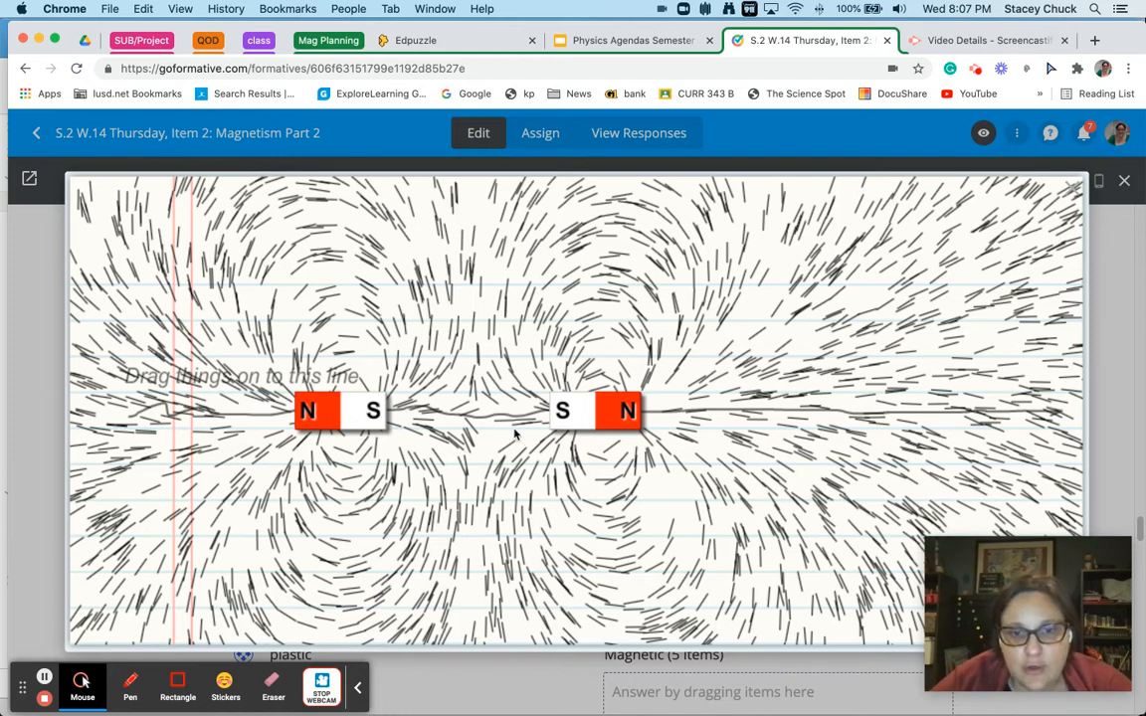
mouse_move(290, 398)
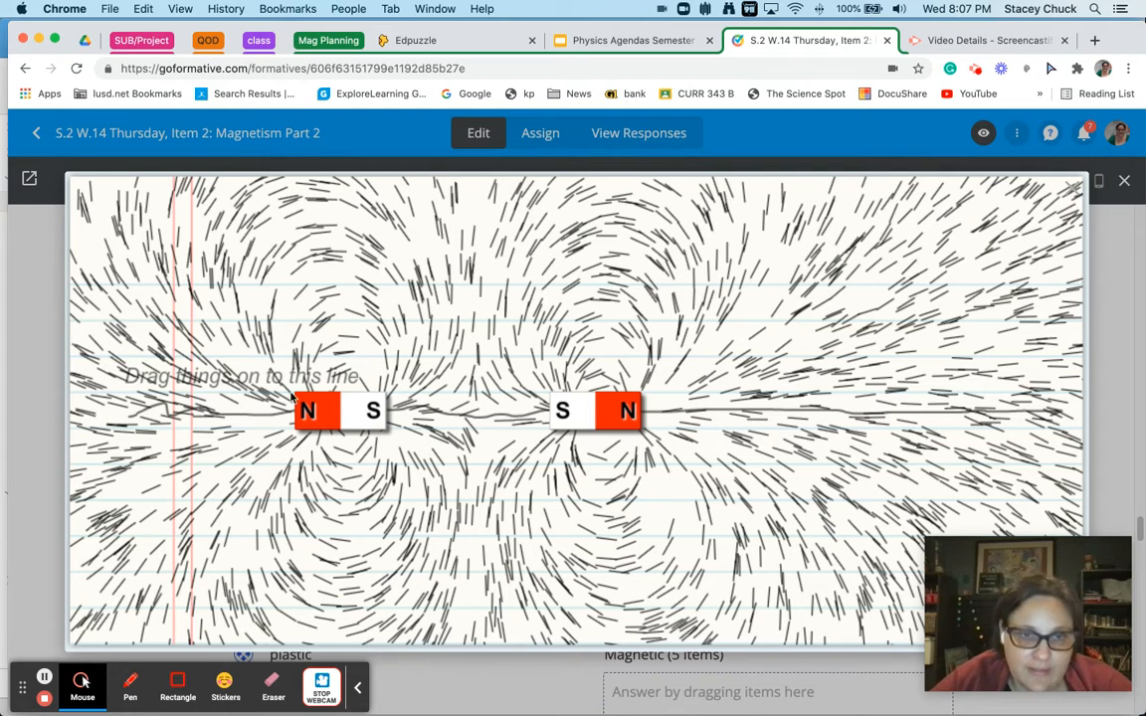
mouse_move(348, 227)
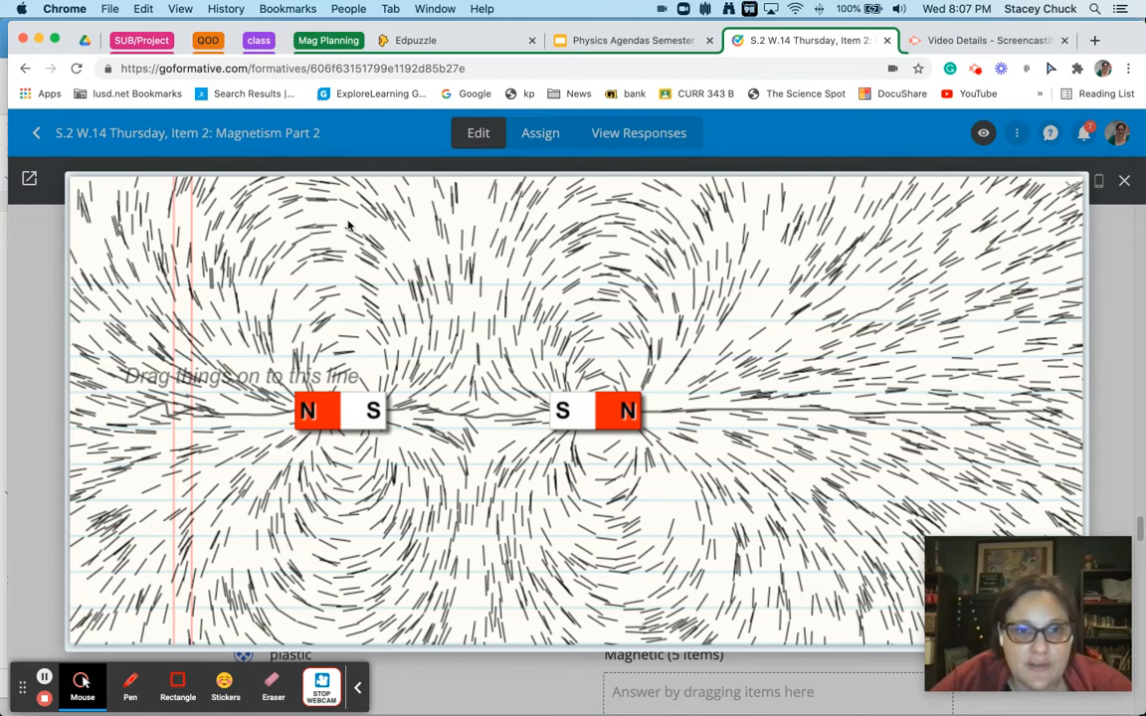
mouse_move(601, 311)
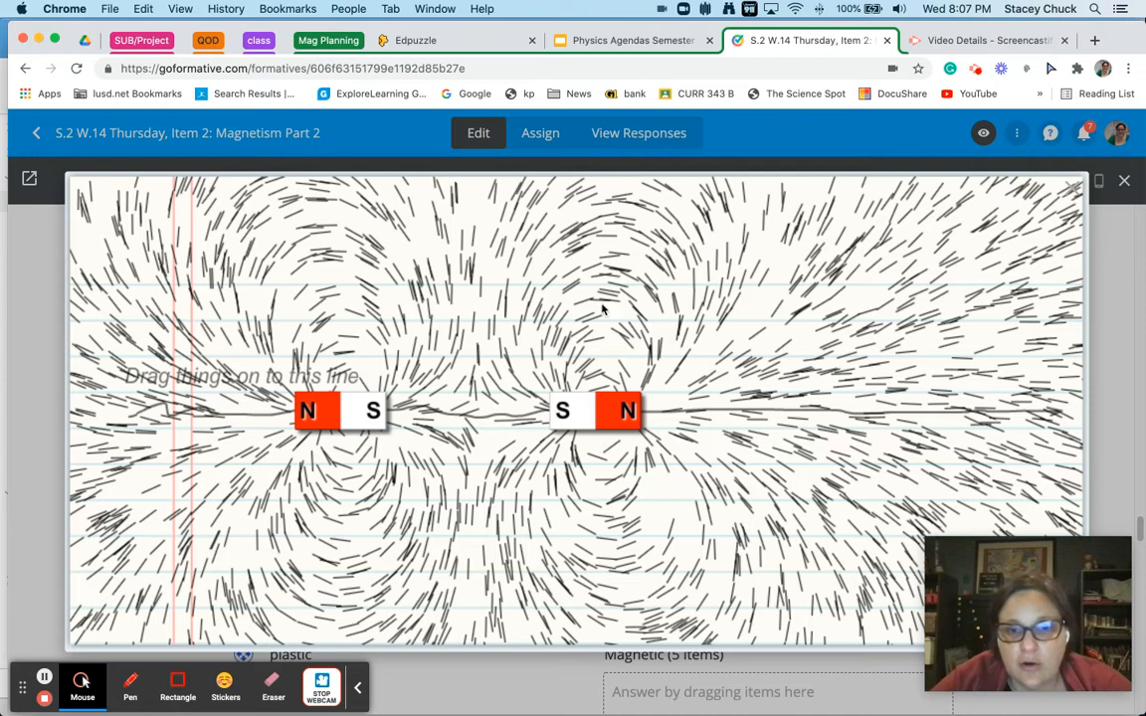
mouse_move(410, 427)
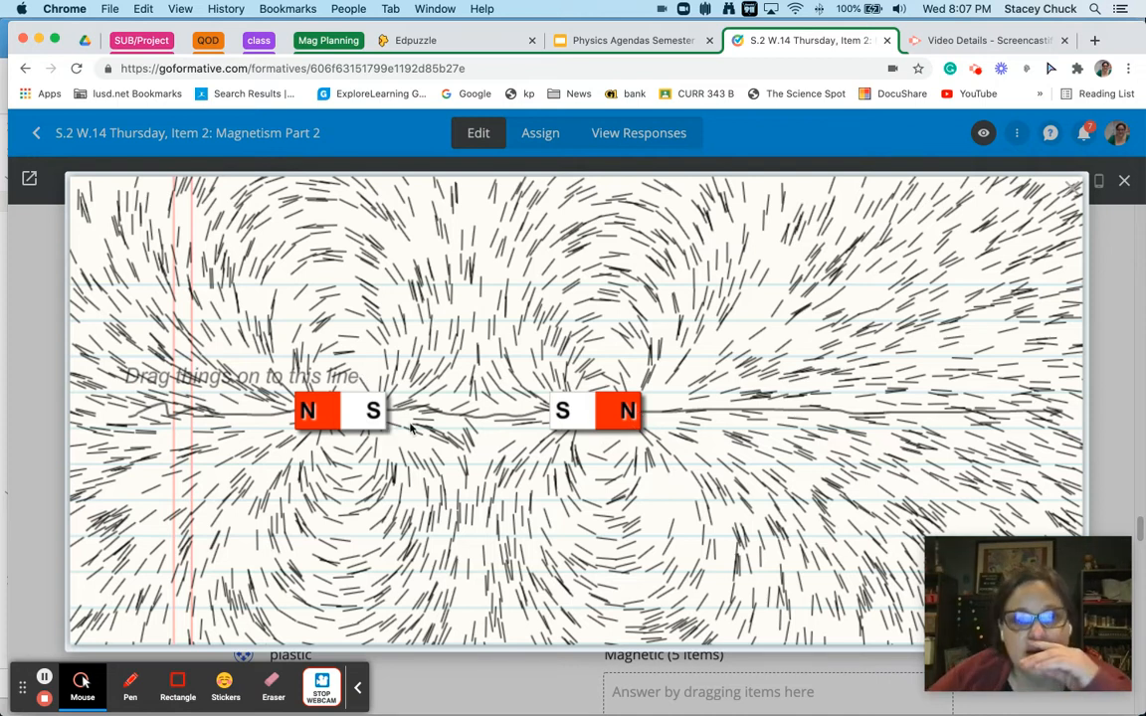
mouse_move(416, 347)
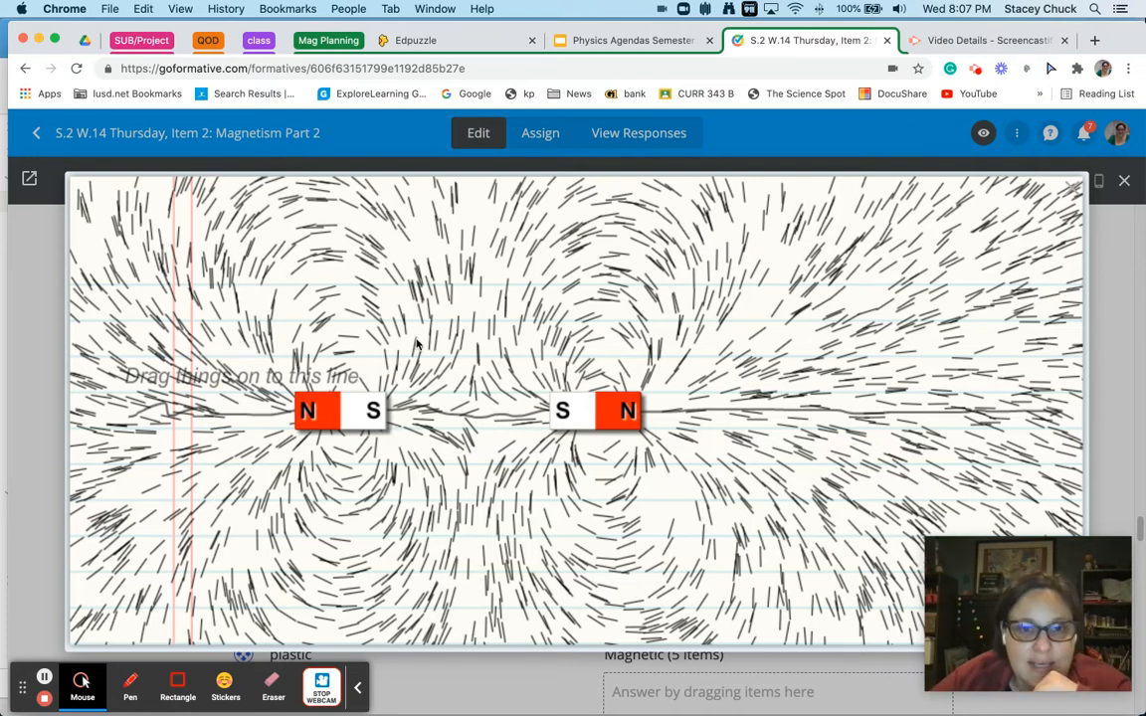
mouse_move(342, 408)
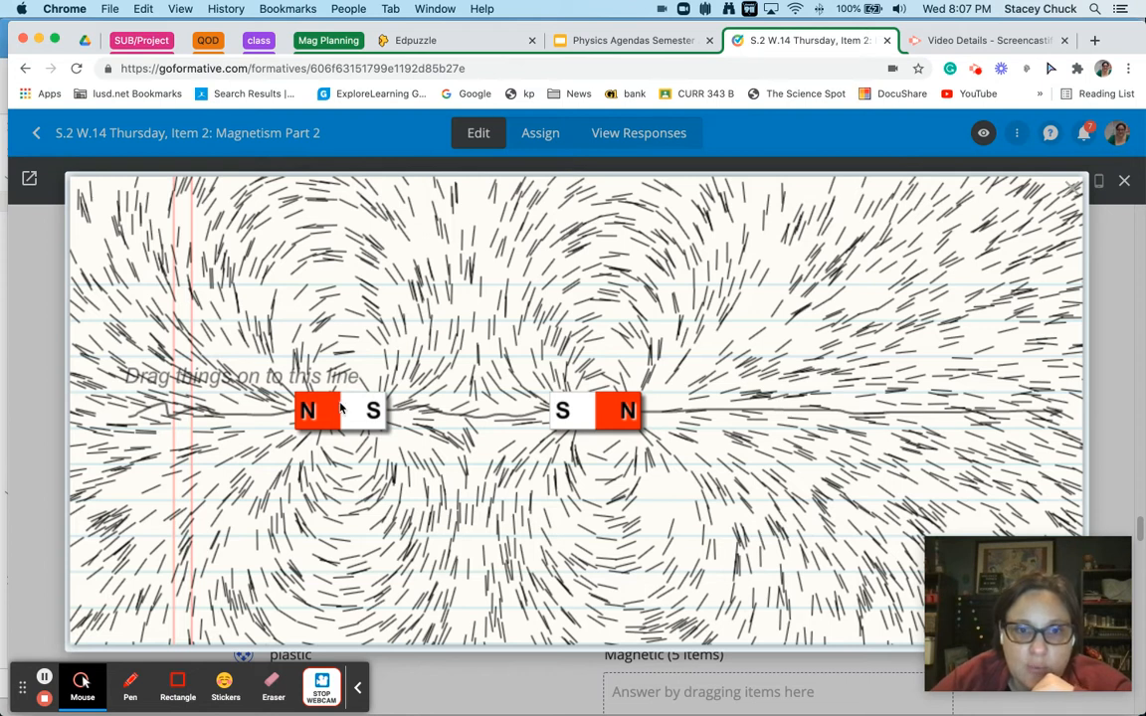
mouse_move(489, 585)
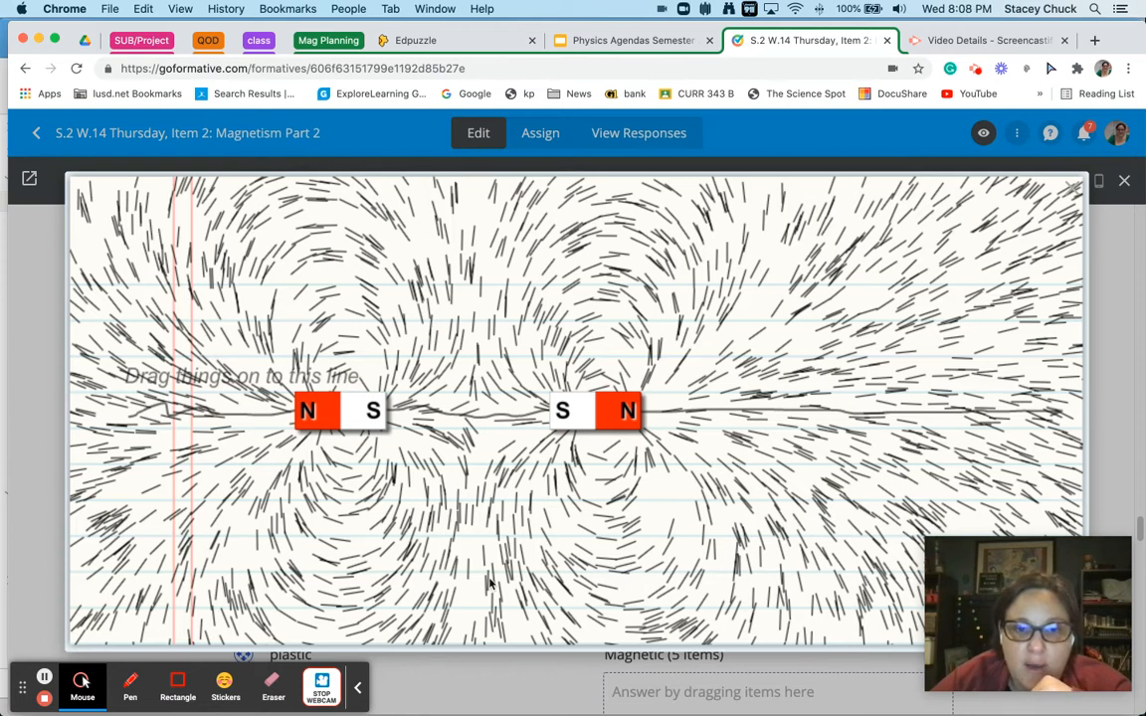
mouse_move(378, 460)
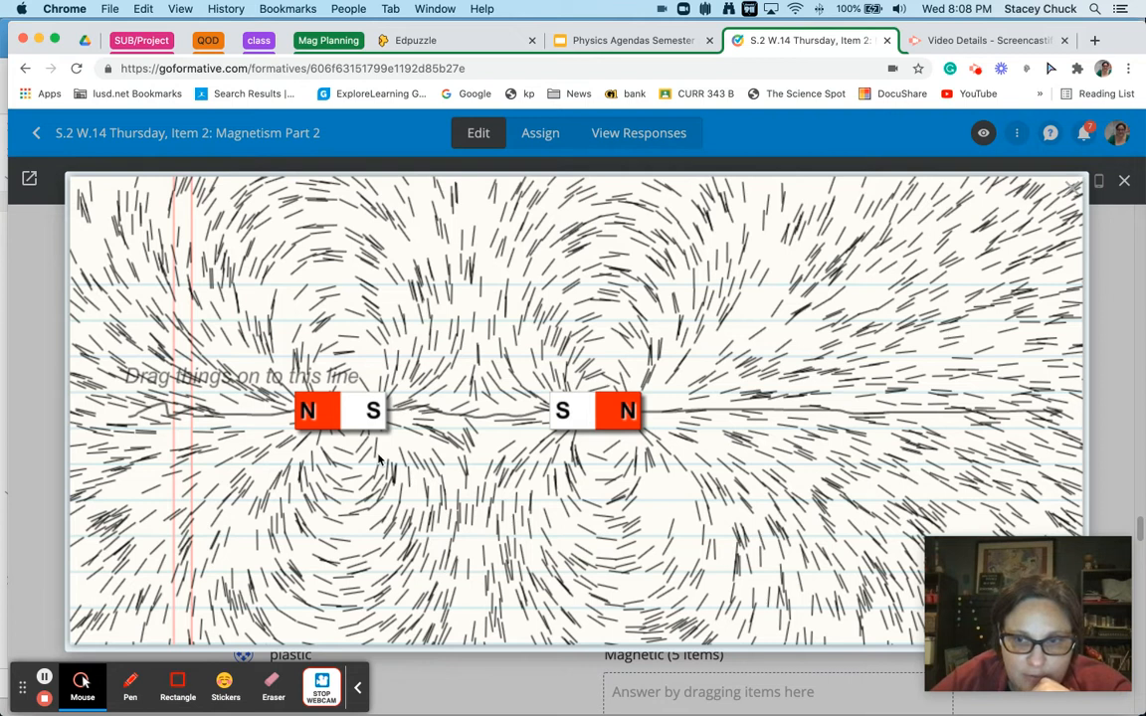
mouse_move(402, 474)
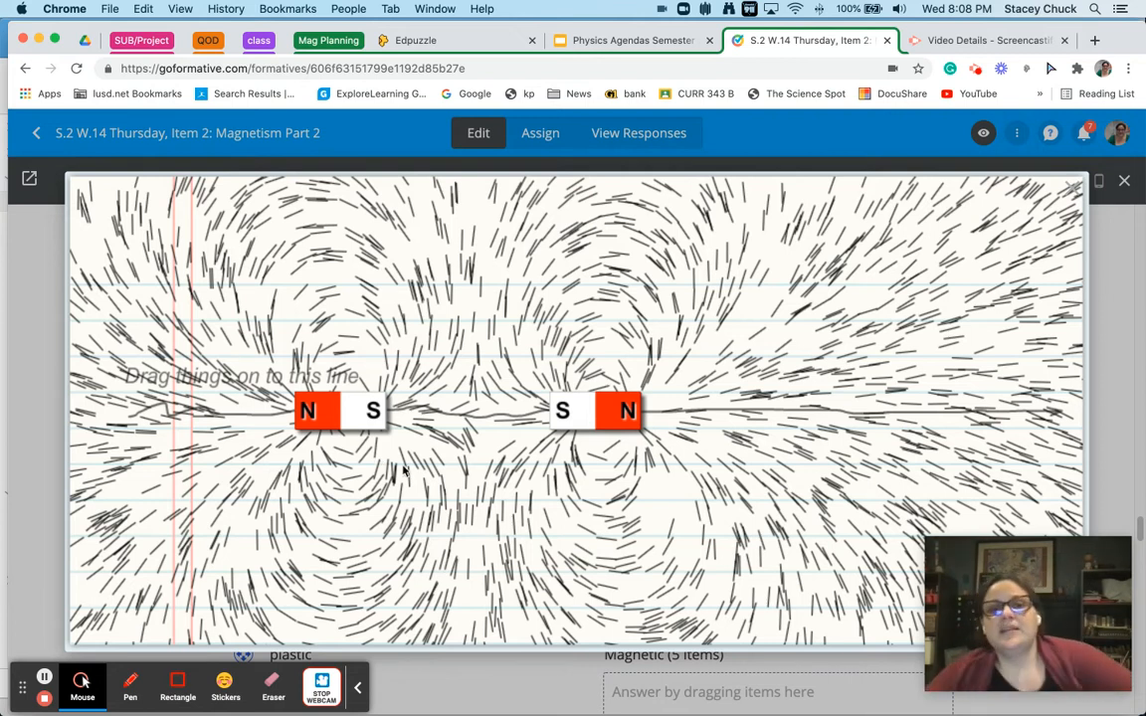
mouse_move(460, 426)
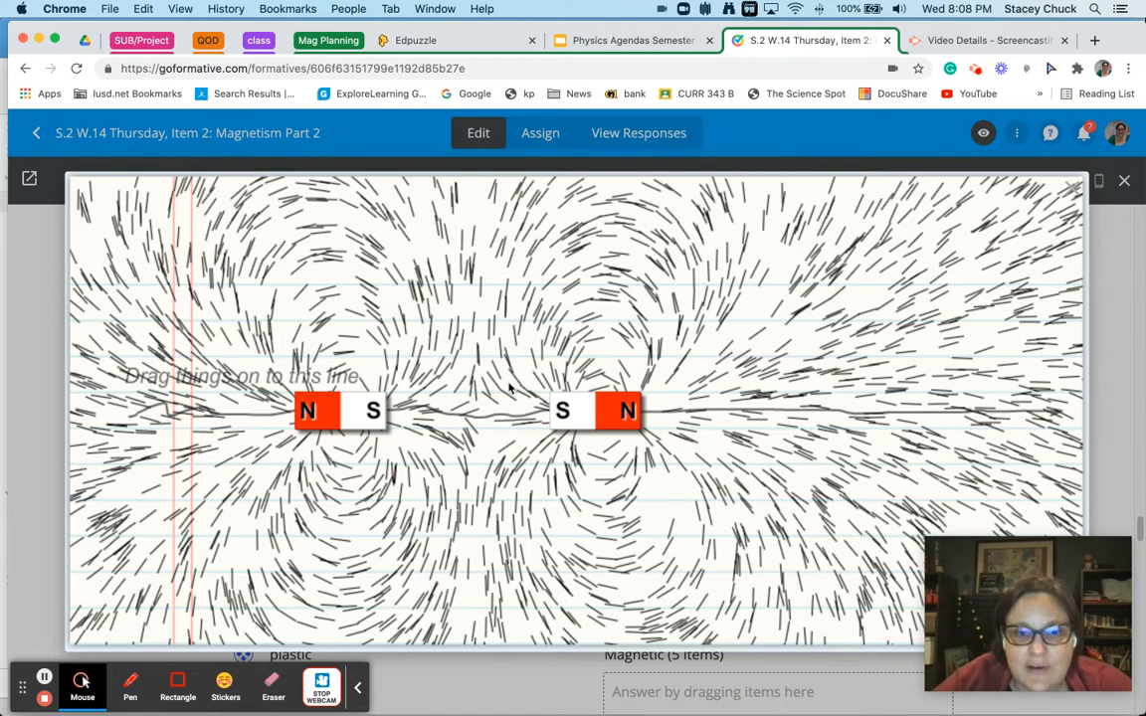
mouse_move(470, 450)
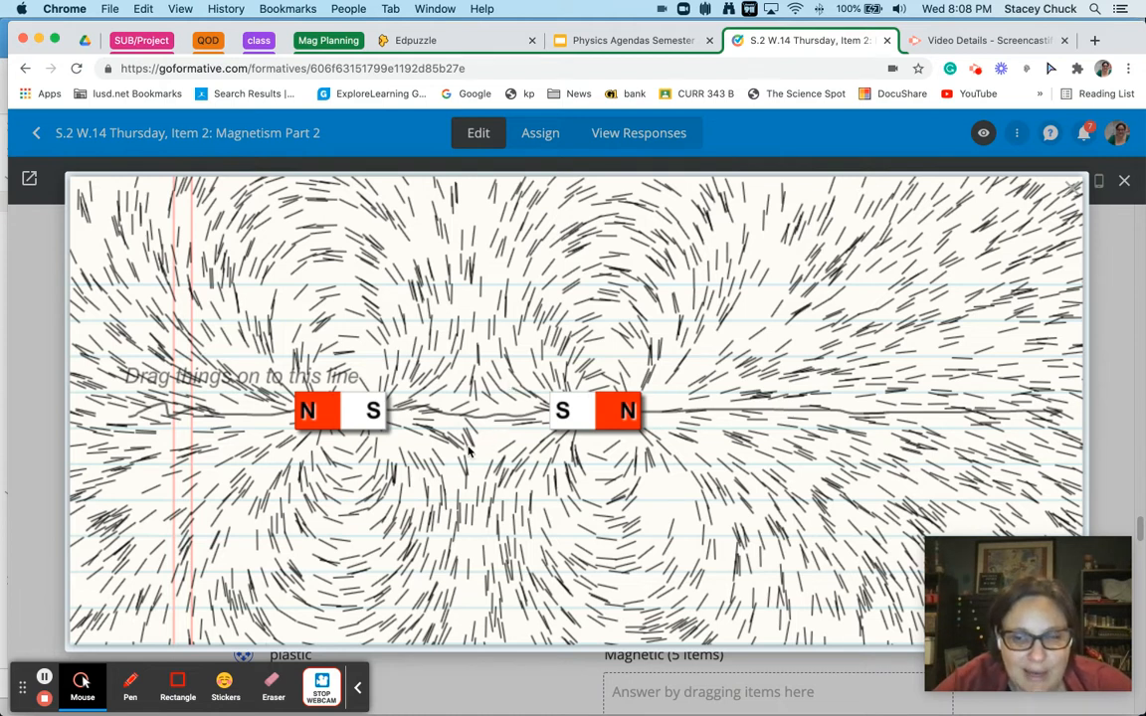
mouse_move(440, 428)
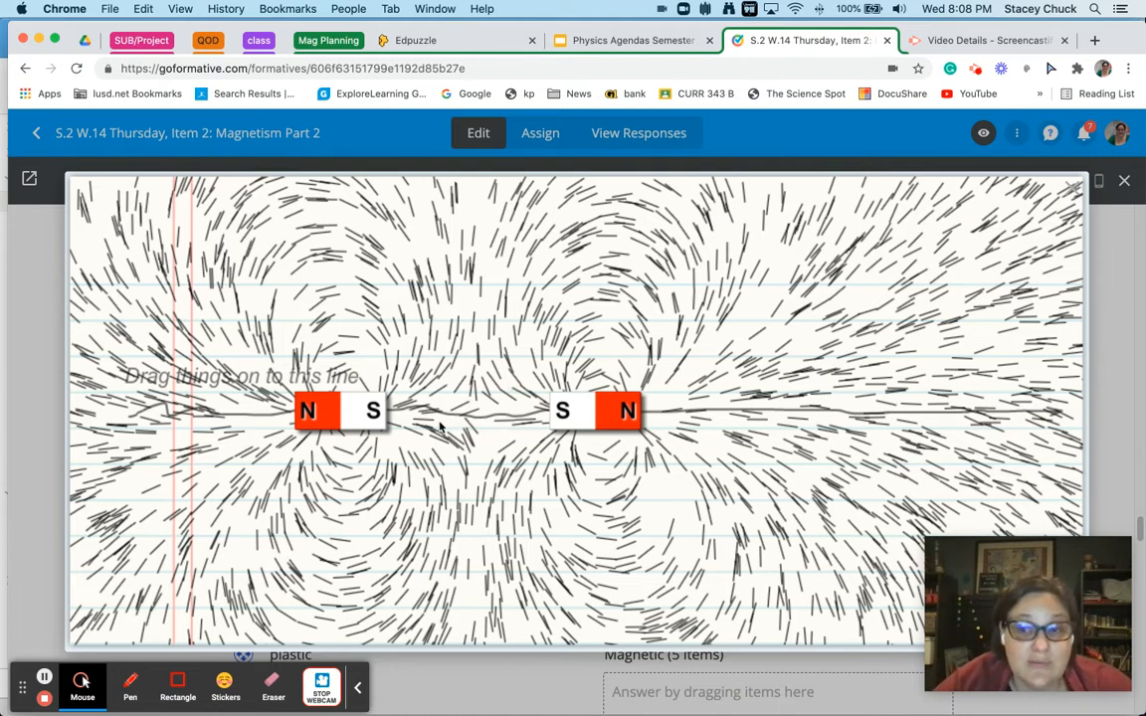
mouse_move(349, 426)
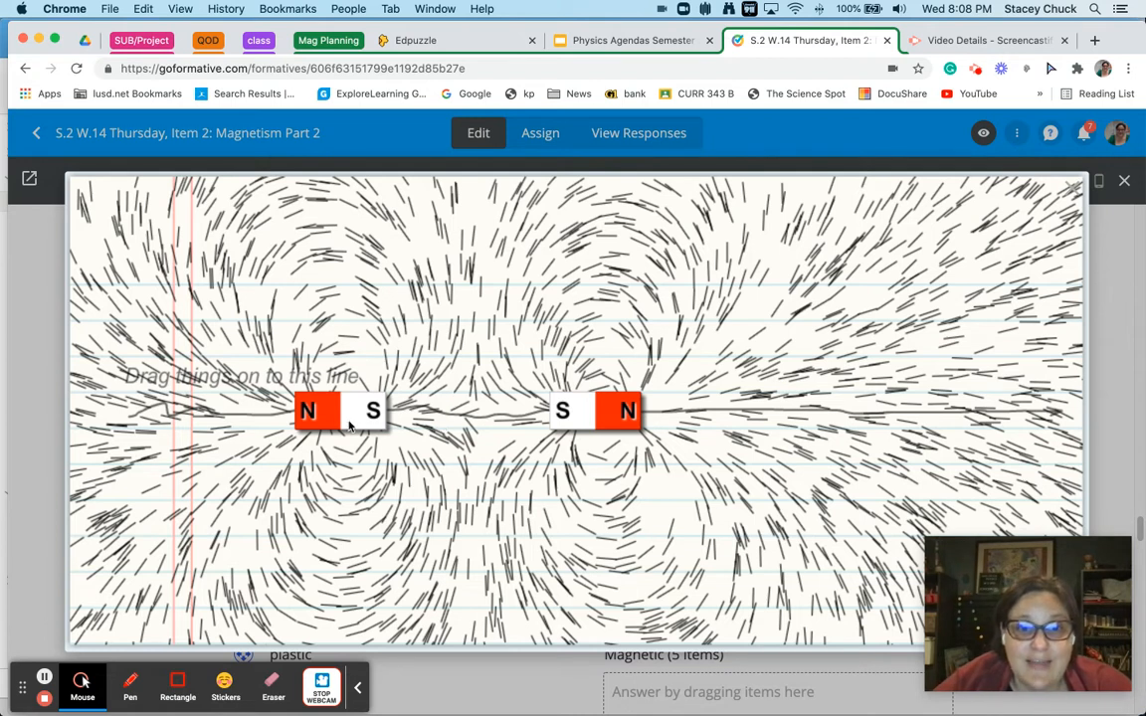
mouse_move(542, 436)
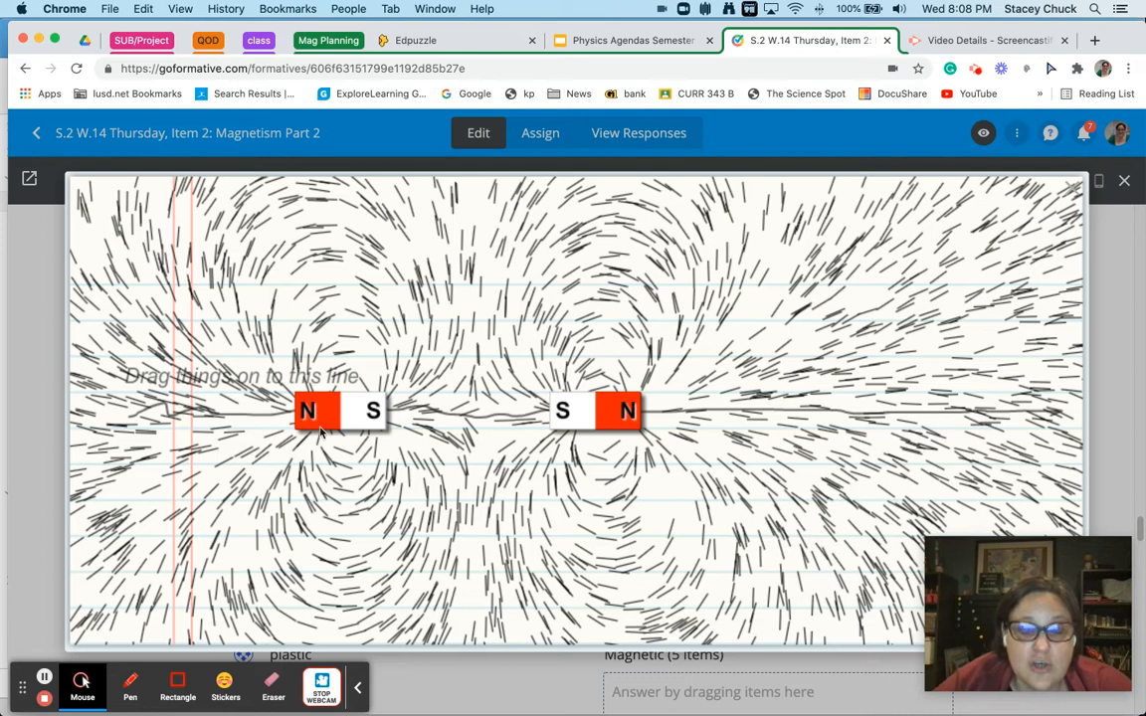
mouse_move(342, 418)
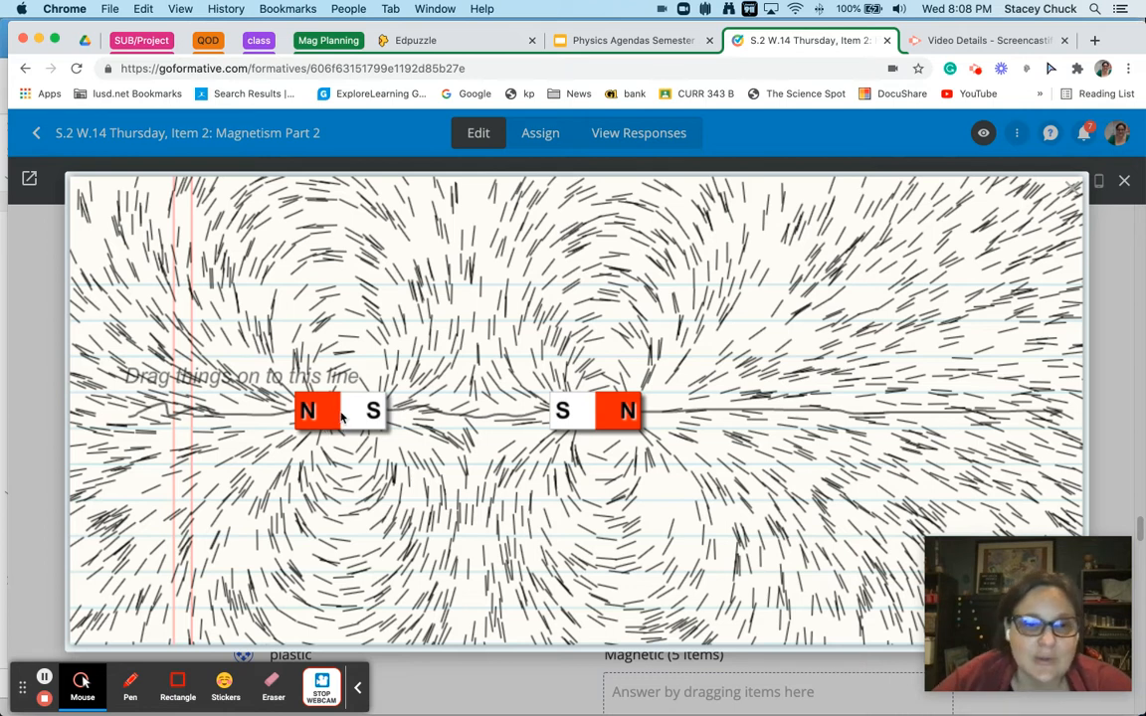
mouse_move(442, 502)
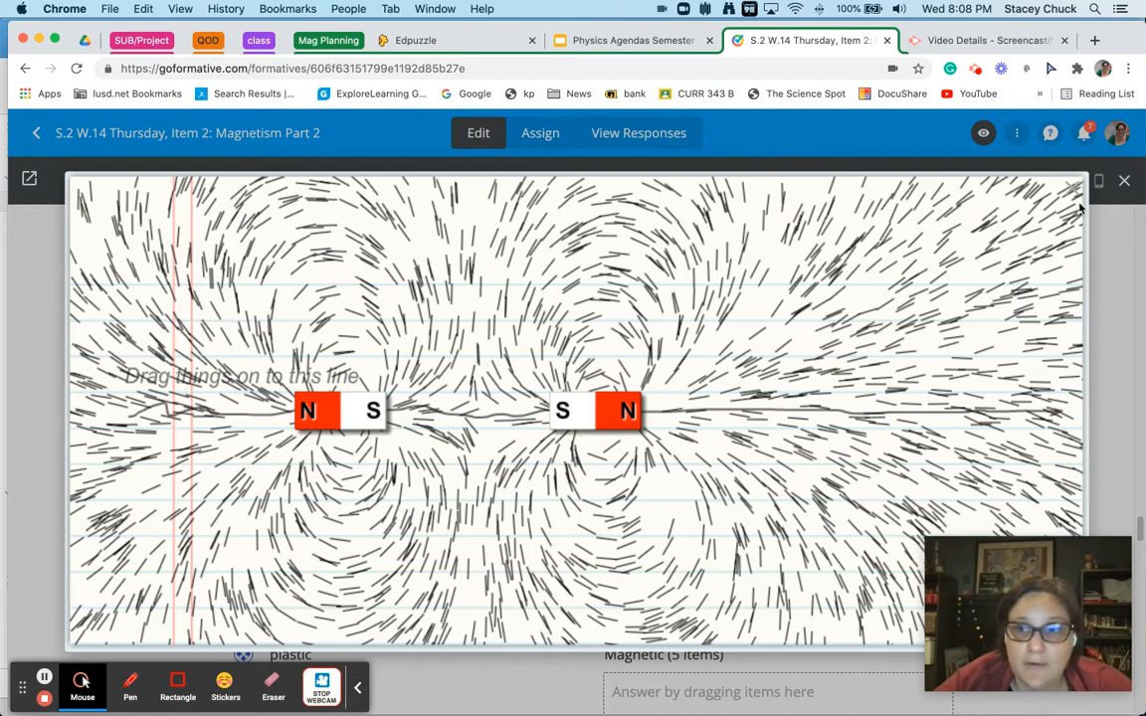
Close the enlarged iron-filings picture and scroll to question 12's materials sorting.
click(1125, 180)
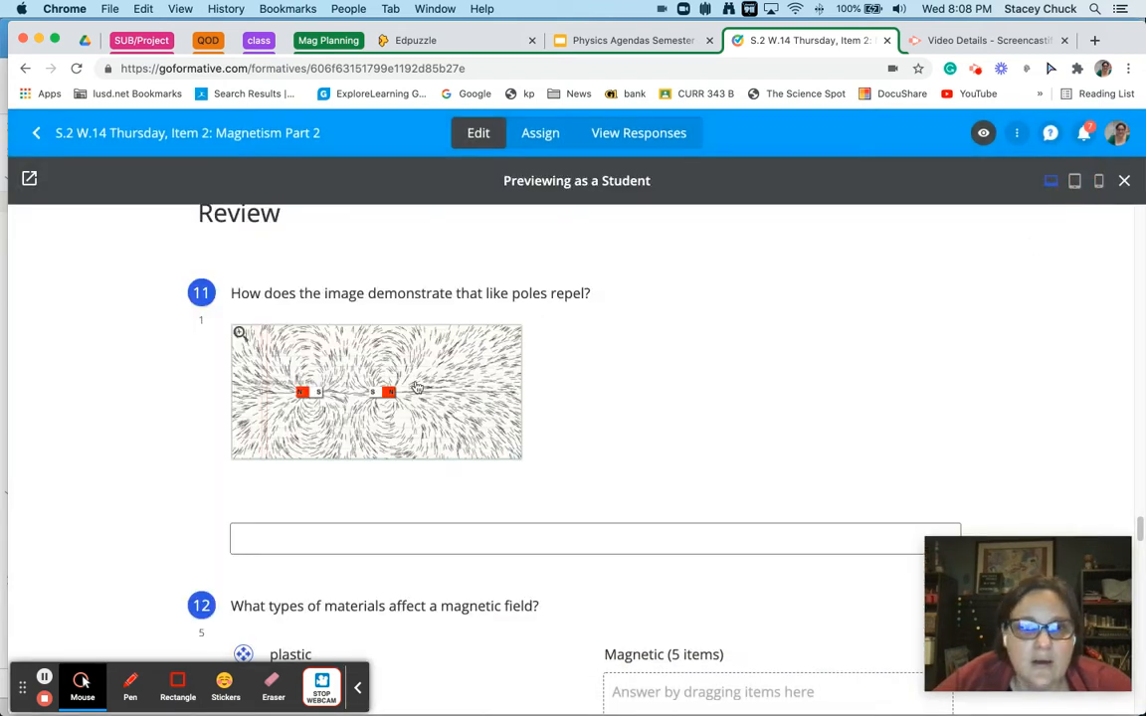
scroll(down, 3)
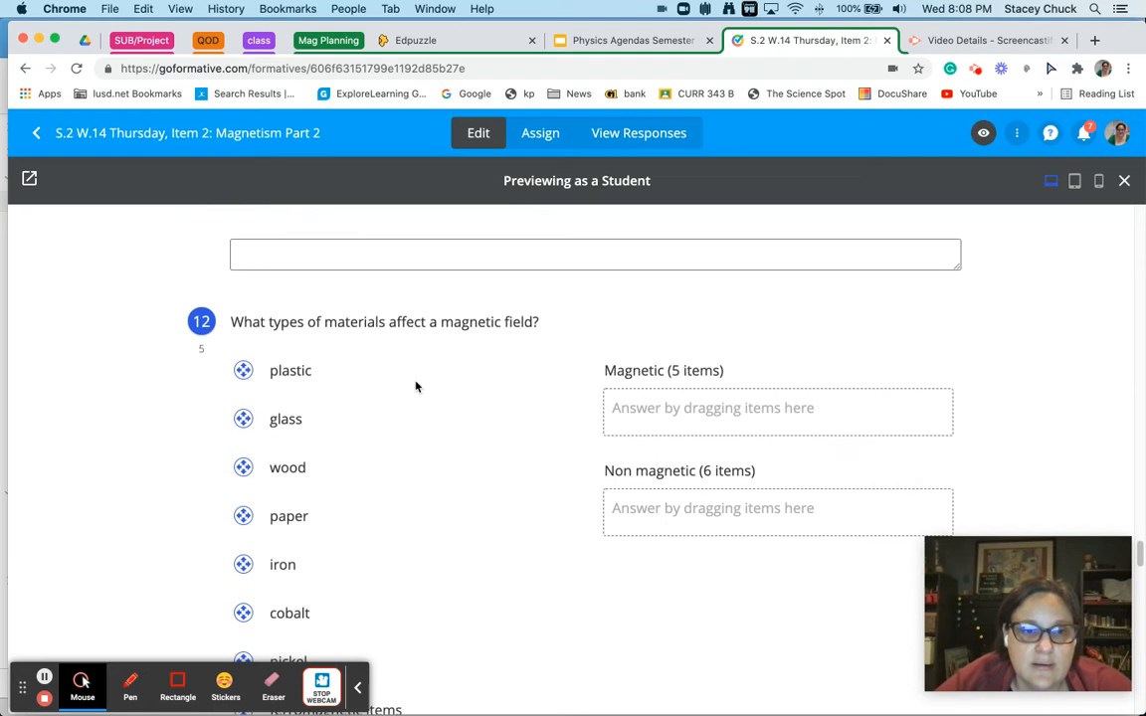
scroll(up, 3)
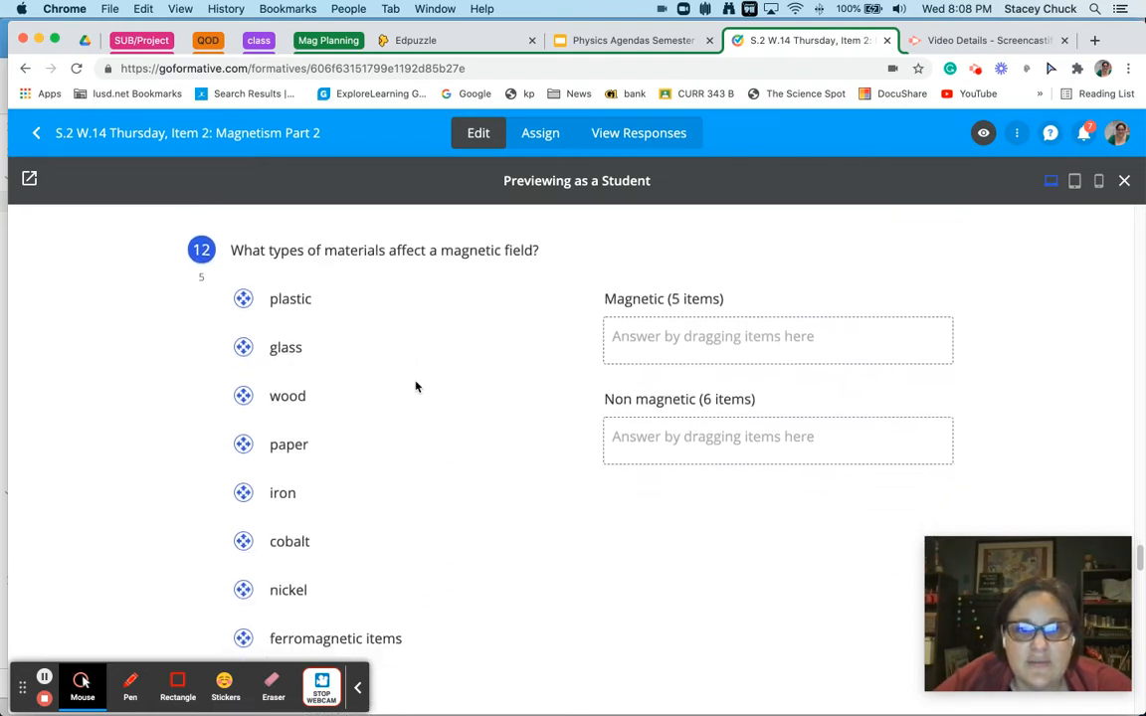
scroll(up, 3)
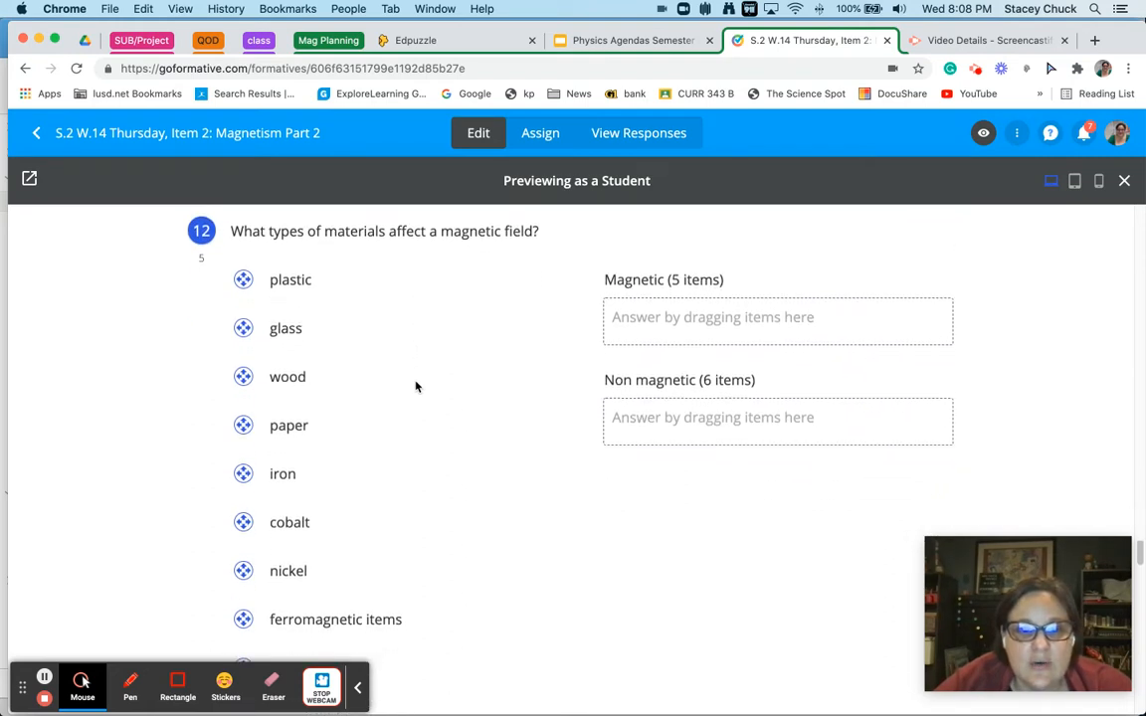
scroll(down, 3)
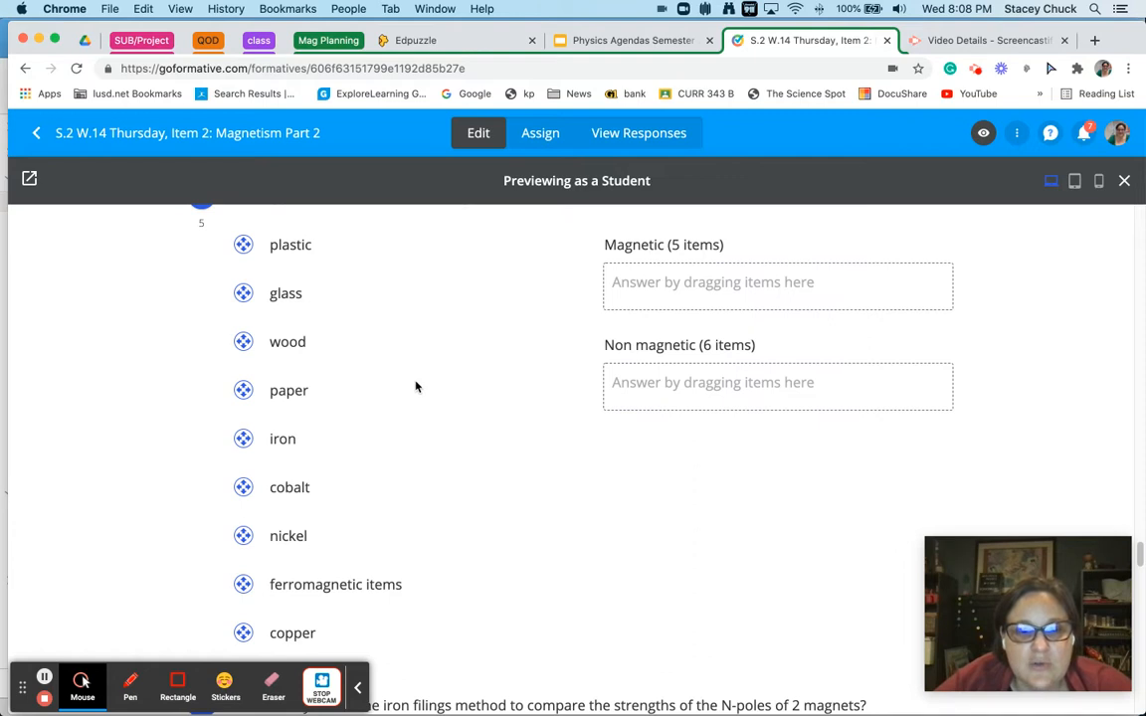
scroll(up, 3)
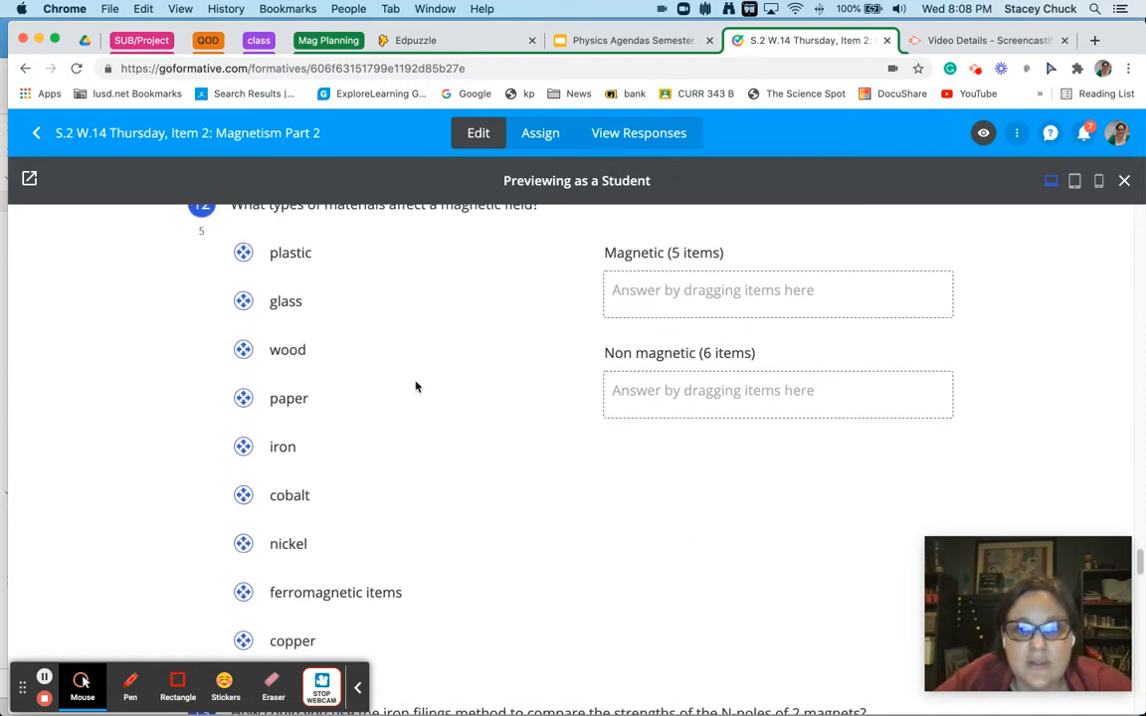
mouse_move(587, 368)
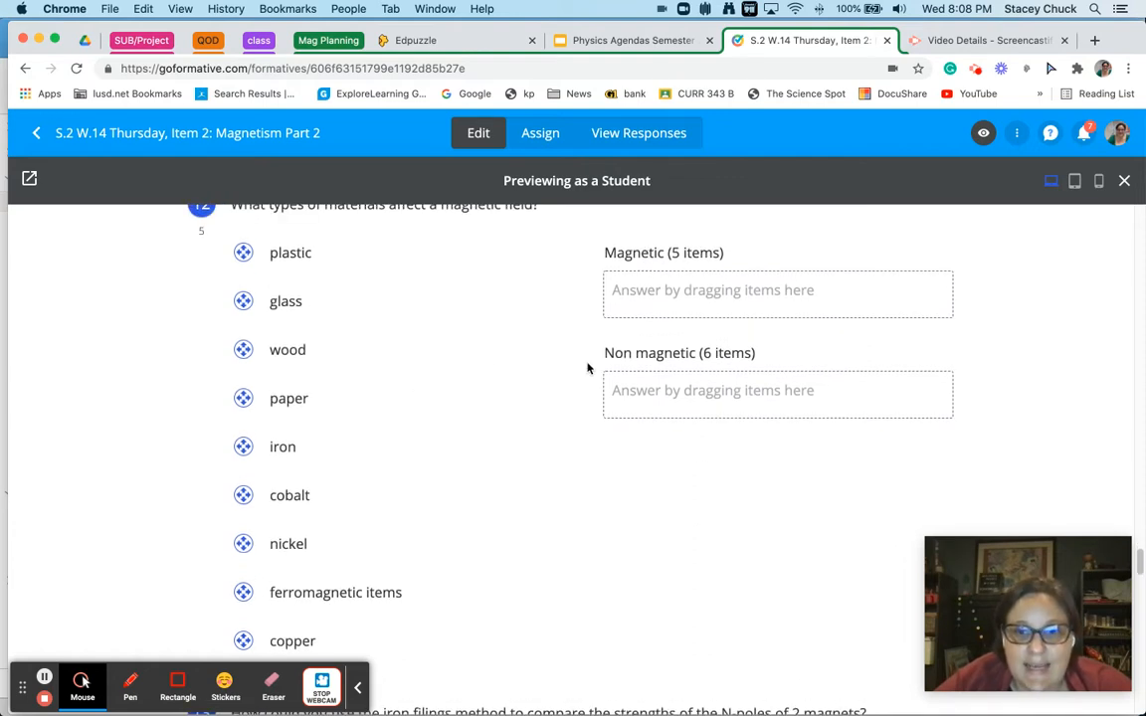
scroll(up, 3)
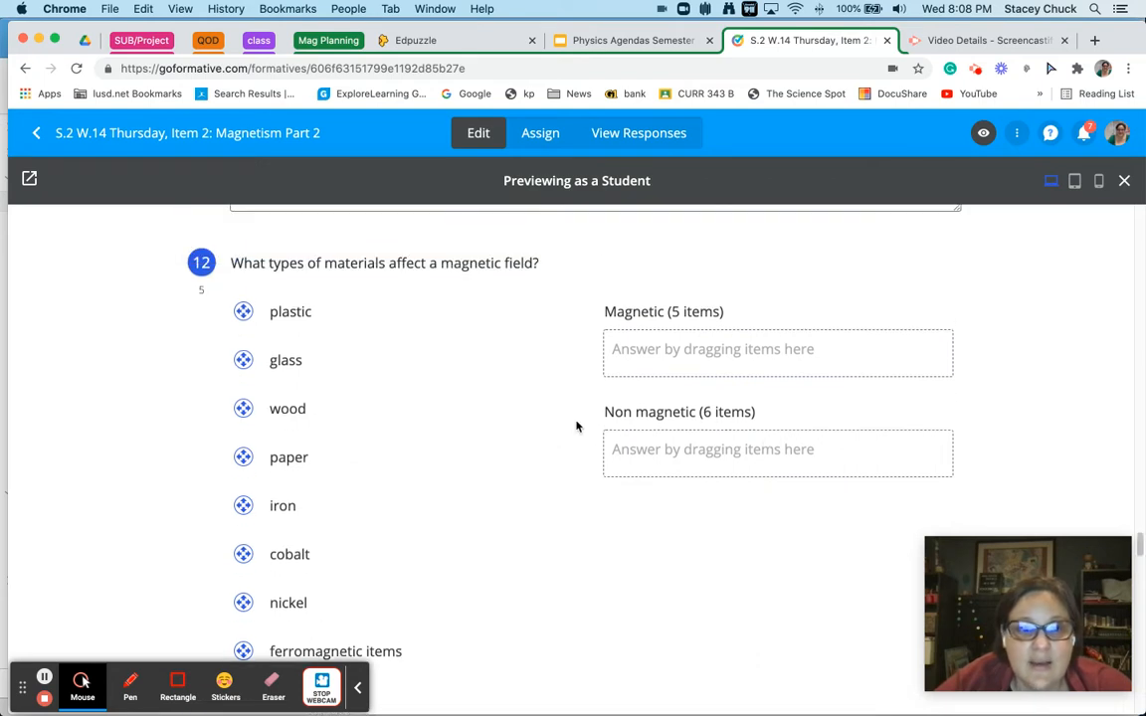
Drag plastic into the Non magnetic group and cobalt into the Magnetic group.
drag(242, 310, 681, 368)
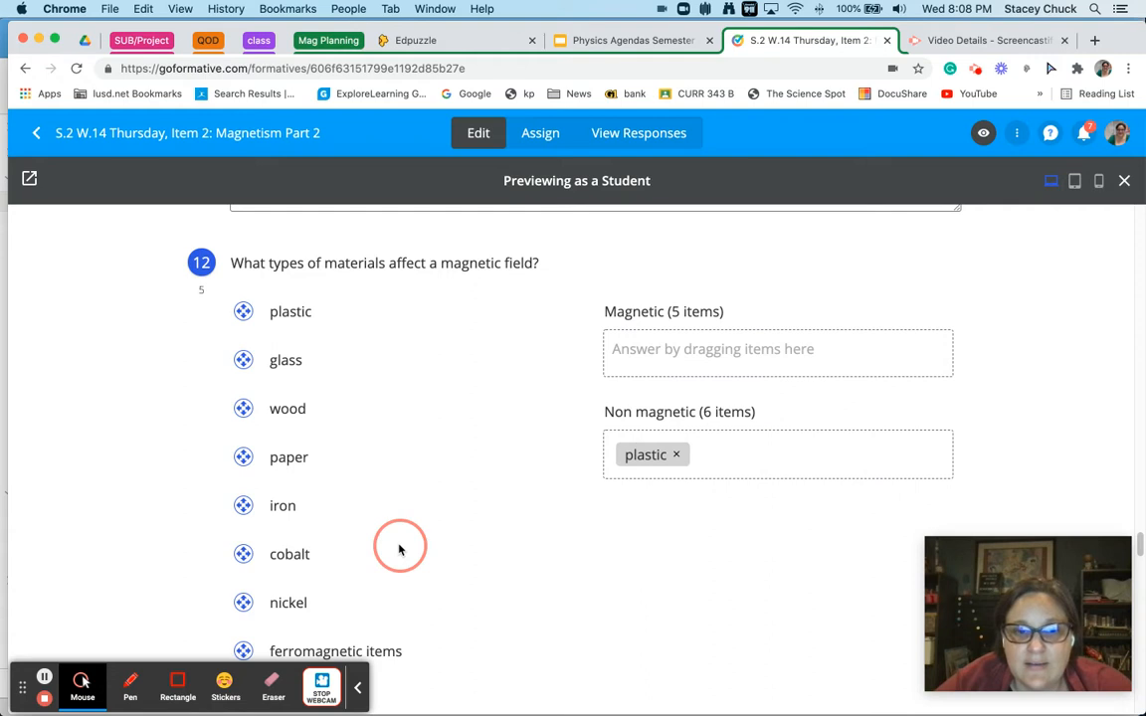
drag(291, 554, 615, 414)
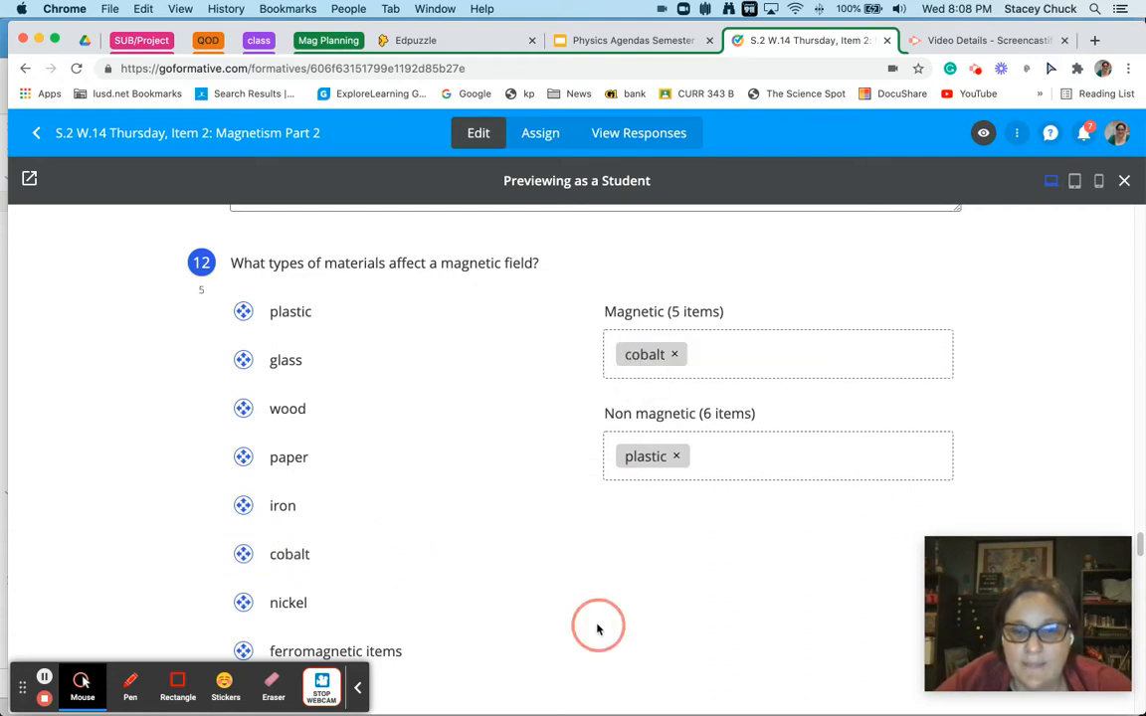
scroll(down, 3)
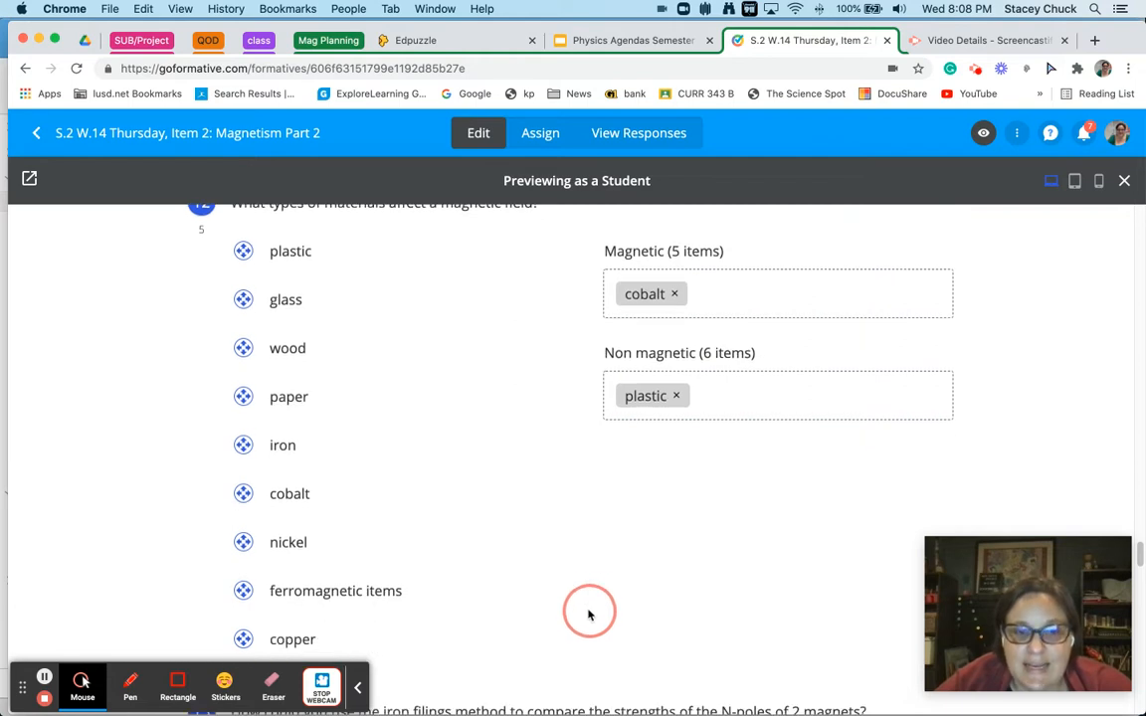
mouse_move(716, 502)
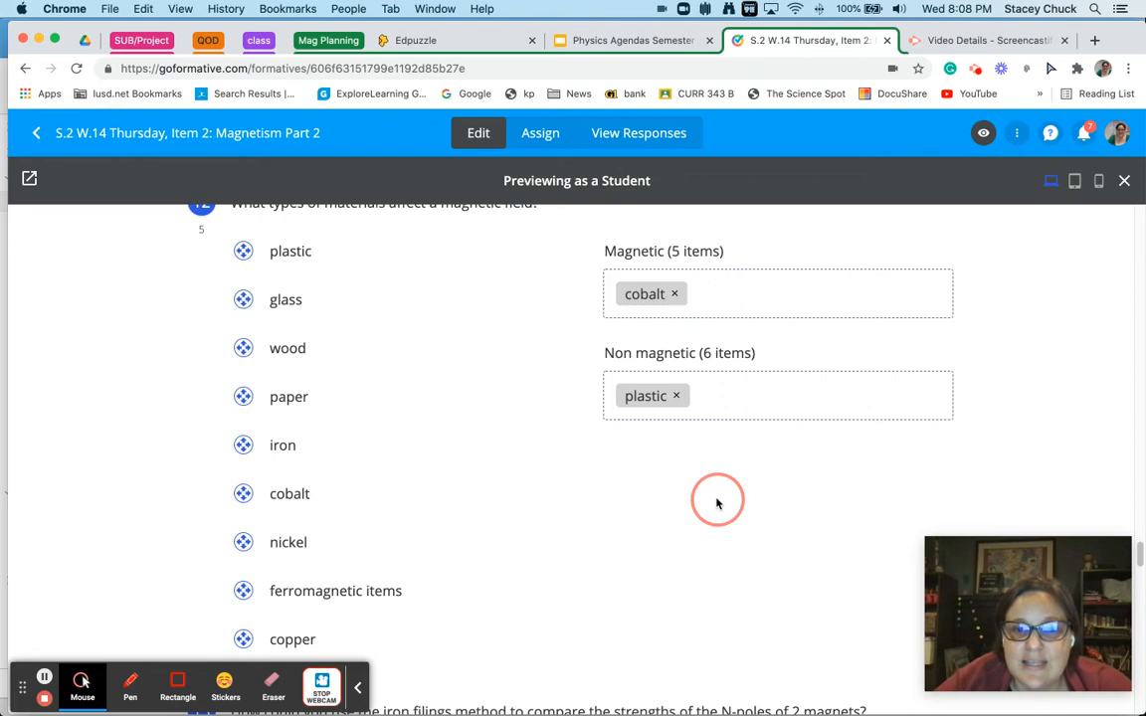
mouse_move(645, 494)
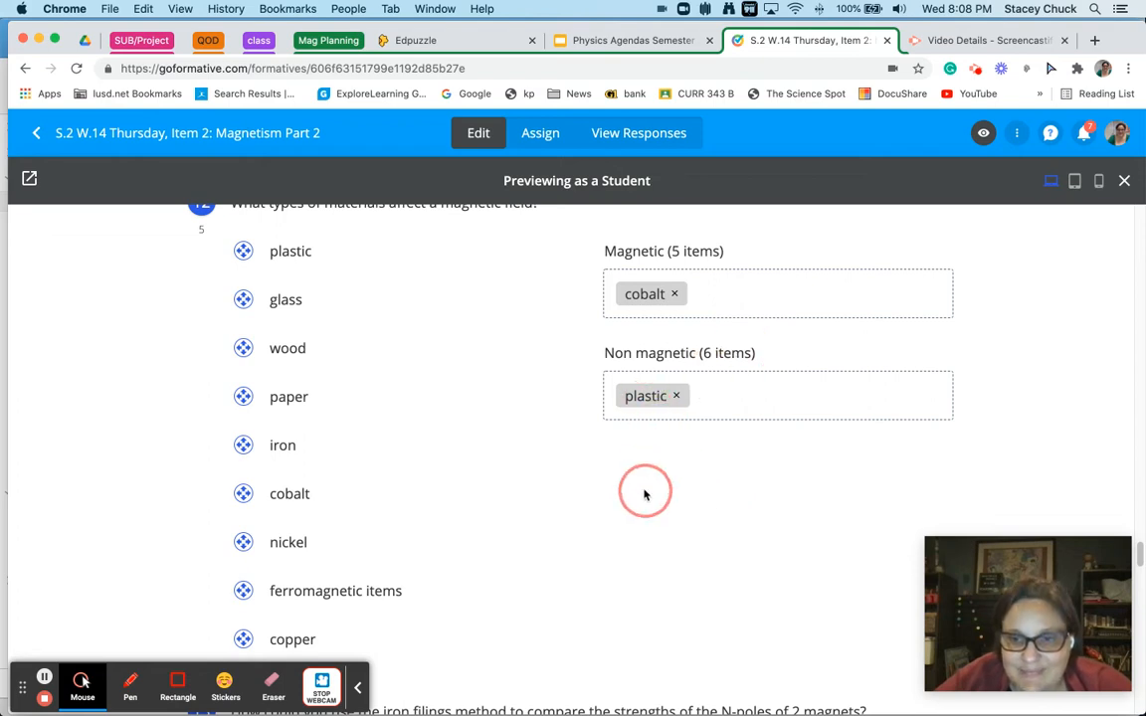
scroll(down, 3)
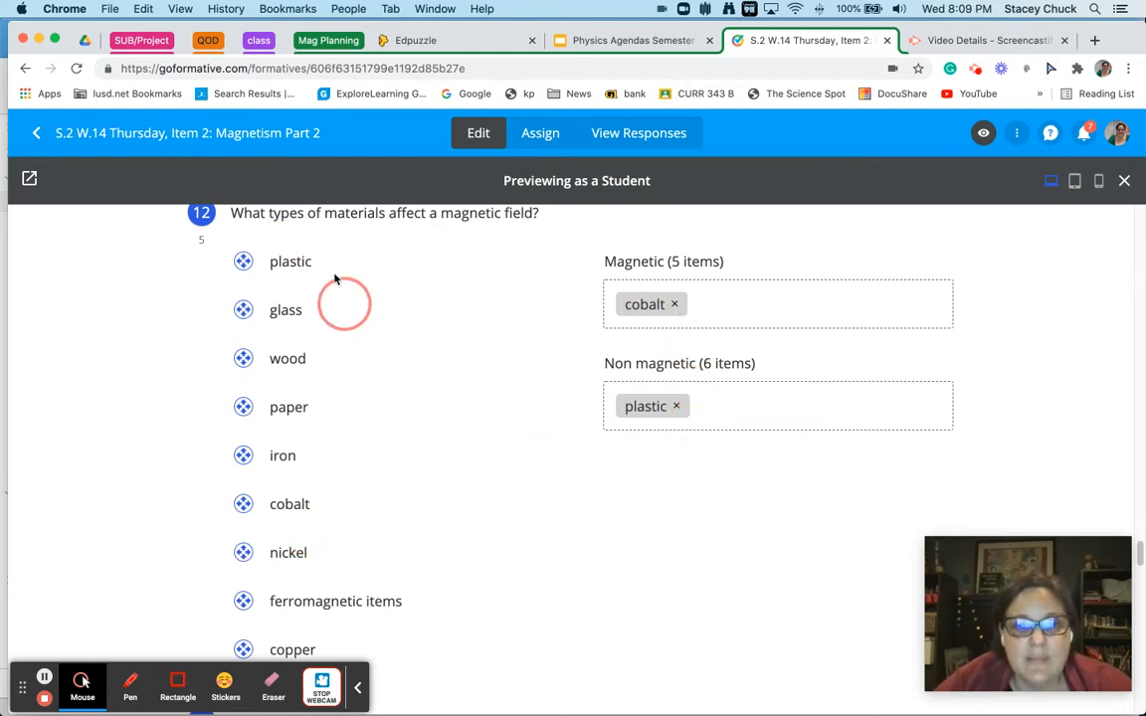
mouse_move(291, 392)
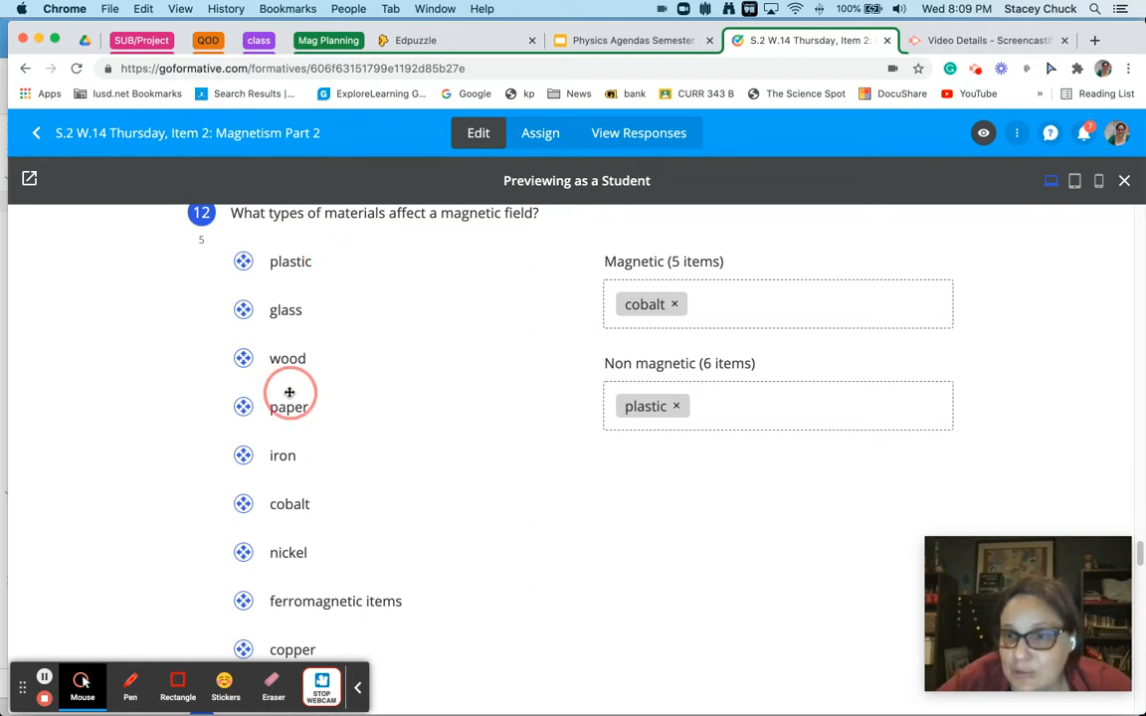
mouse_move(336, 382)
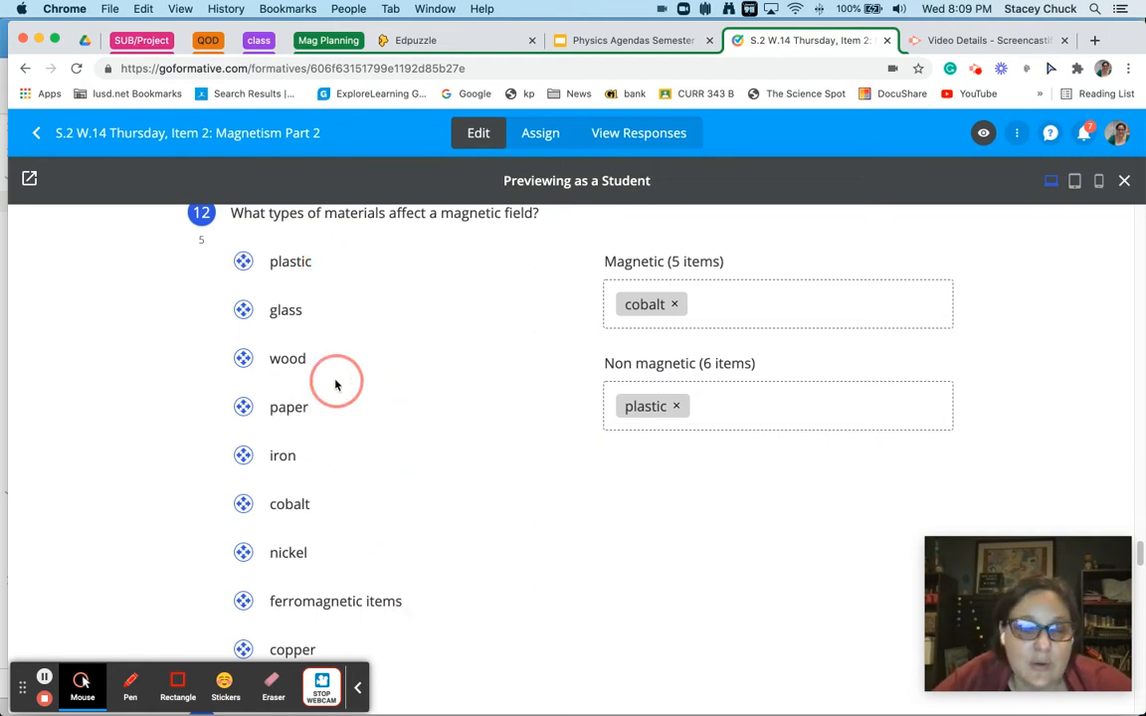
mouse_move(291, 396)
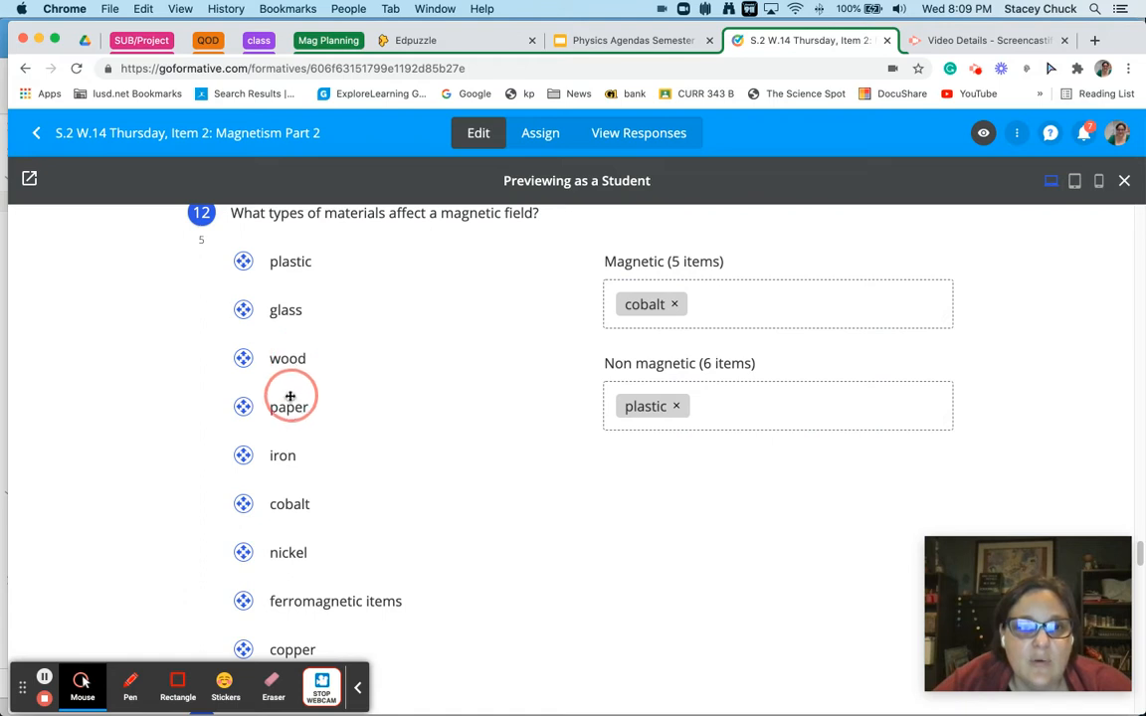
mouse_move(286, 372)
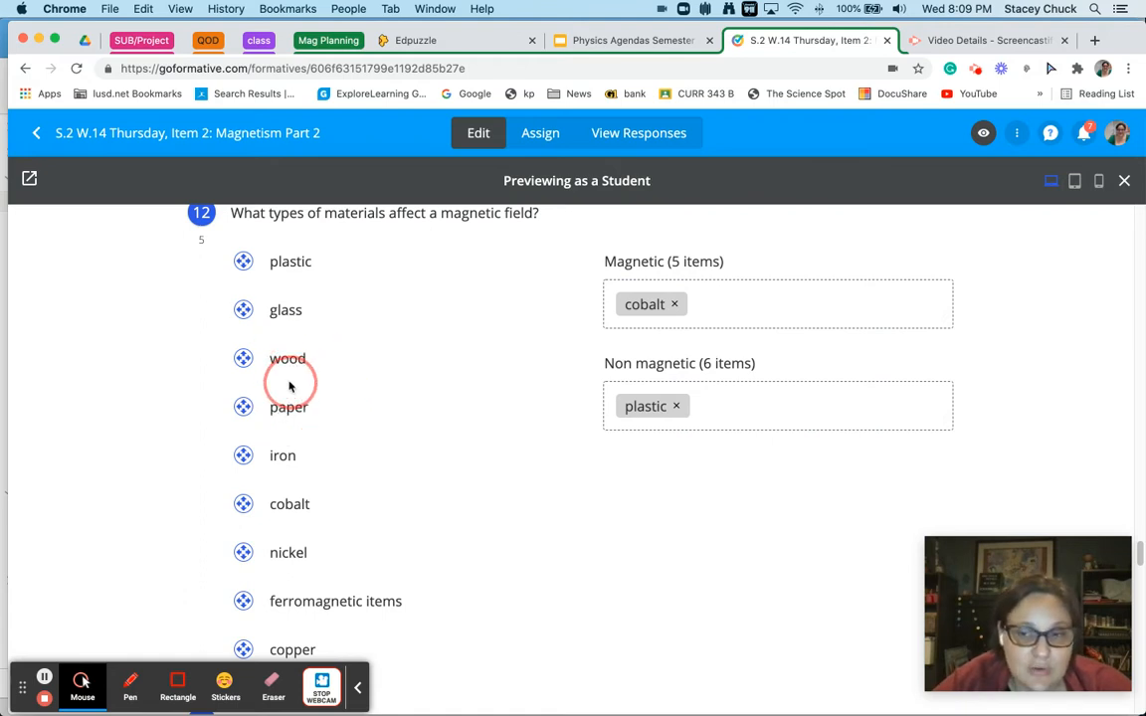
Scroll down through short-answer questions 13–16 toward multiple-choice question 17.
scroll(down, 3)
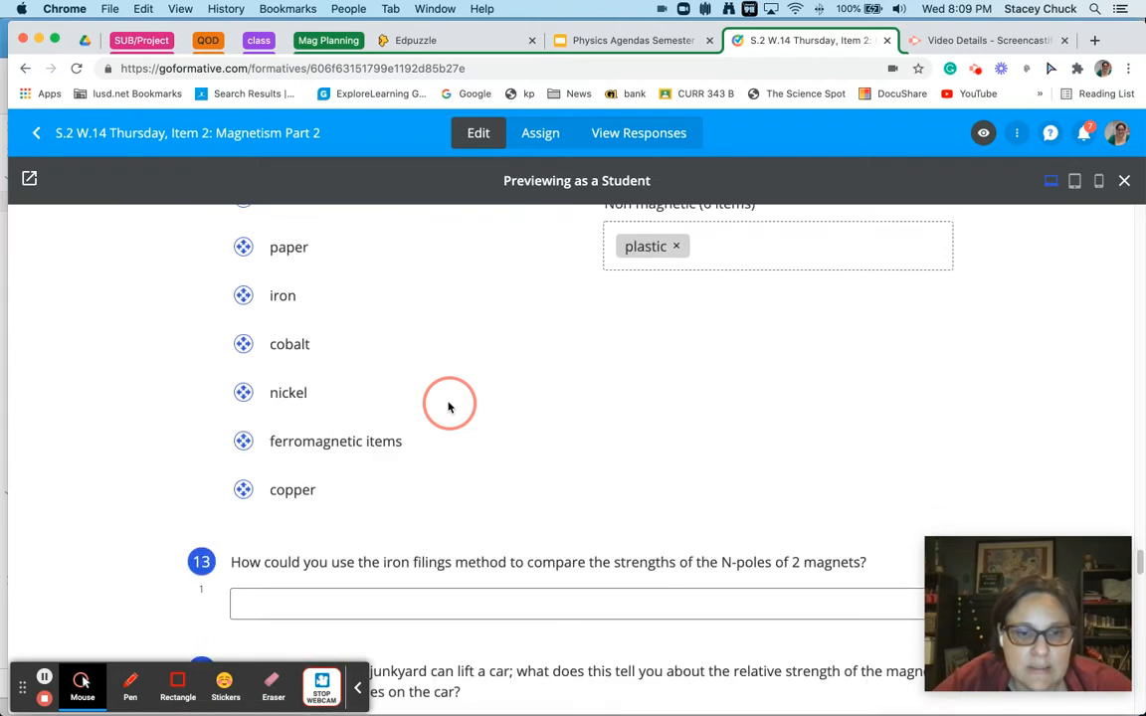
scroll(down, 3)
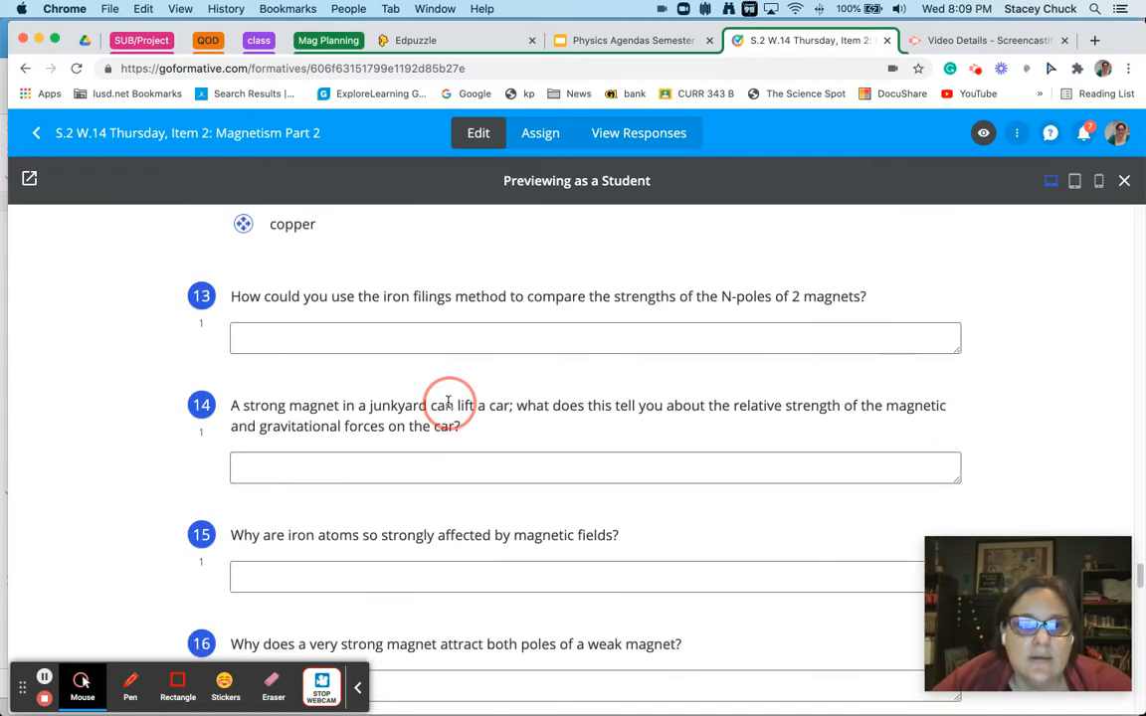
scroll(down, 3)
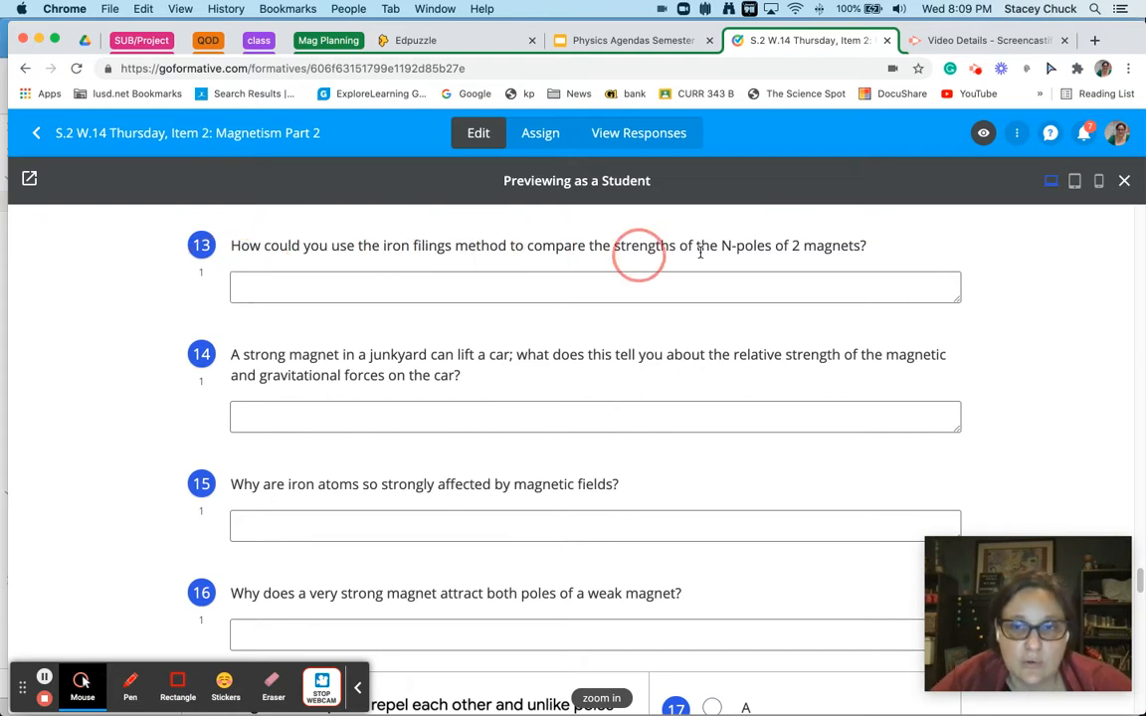
mouse_move(464, 287)
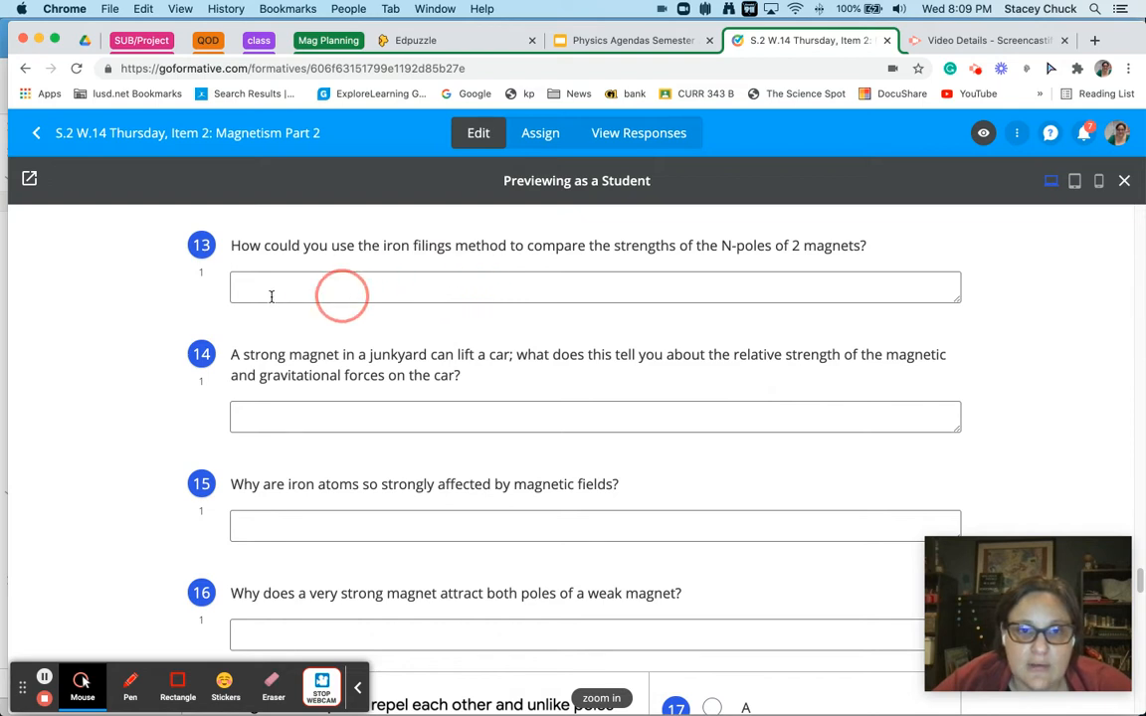
mouse_move(449, 332)
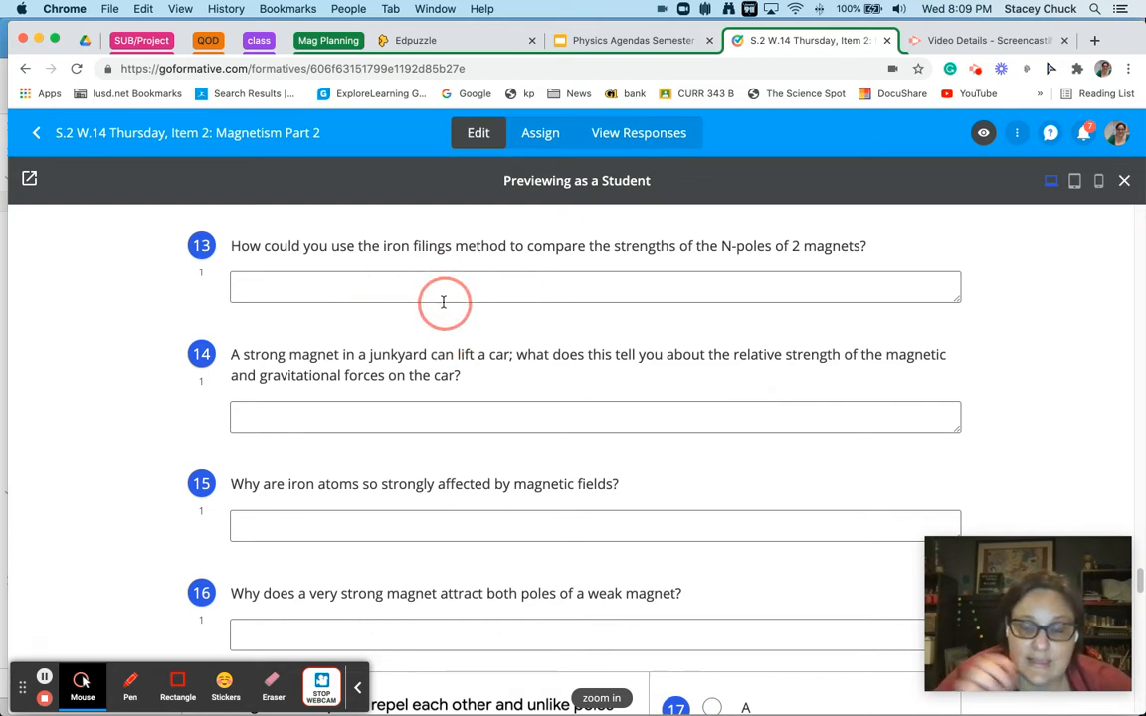
mouse_move(446, 279)
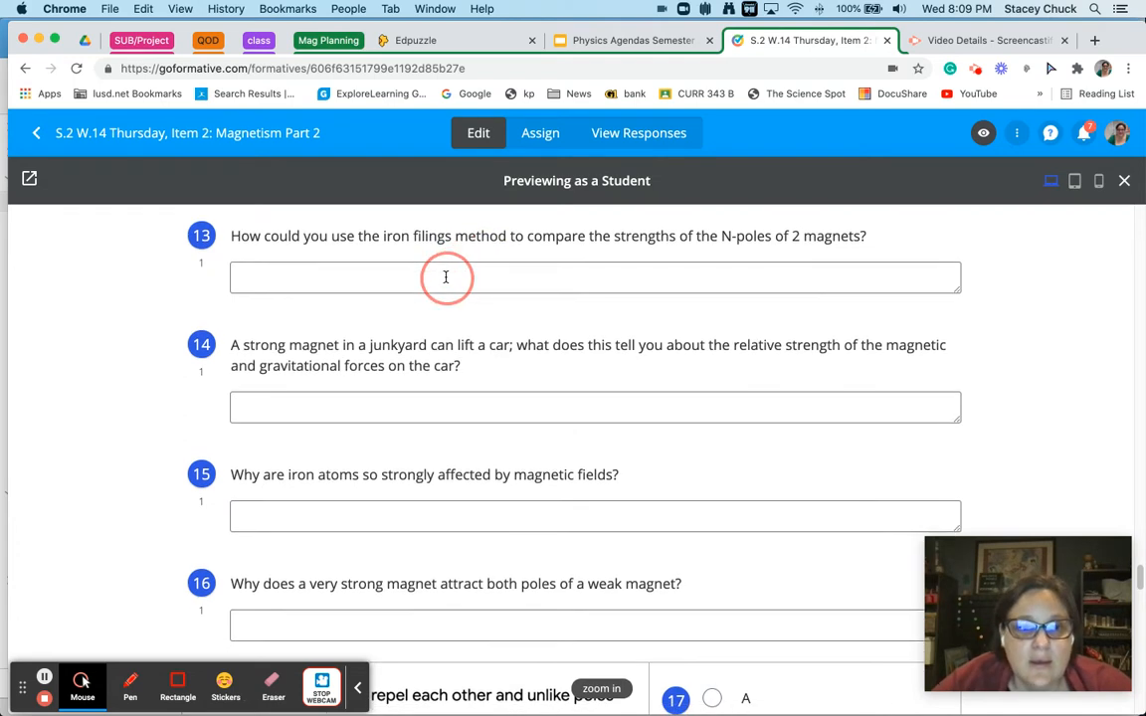
scroll(down, 3)
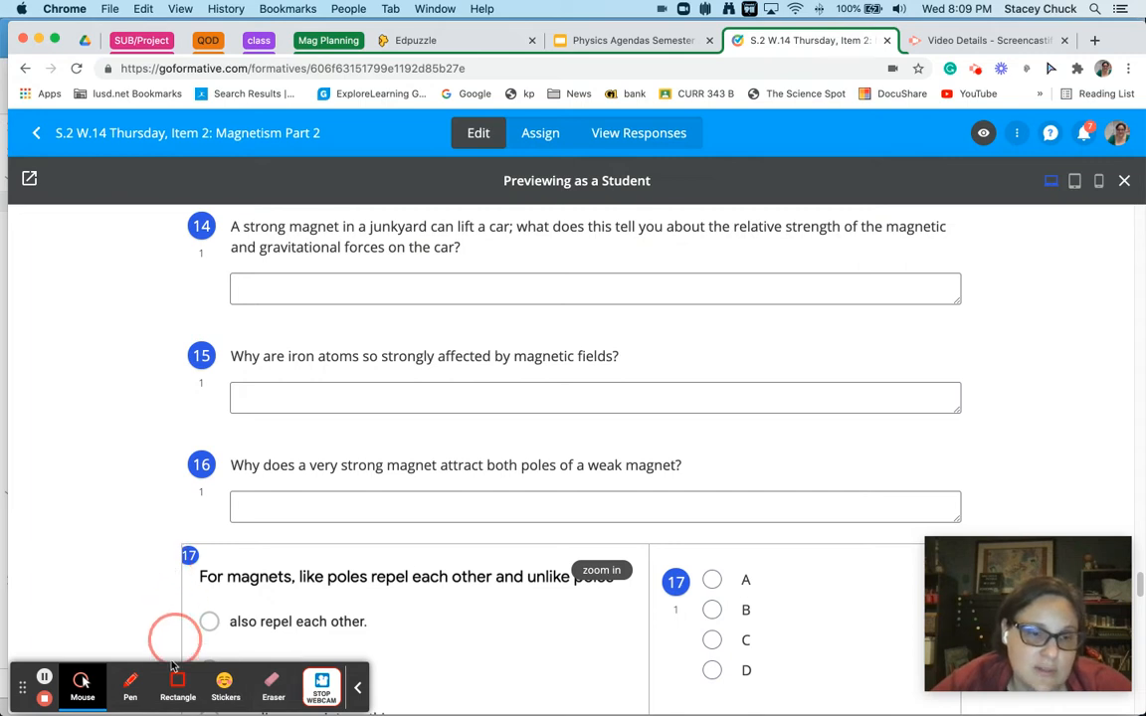
Draw a red rectangle beside question 14 with the annotation Rectangle tool.
click(129, 684)
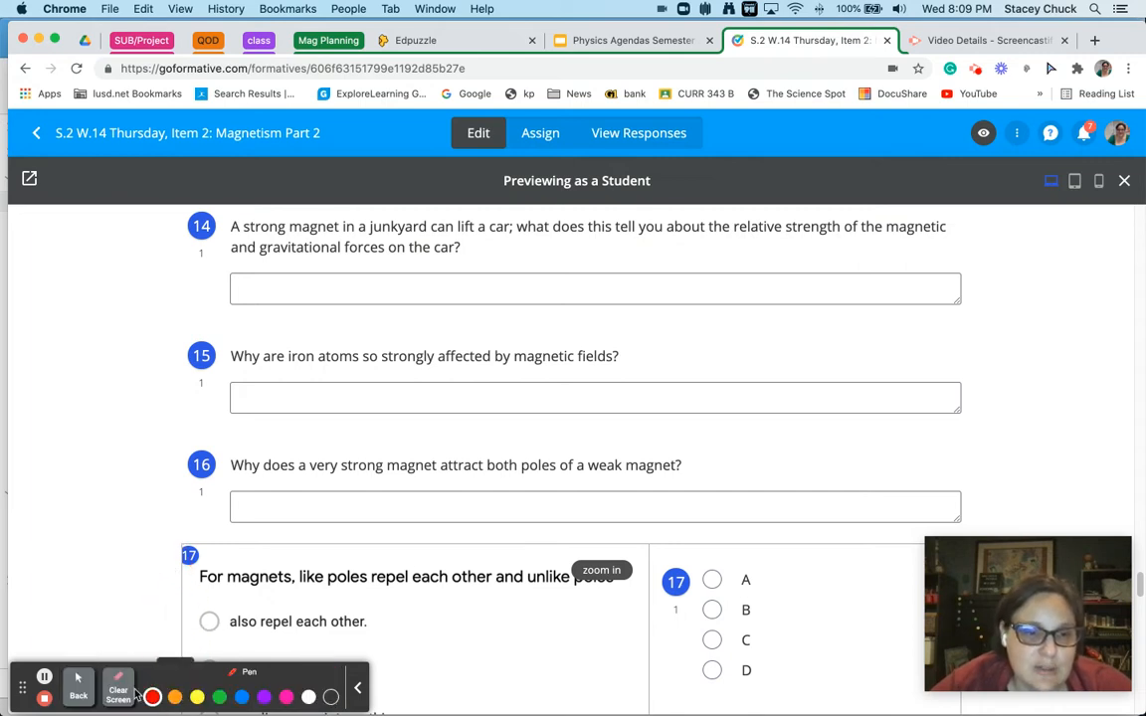
click(82, 680)
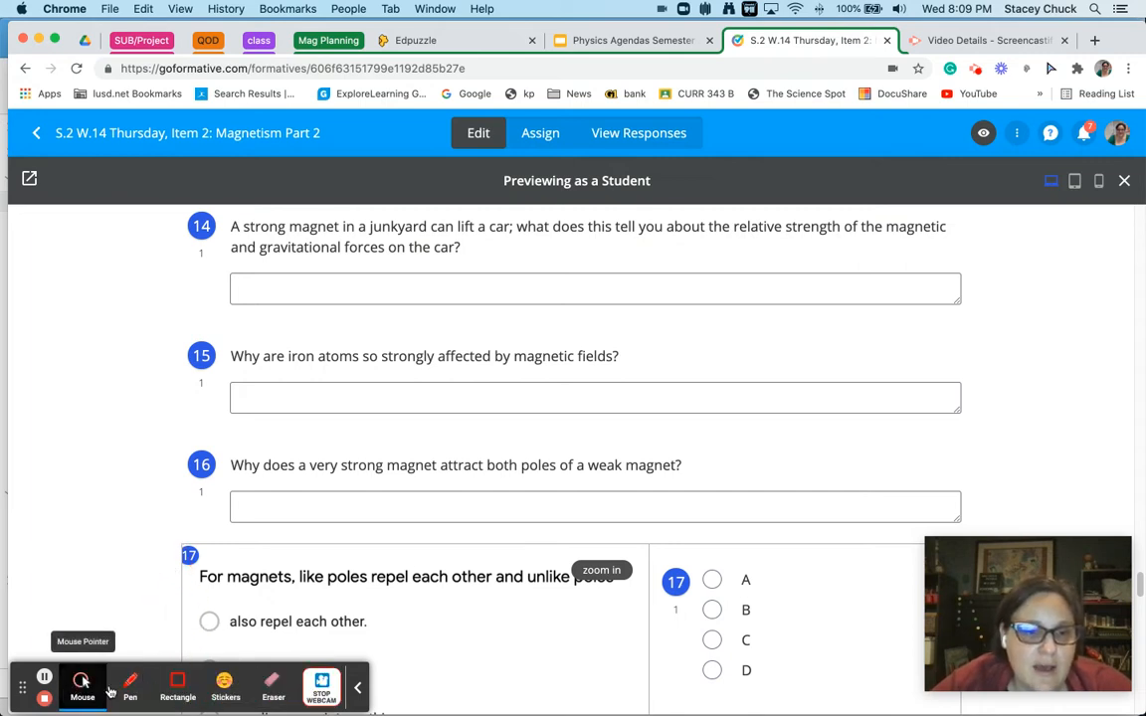
click(177, 681)
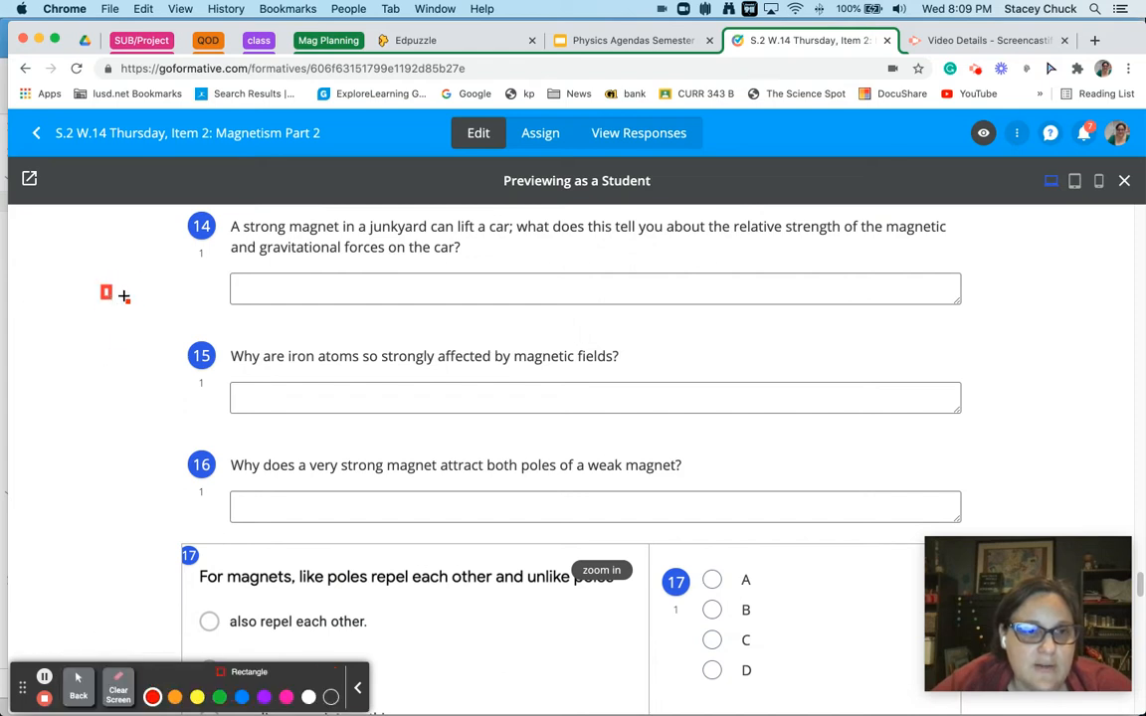
drag(107, 290, 151, 330)
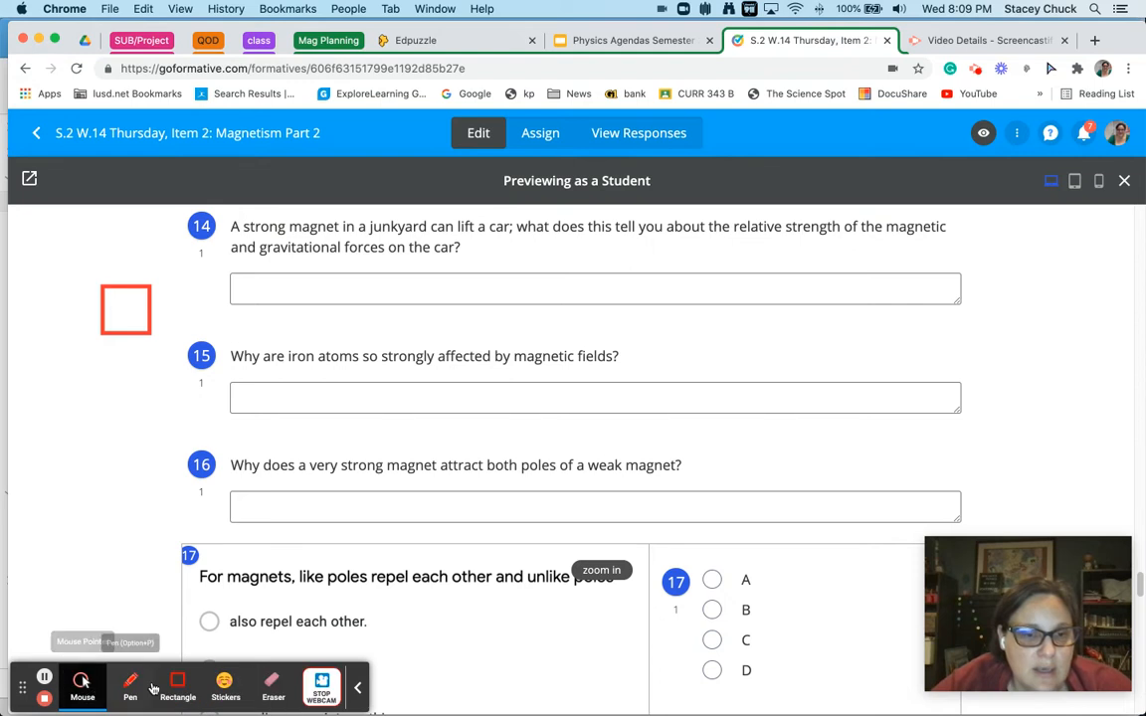
Sketch a blue loop above and green arrow marks below the box, undoing the last mark.
click(130, 685)
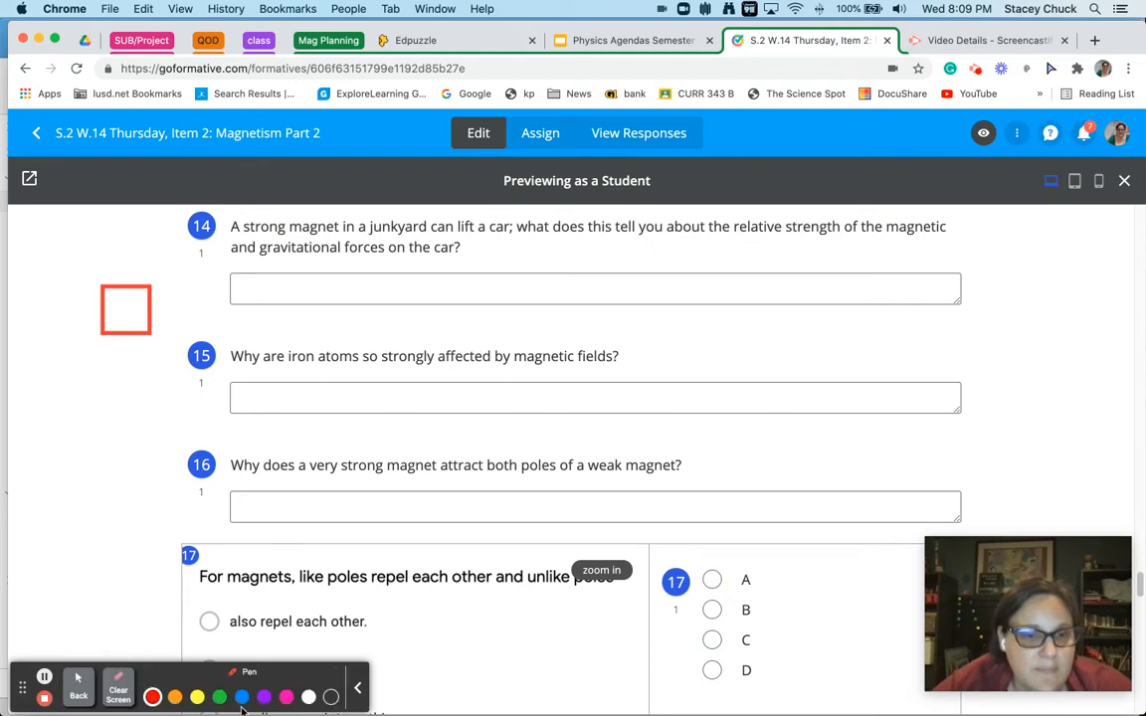
click(241, 696)
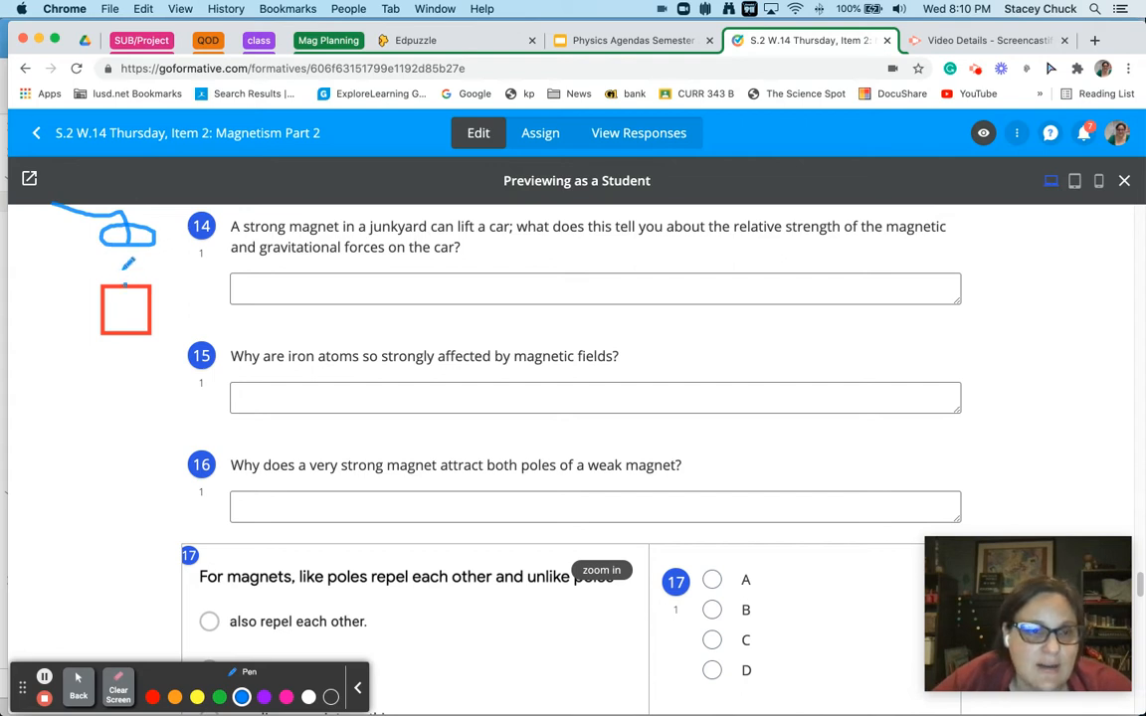
drag(127, 279, 127, 249)
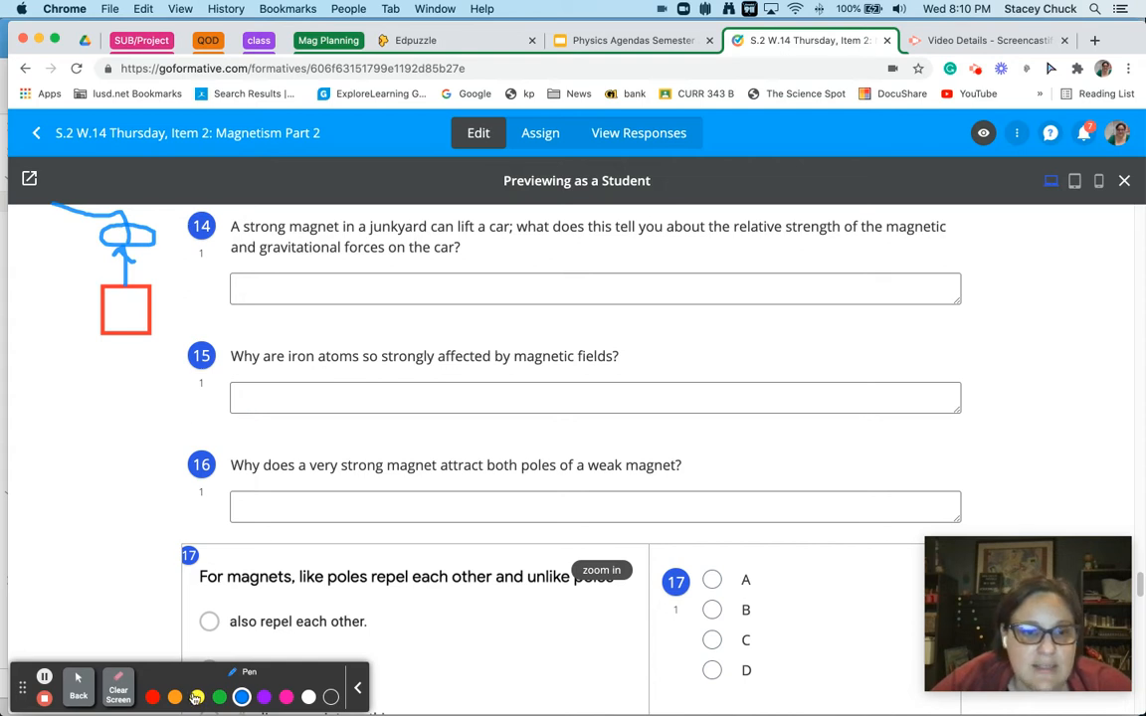
click(219, 697)
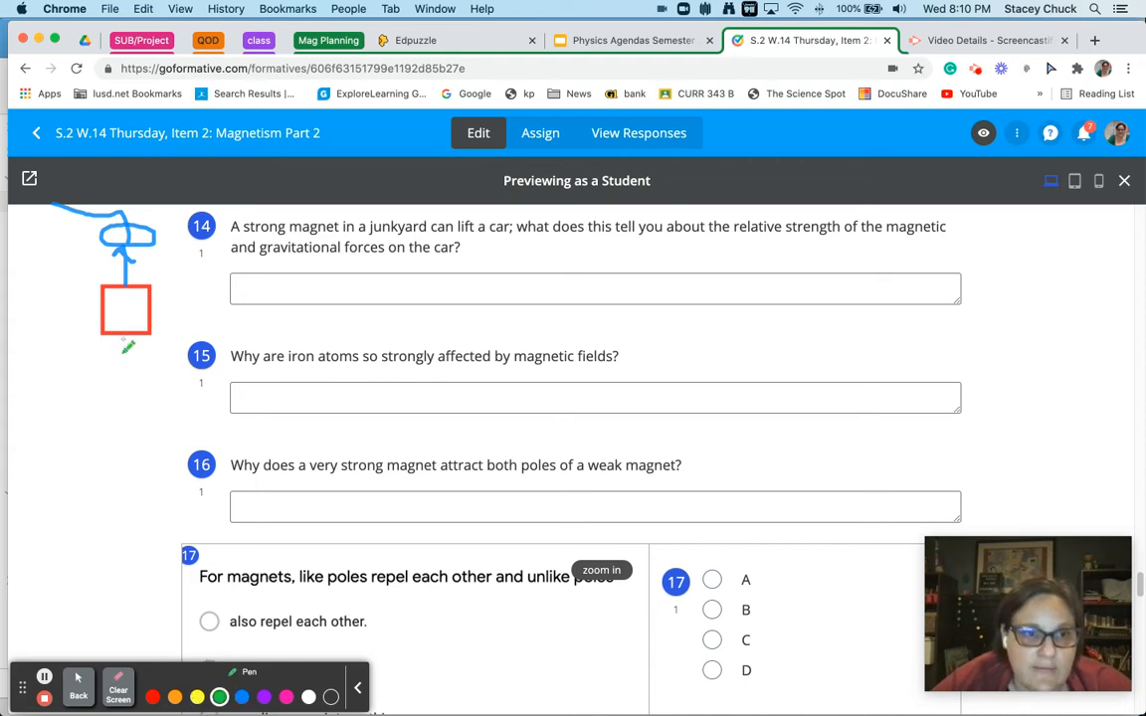
drag(127, 348, 127, 394)
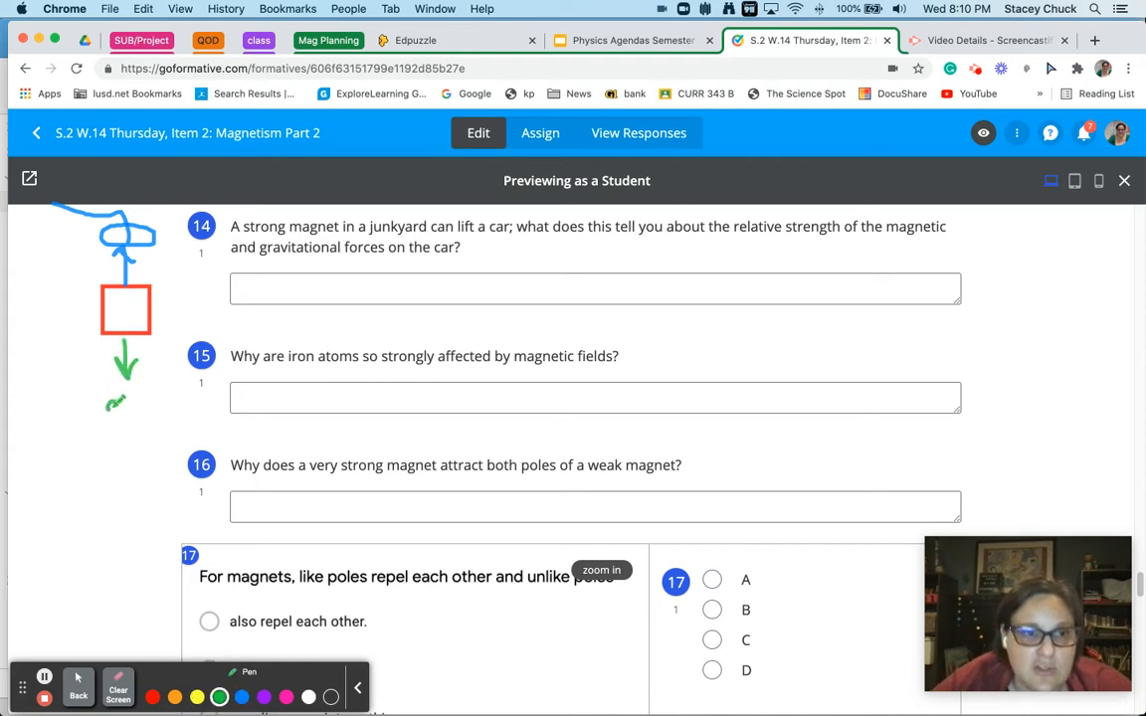
drag(119, 398, 116, 454)
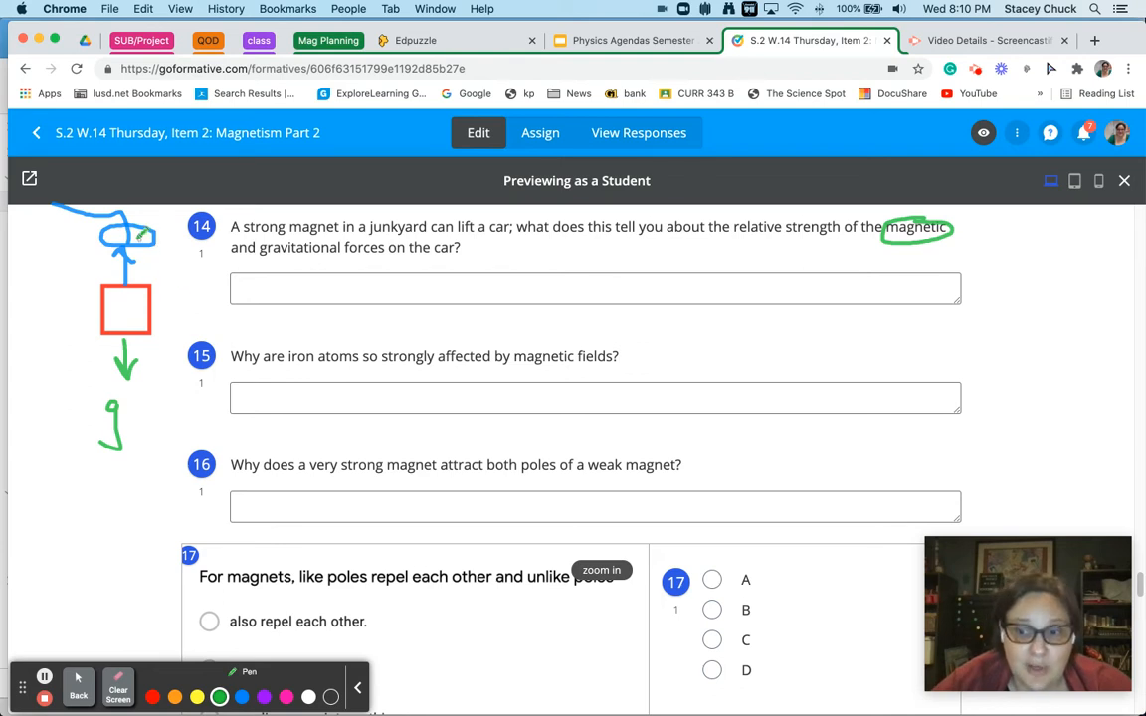
mouse_move(846, 235)
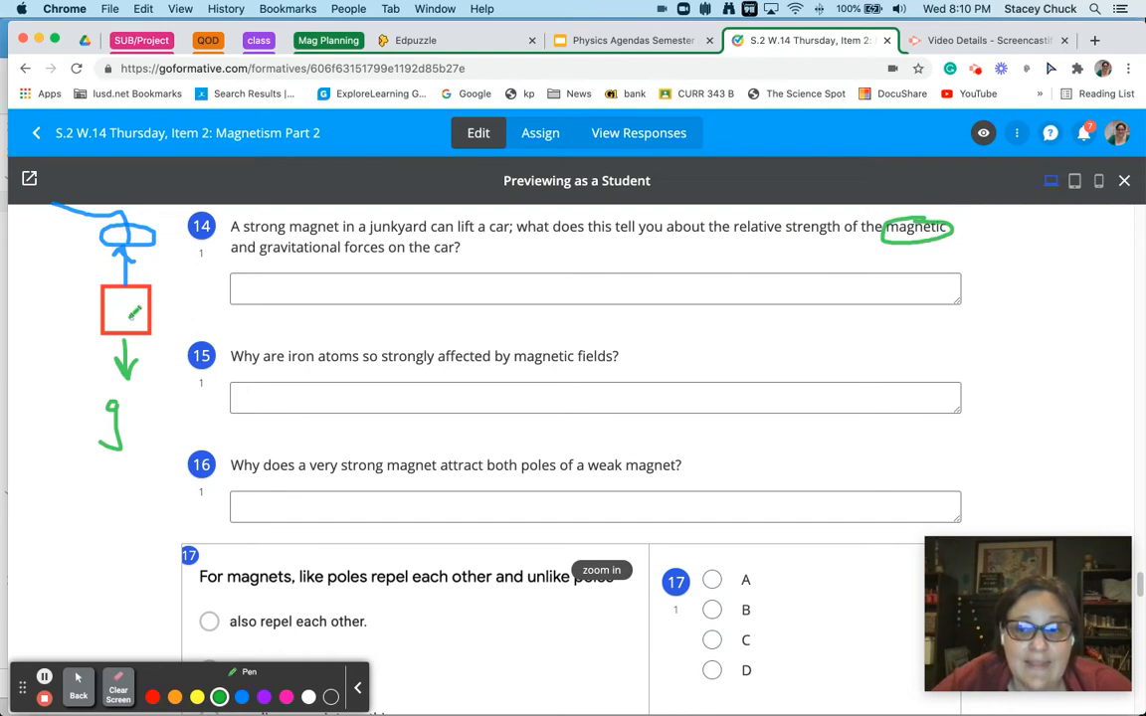
click(117, 687)
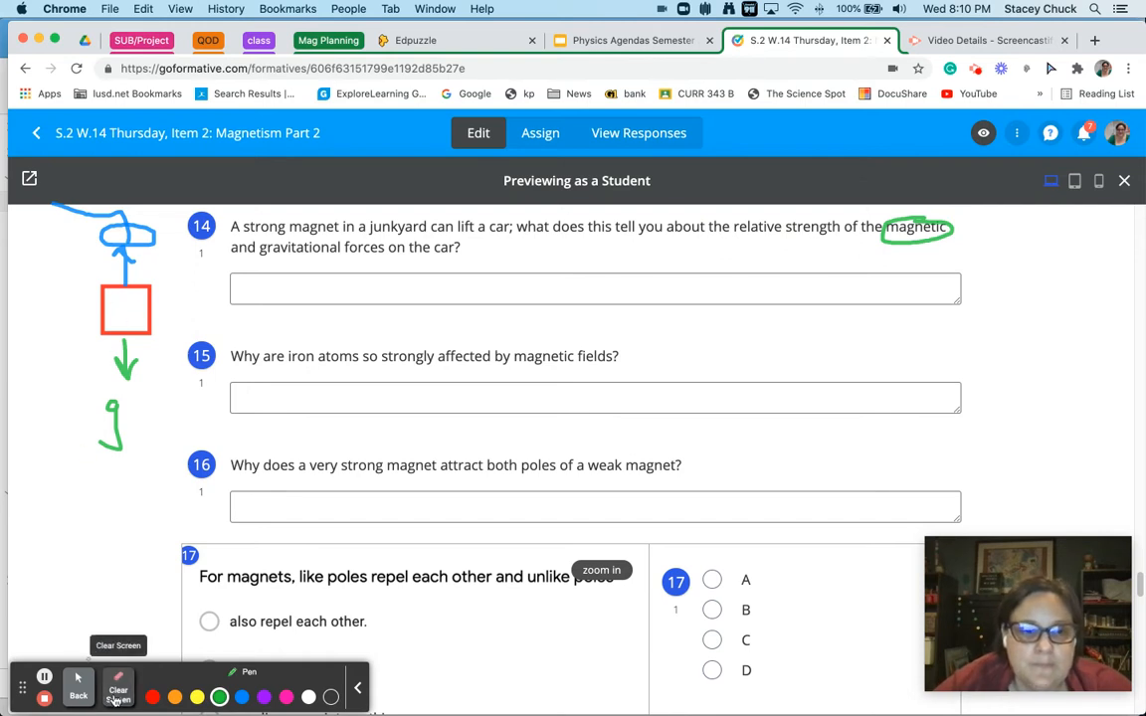
Clear all drawings, return to Mouse mode, and scroll down to questions 17 and 18.
click(117, 686)
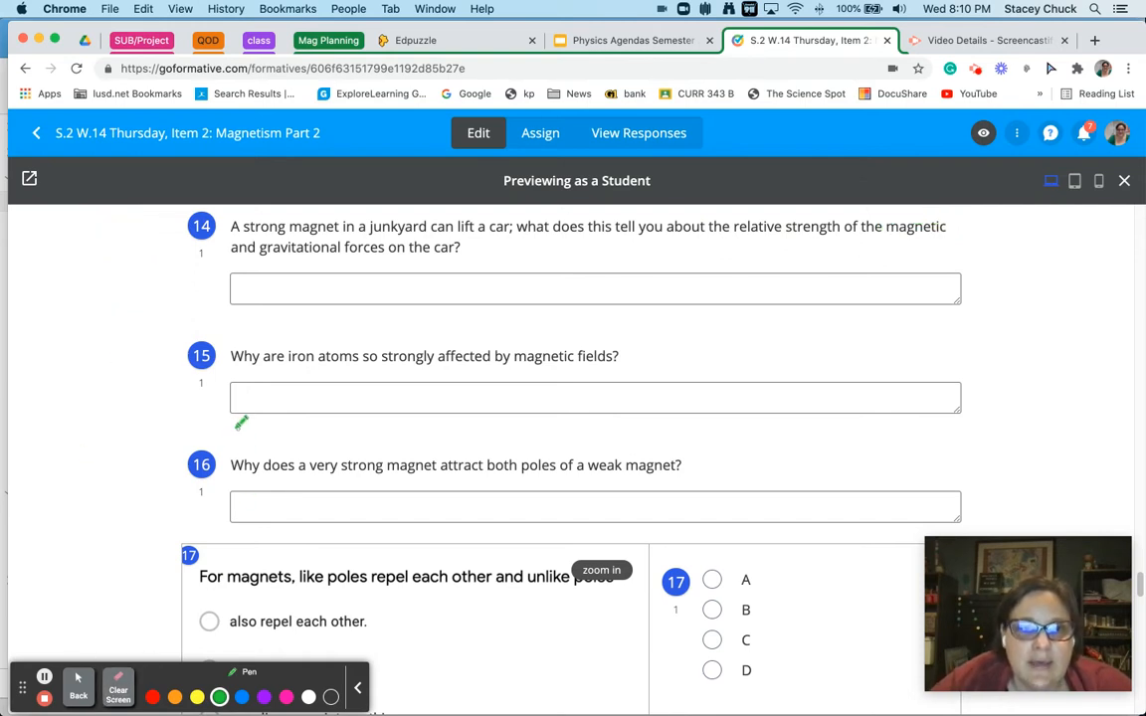
click(83, 687)
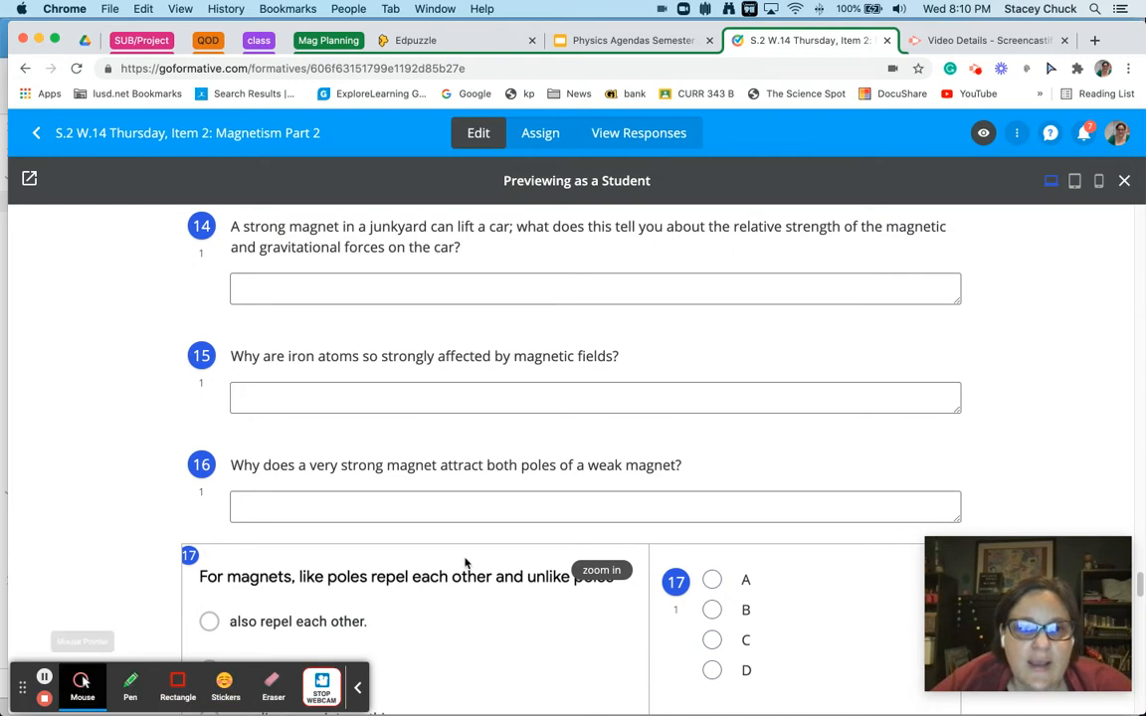
scroll(down, 3)
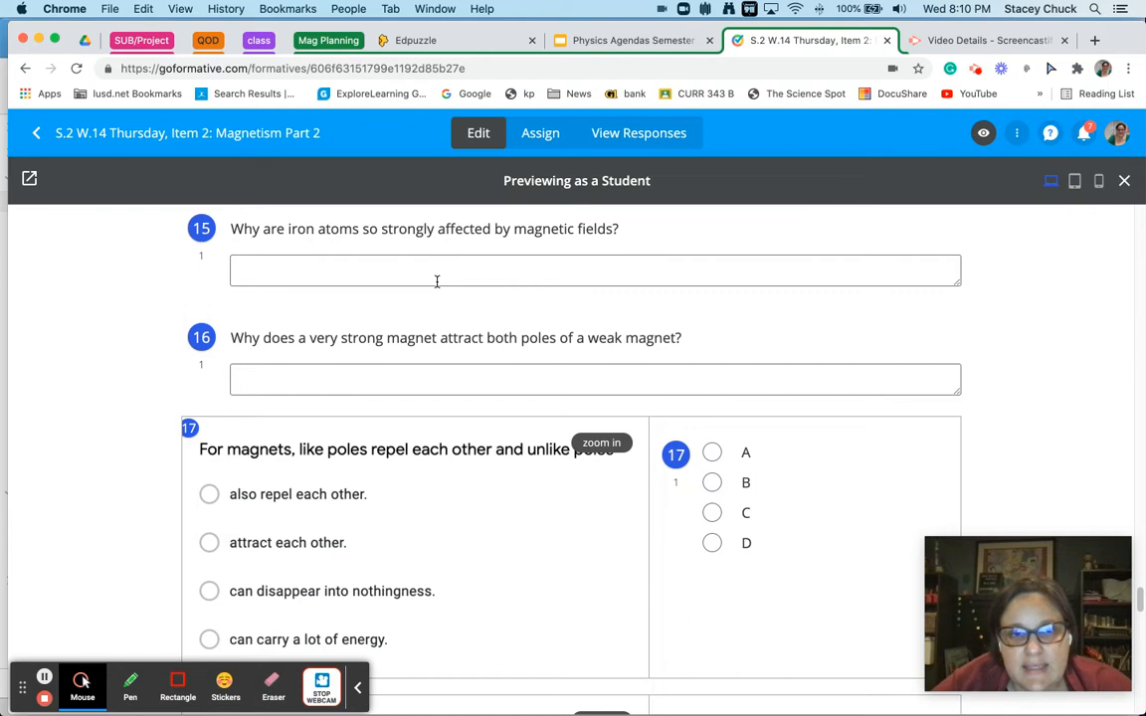
mouse_move(459, 294)
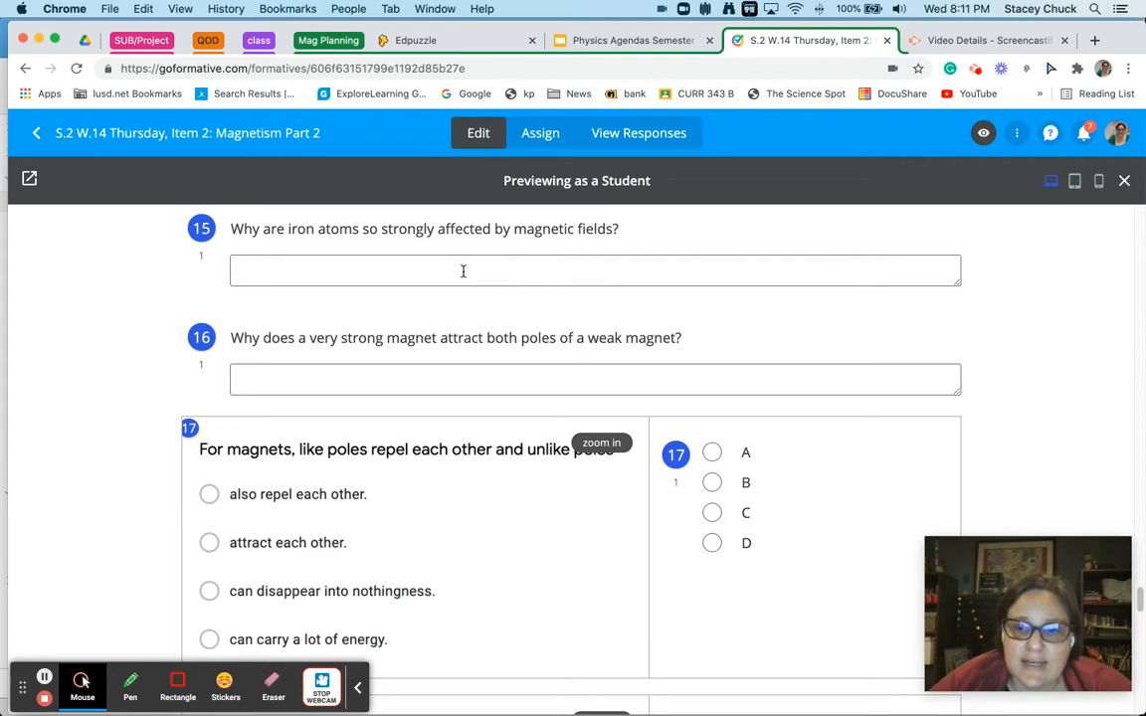
mouse_move(533, 223)
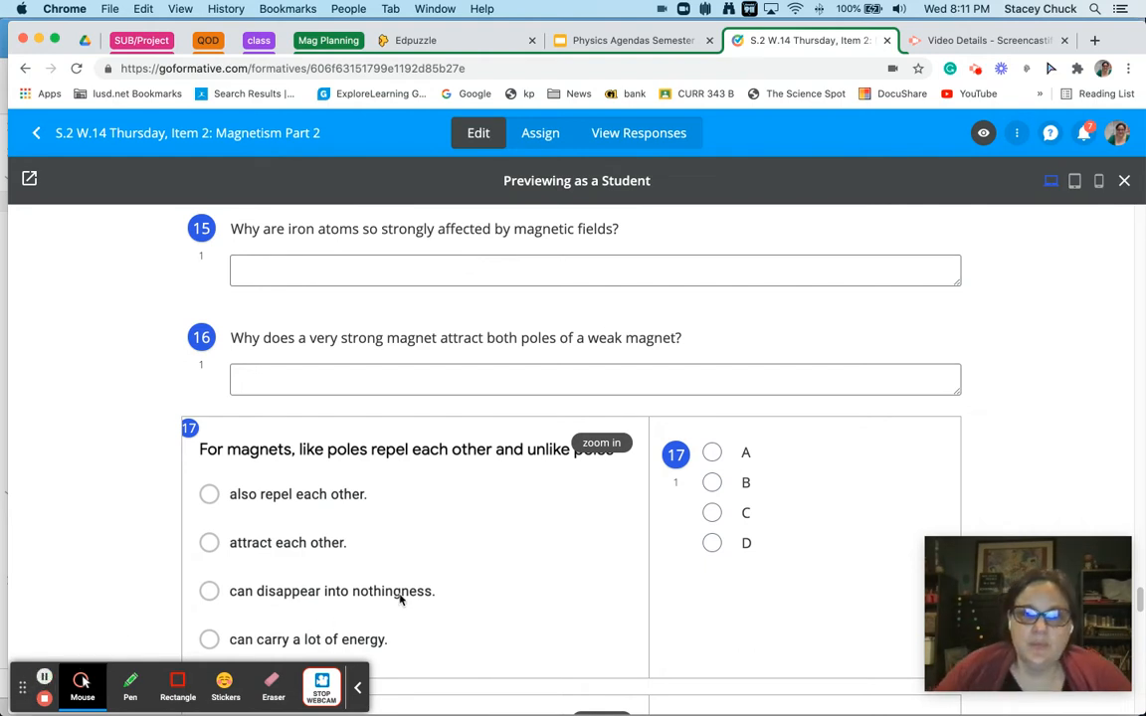
scroll(down, 3)
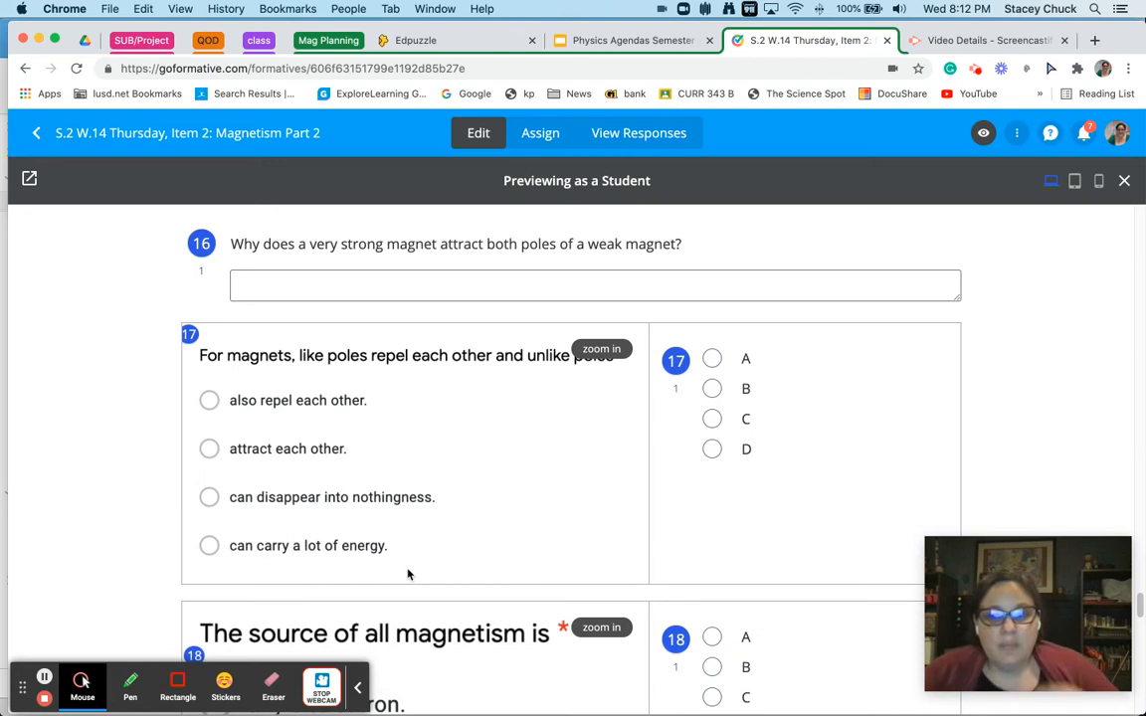
mouse_move(501, 581)
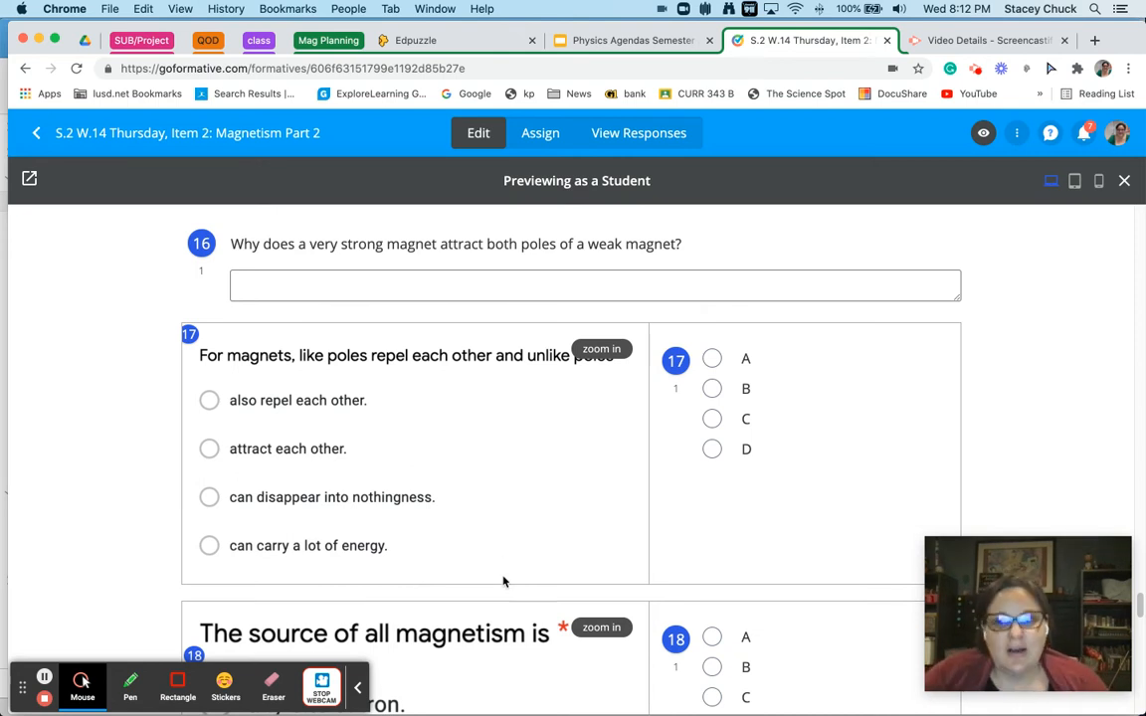
mouse_move(514, 581)
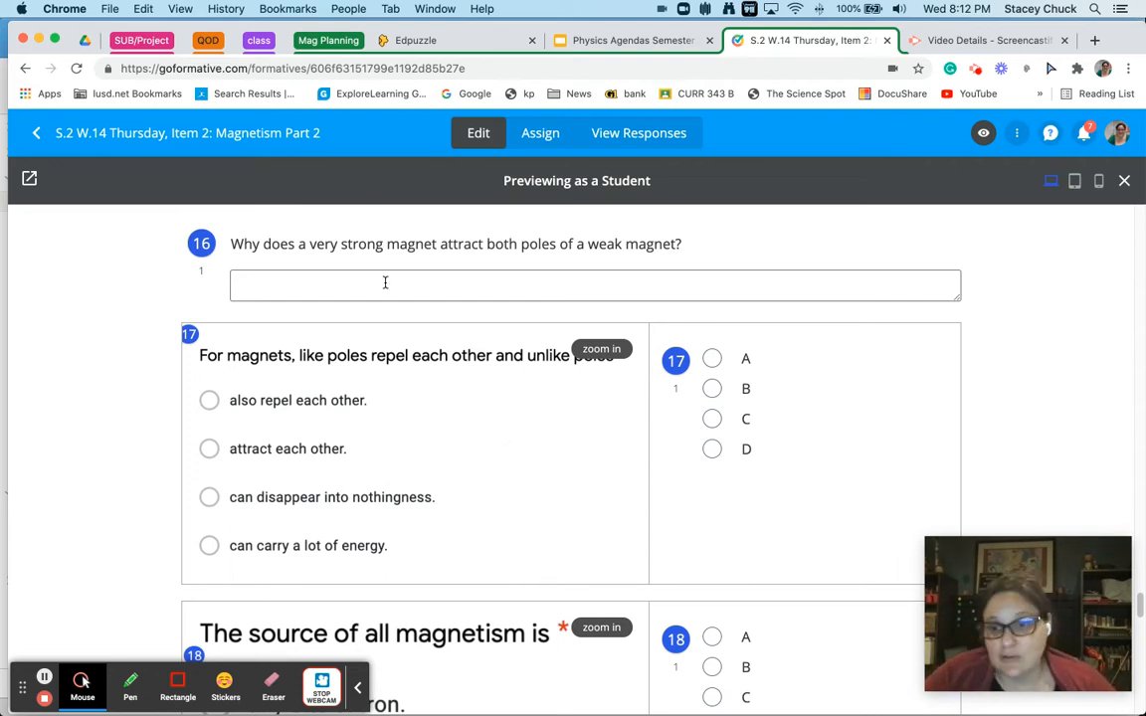
scroll(down, 3)
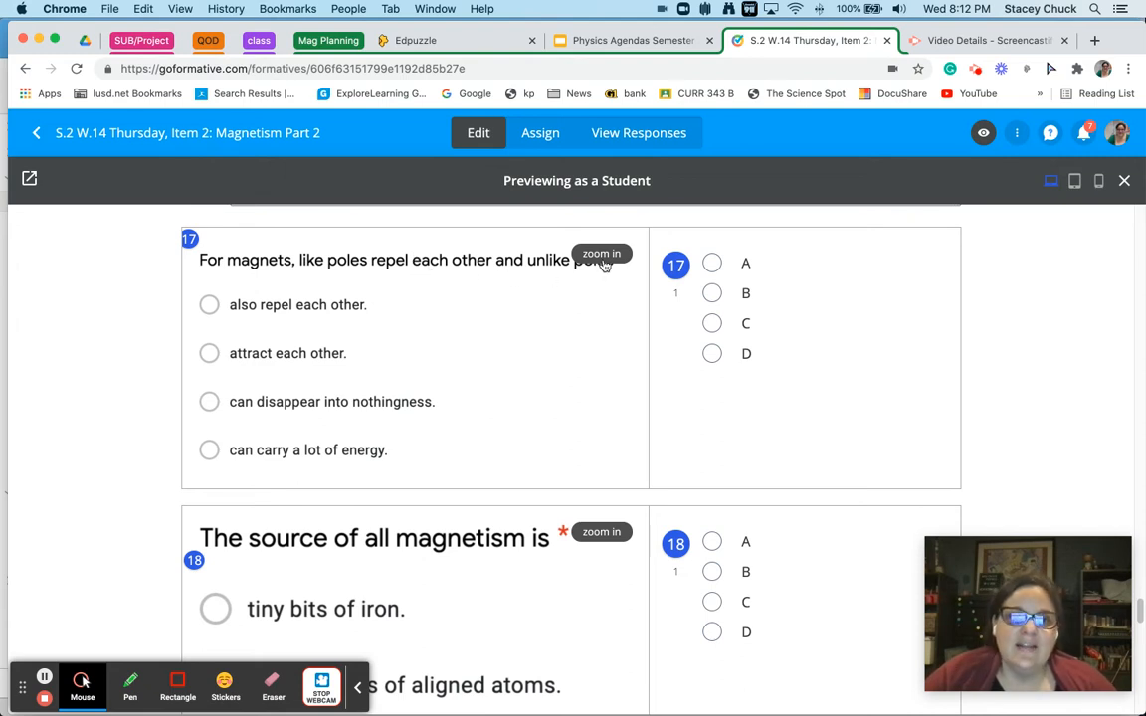
click(601, 254)
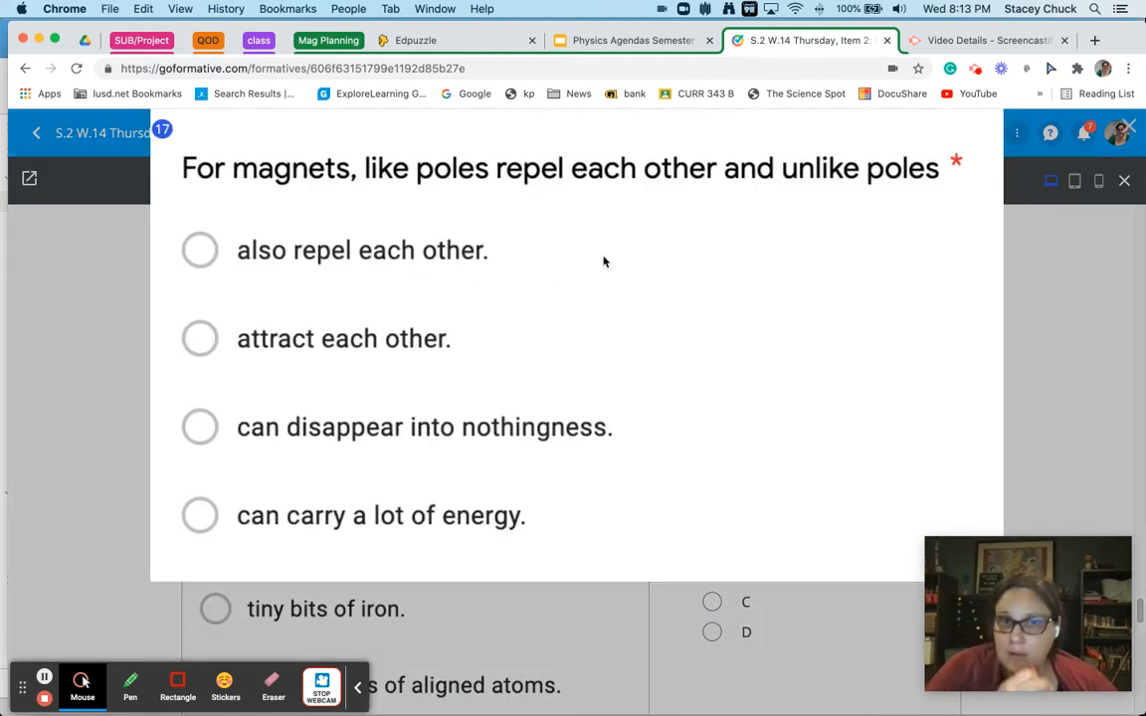
mouse_move(417, 183)
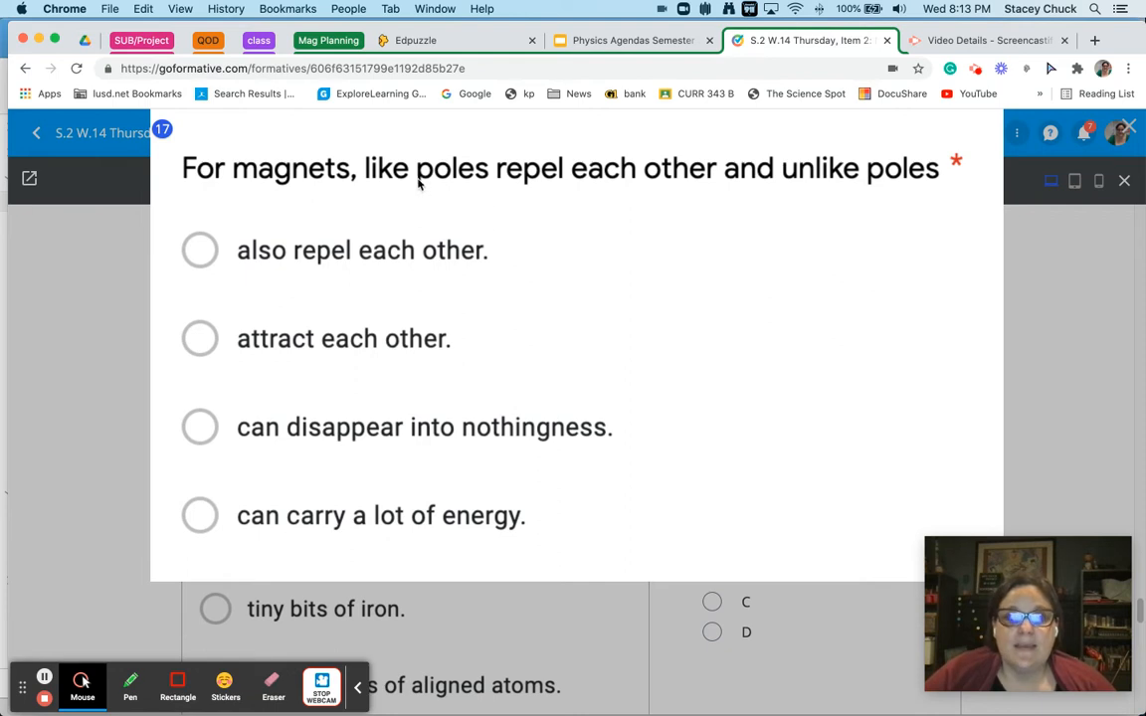
mouse_move(526, 189)
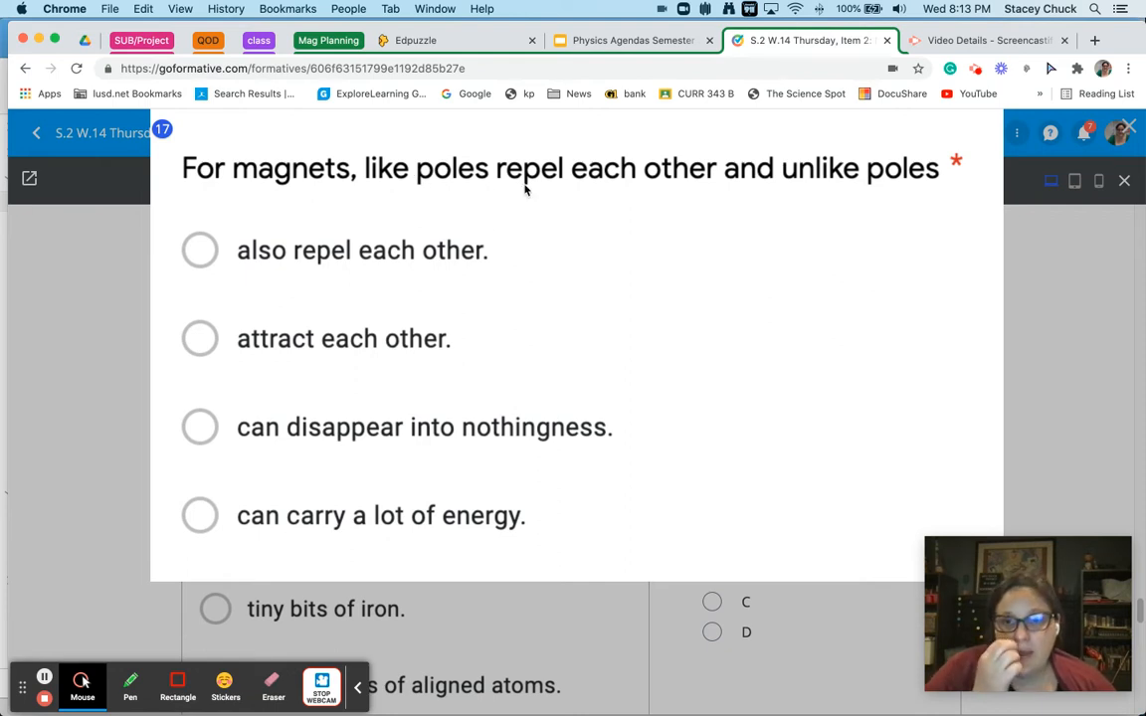
mouse_move(330, 322)
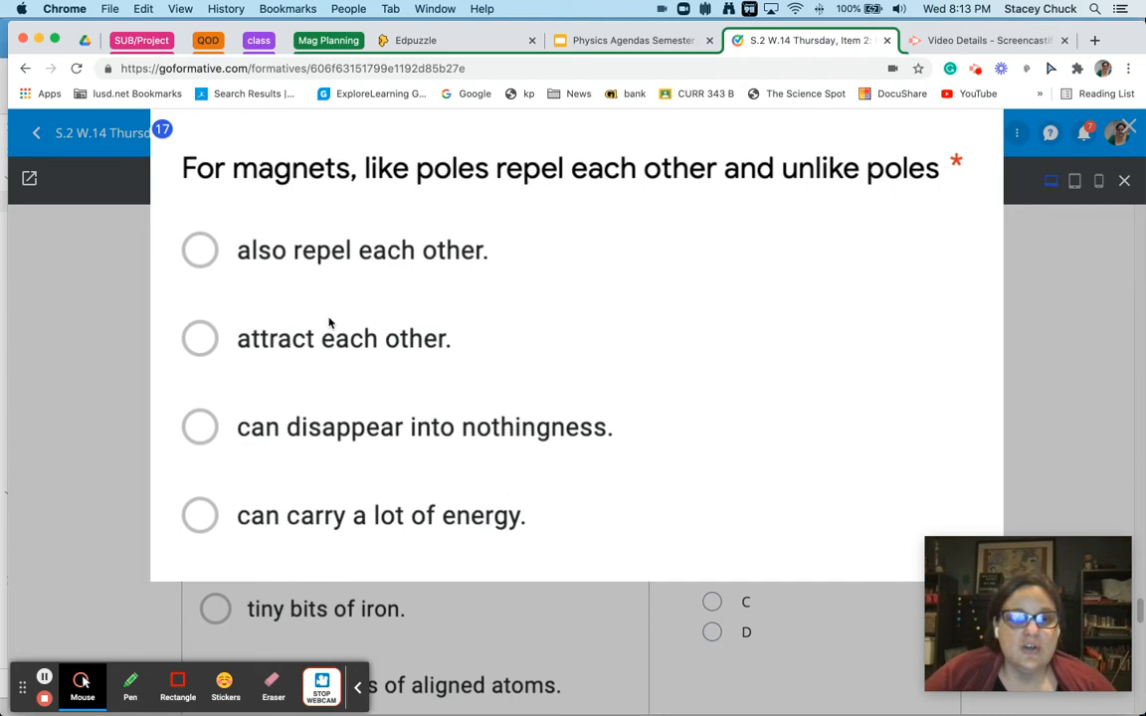
mouse_move(1003, 151)
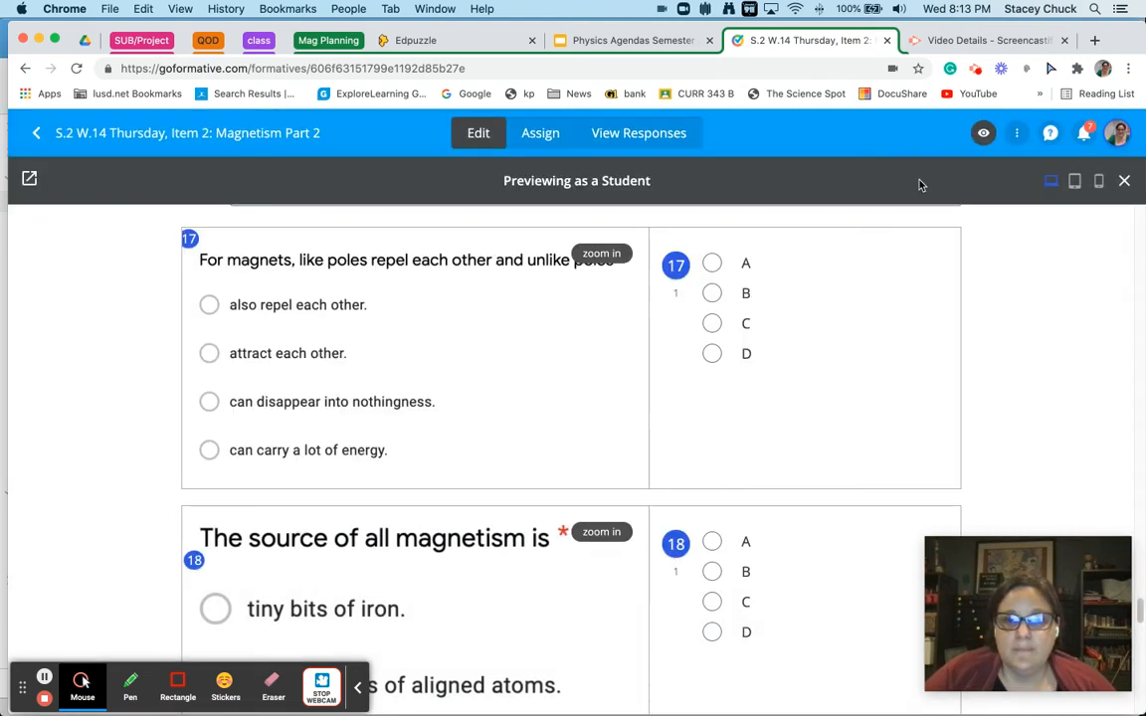
Scroll past question 18's answer choices down to paper-clip question 19.
scroll(down, 3)
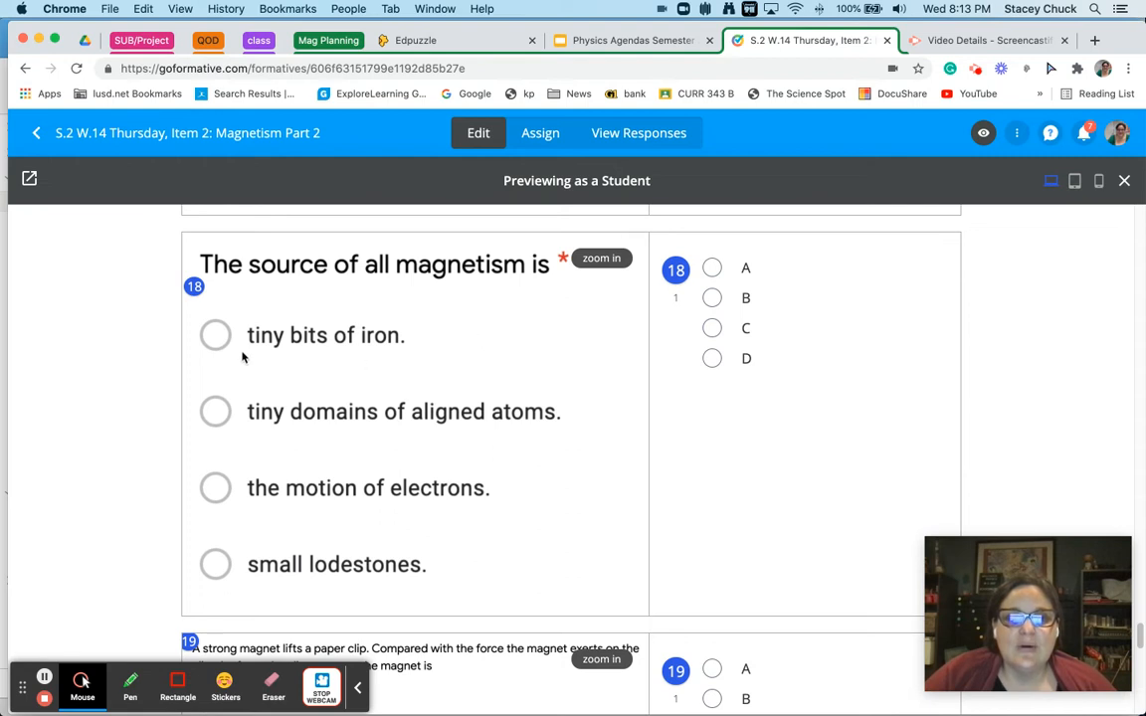
mouse_move(386, 349)
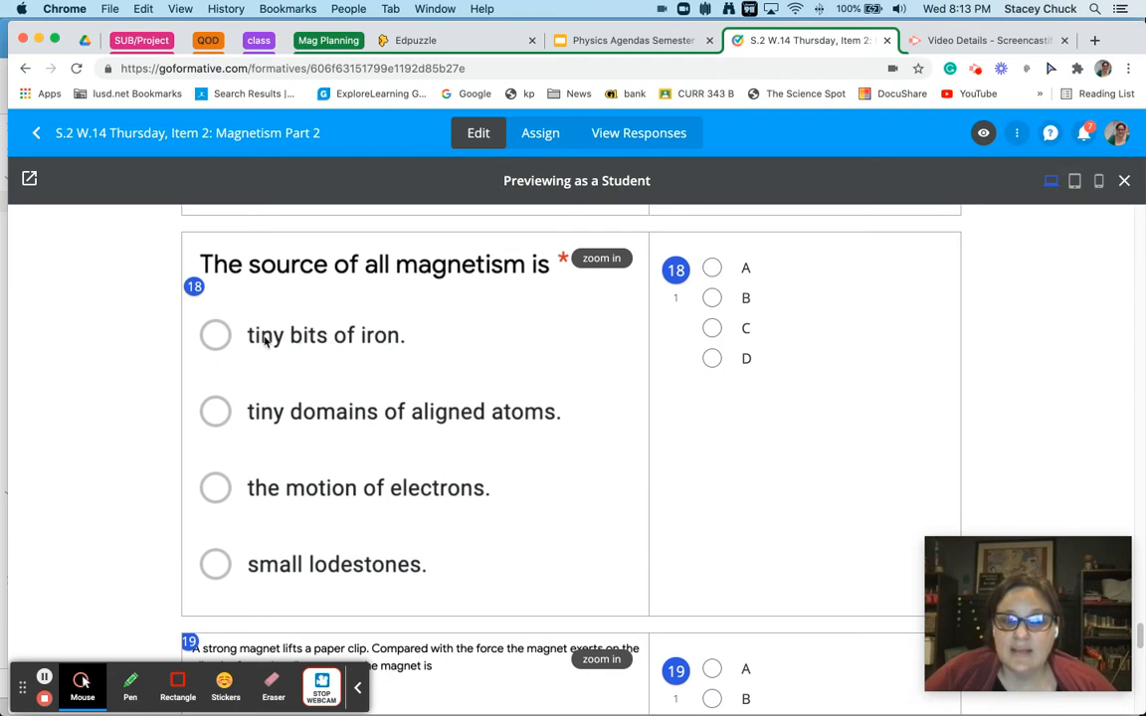
mouse_move(505, 356)
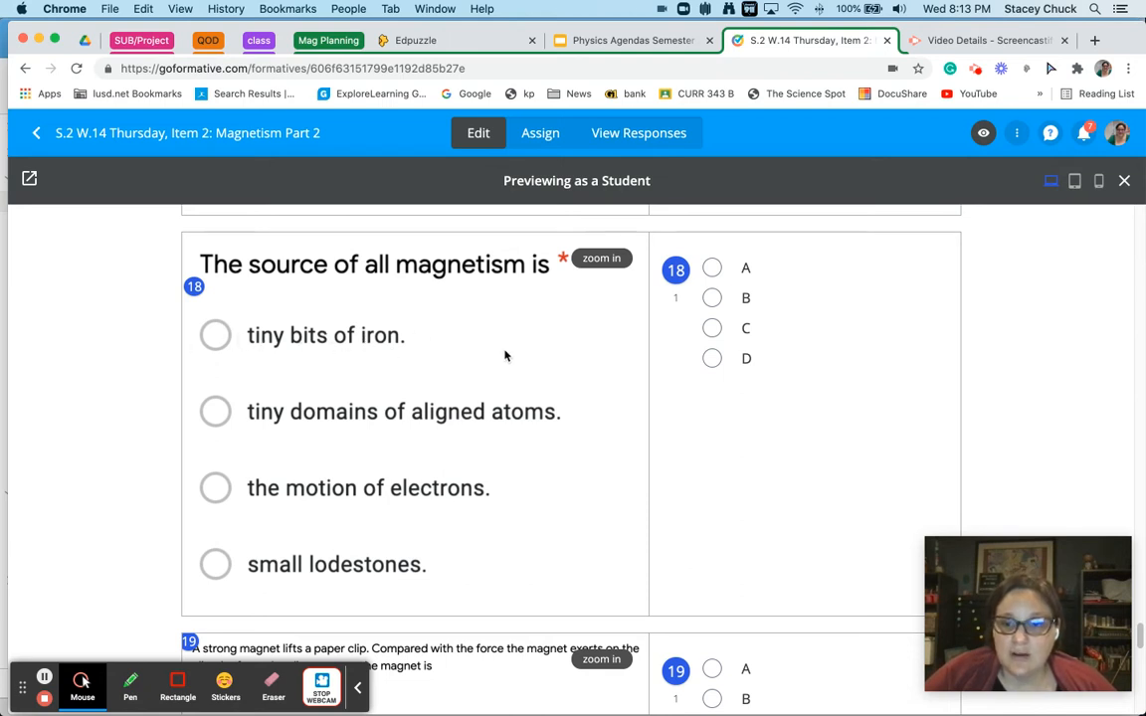
mouse_move(290, 402)
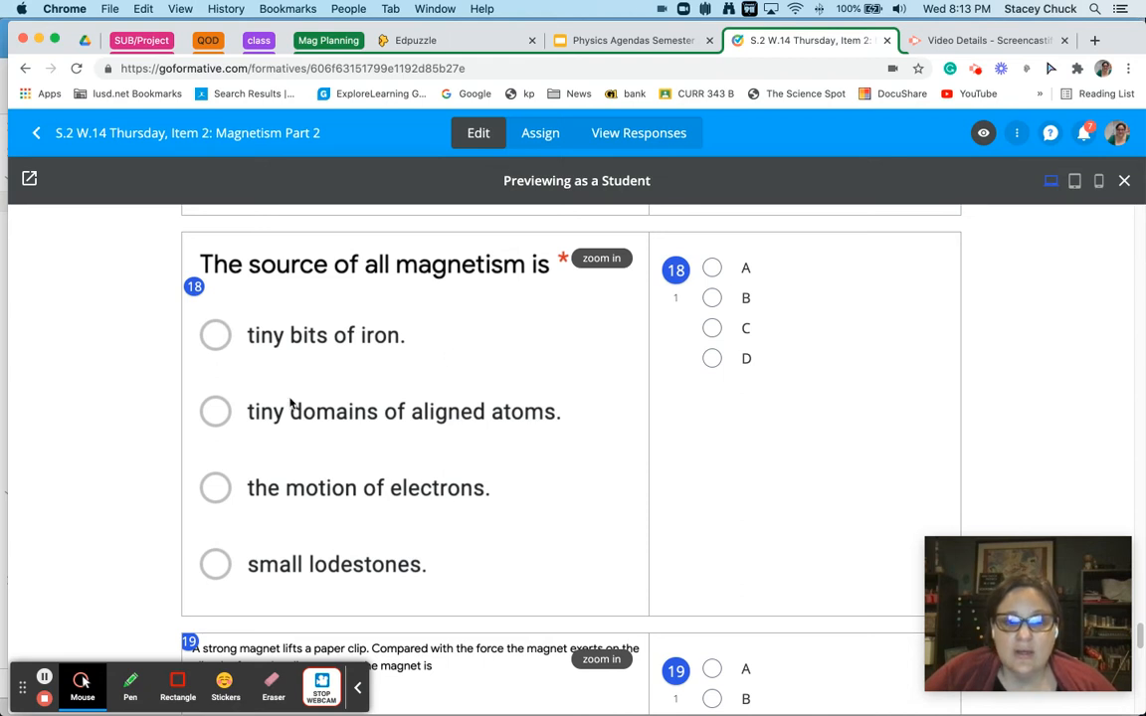
mouse_move(554, 418)
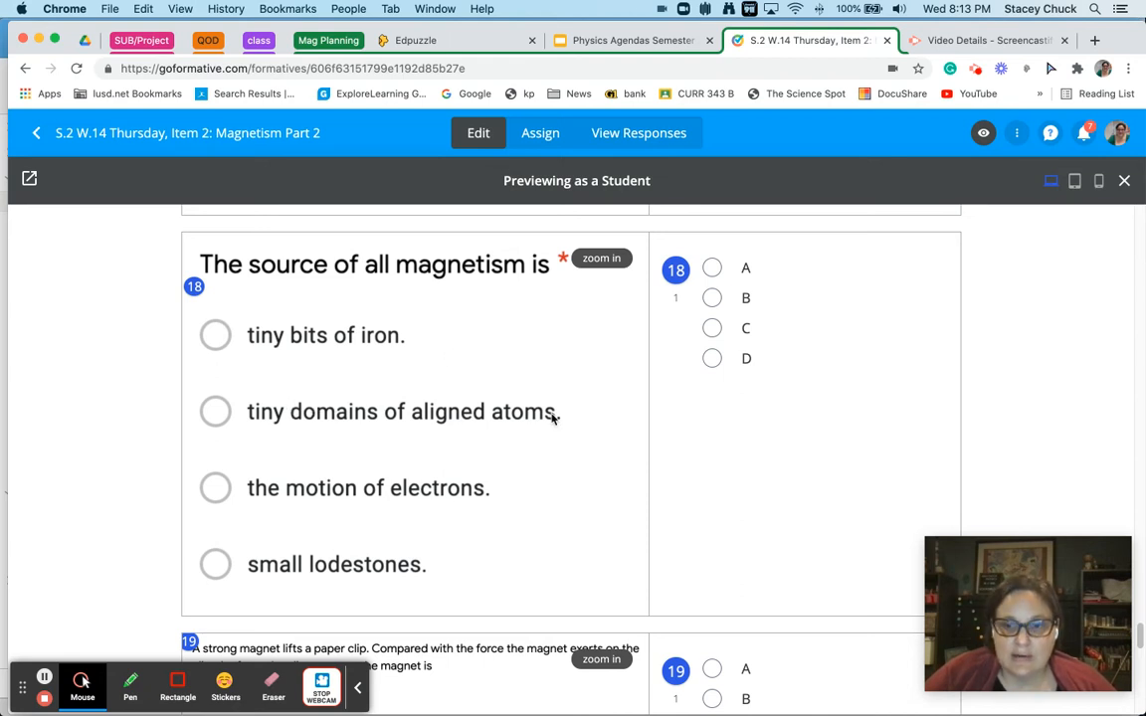
mouse_move(553, 418)
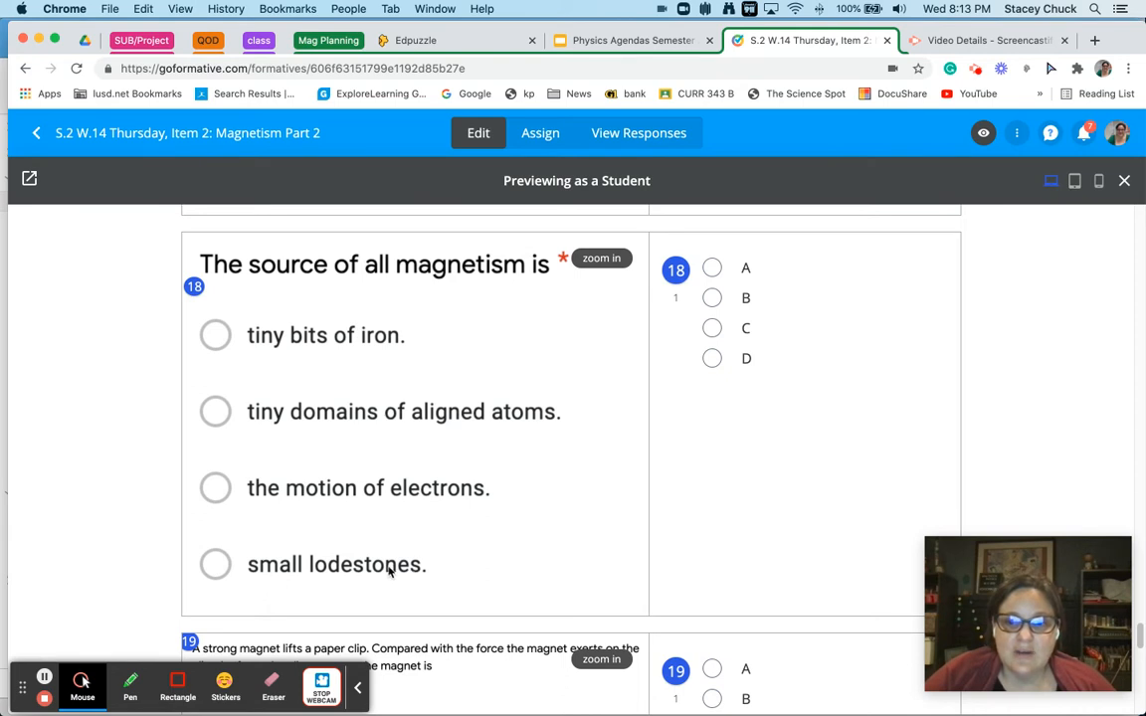
mouse_move(463, 577)
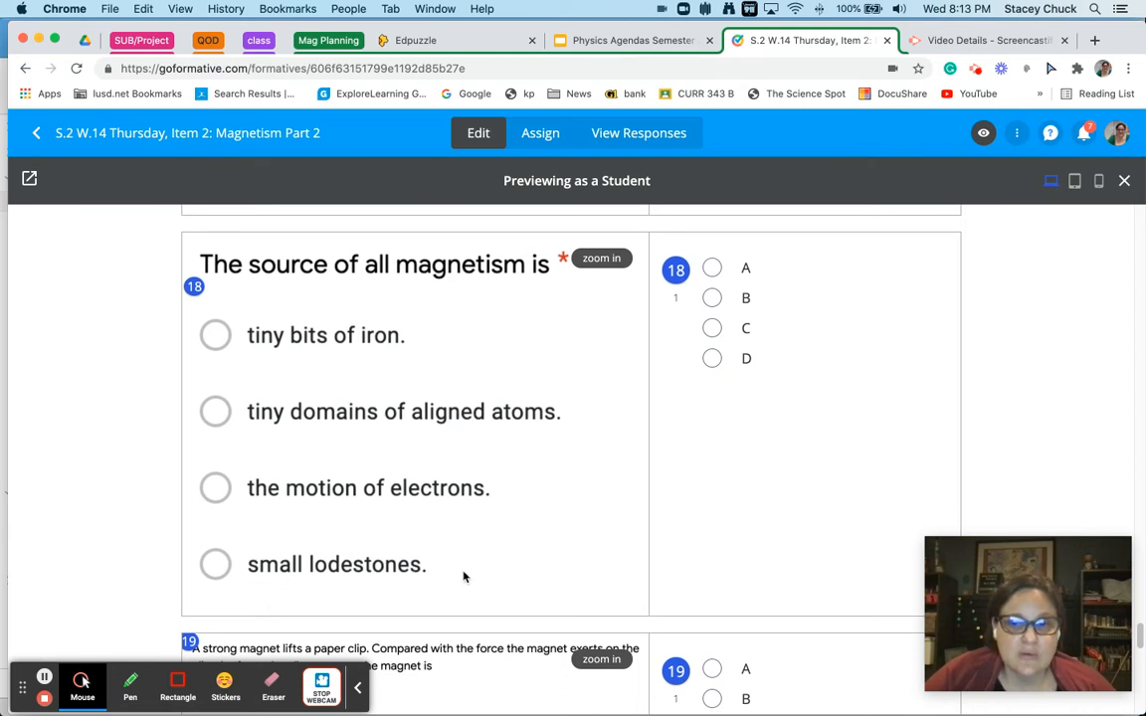
mouse_move(390, 563)
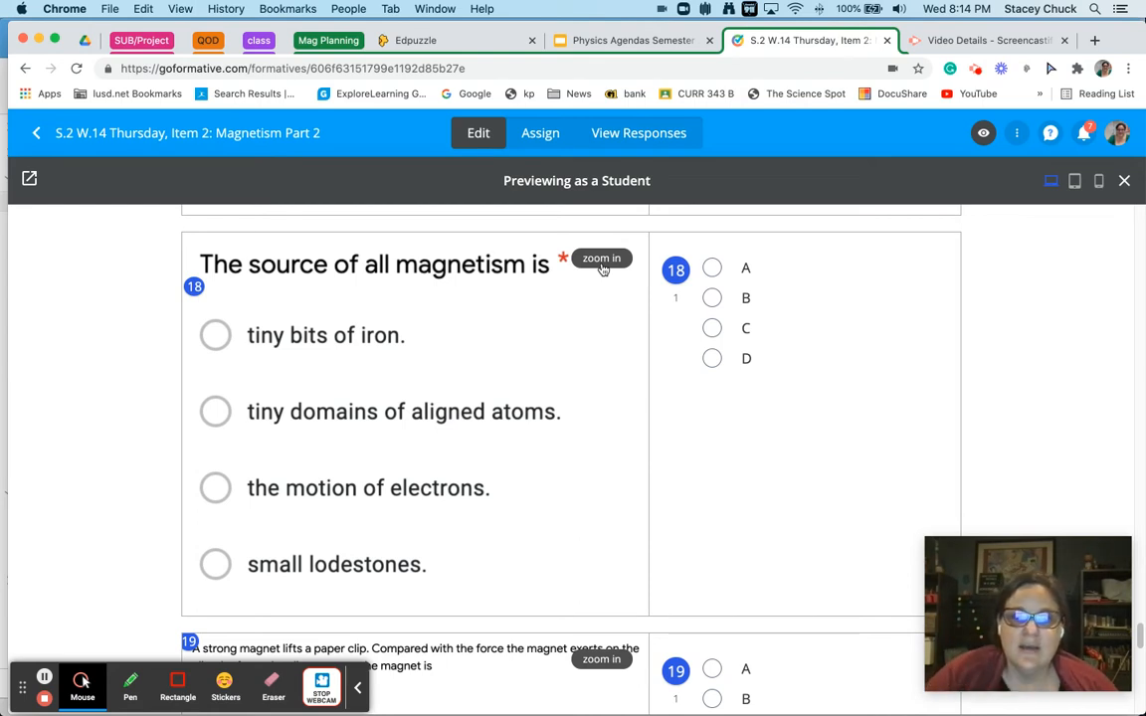
mouse_move(573, 235)
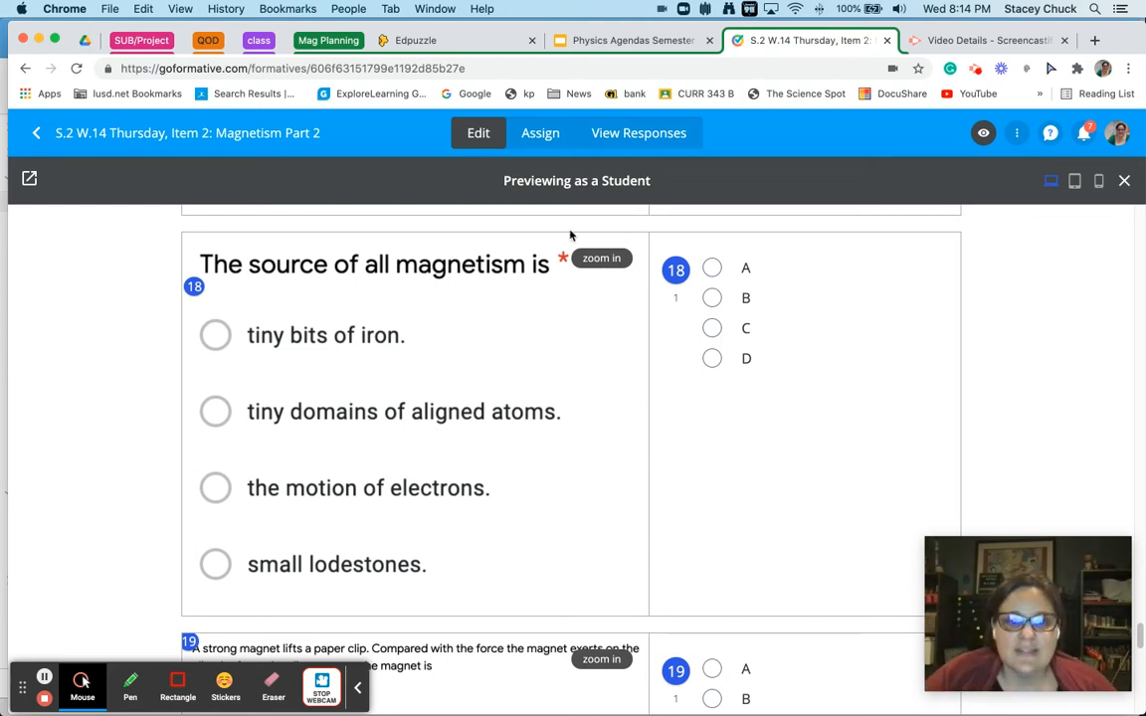
mouse_move(302, 502)
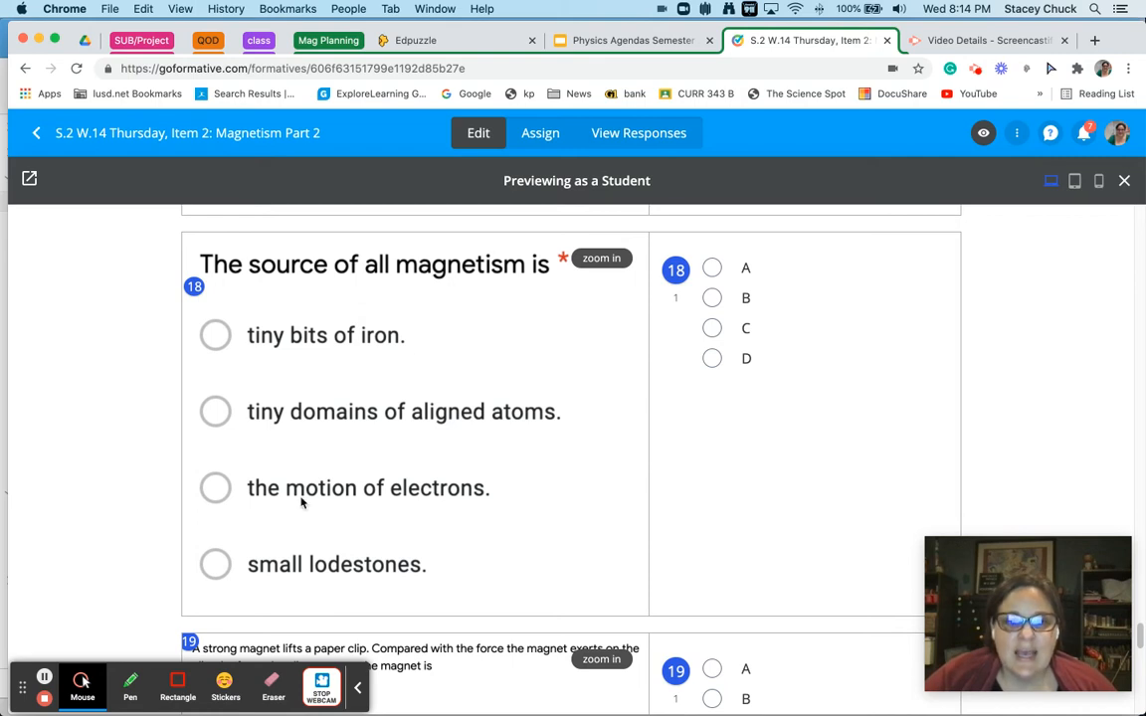
mouse_move(315, 339)
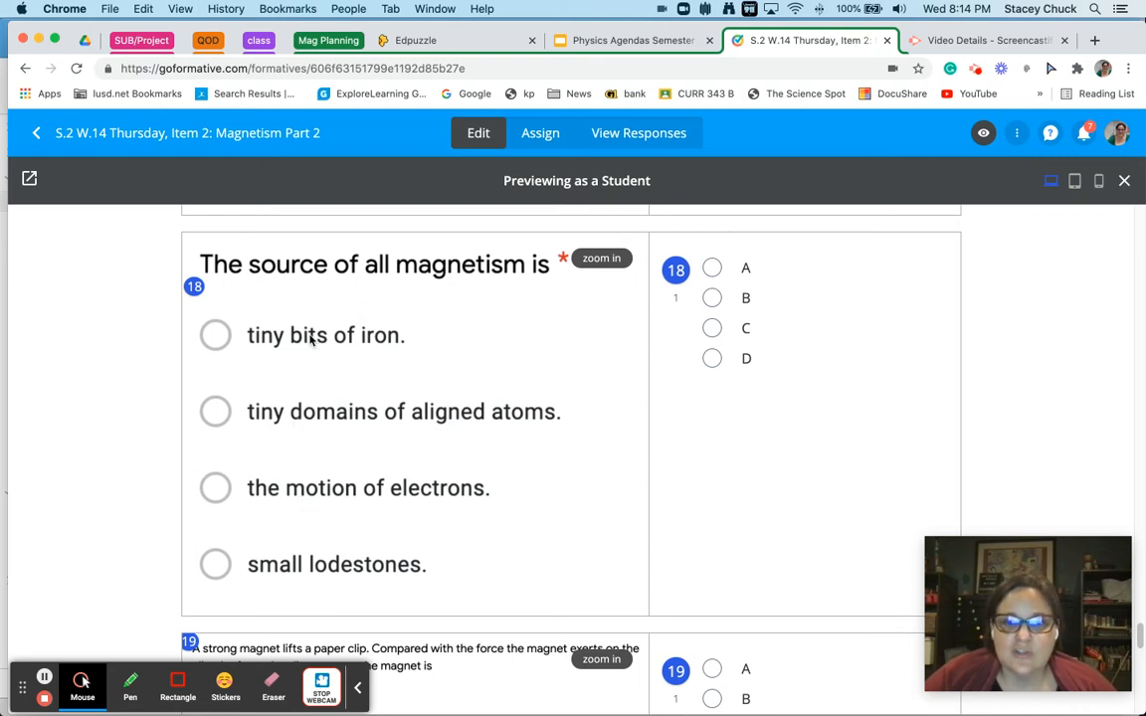
mouse_move(443, 510)
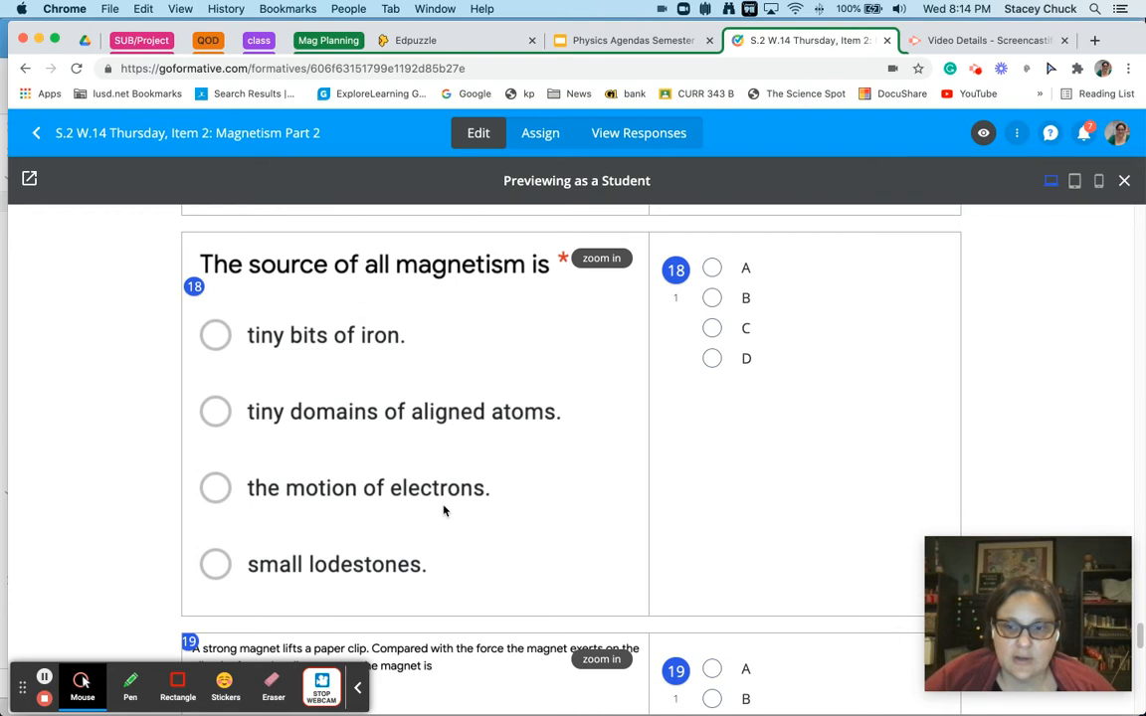
mouse_move(311, 593)
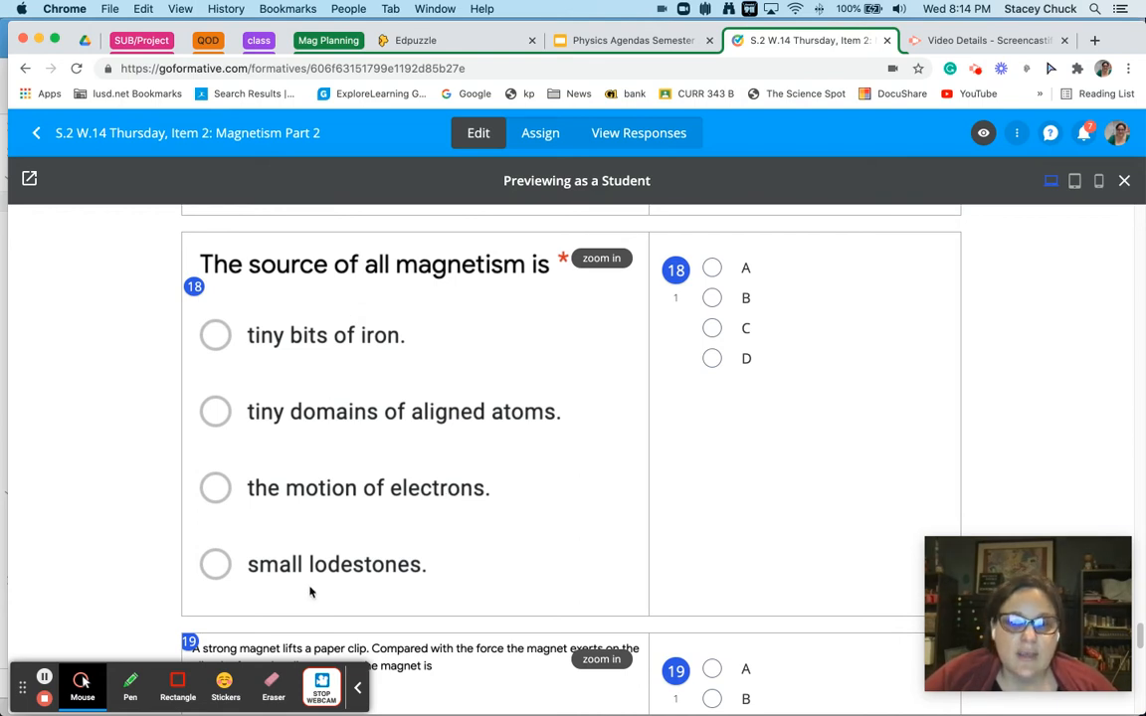
mouse_move(441, 502)
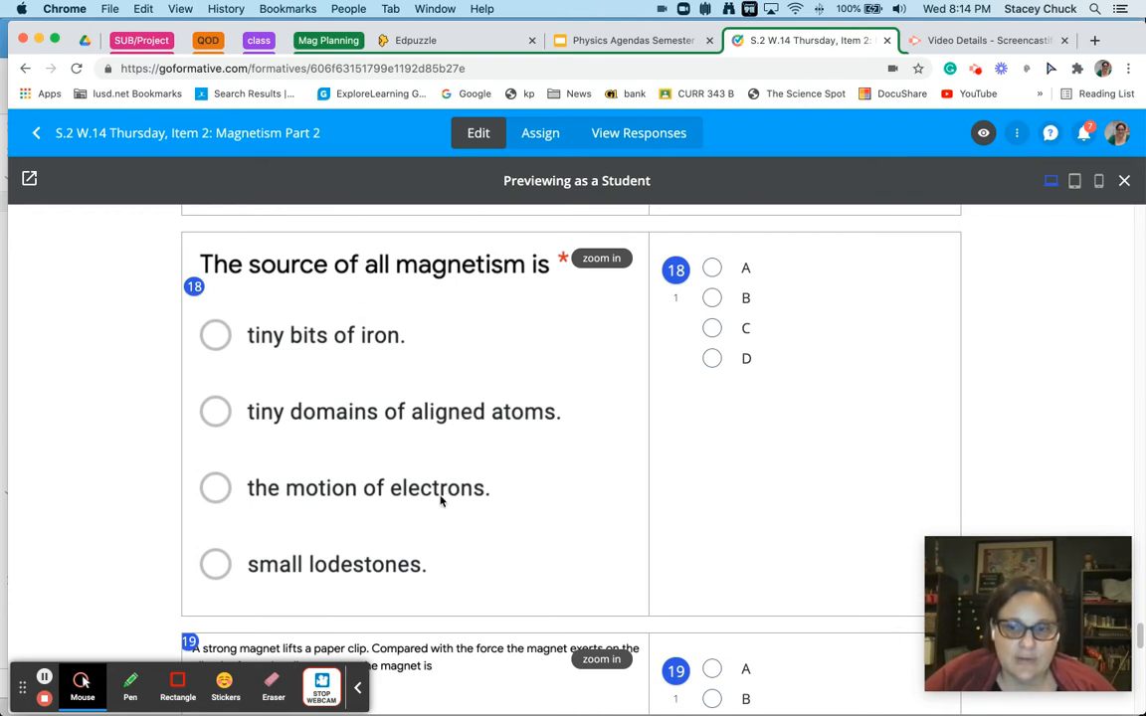
mouse_move(420, 504)
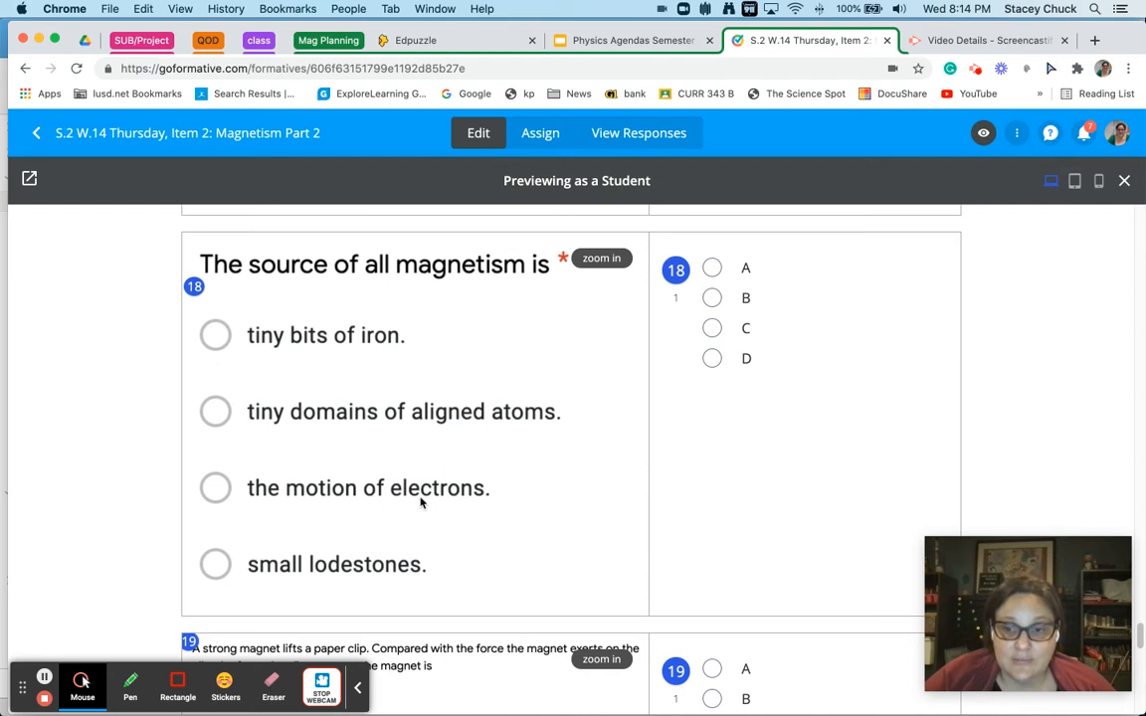
scroll(down, 3)
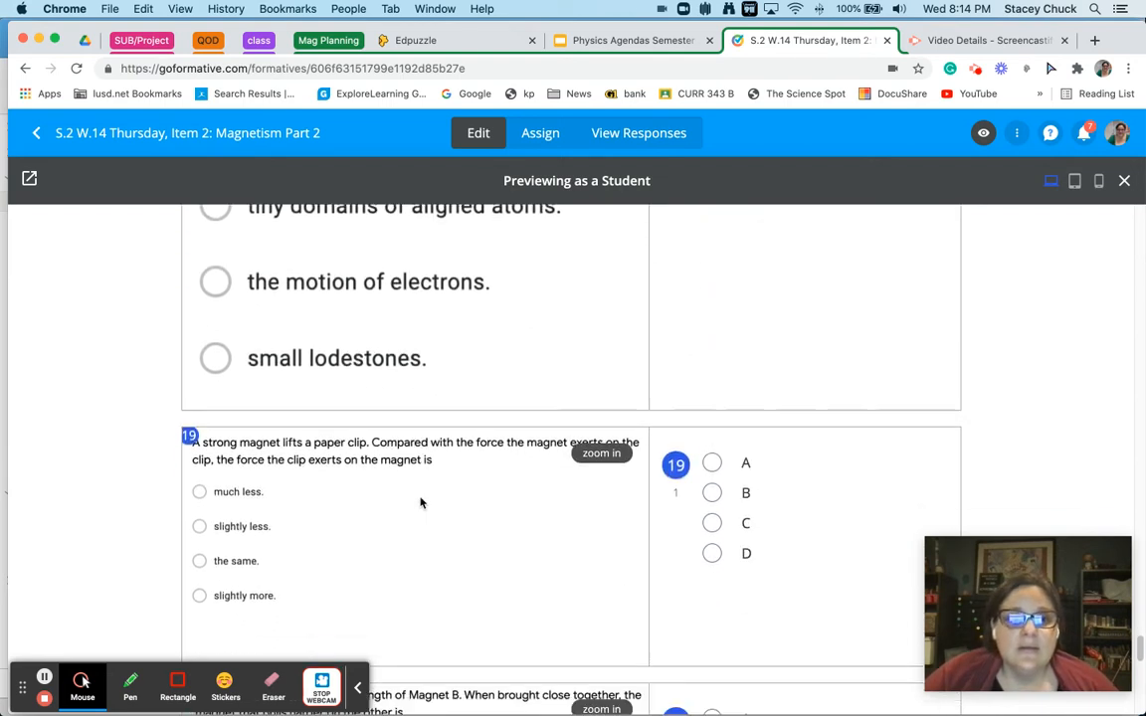
scroll(down, 3)
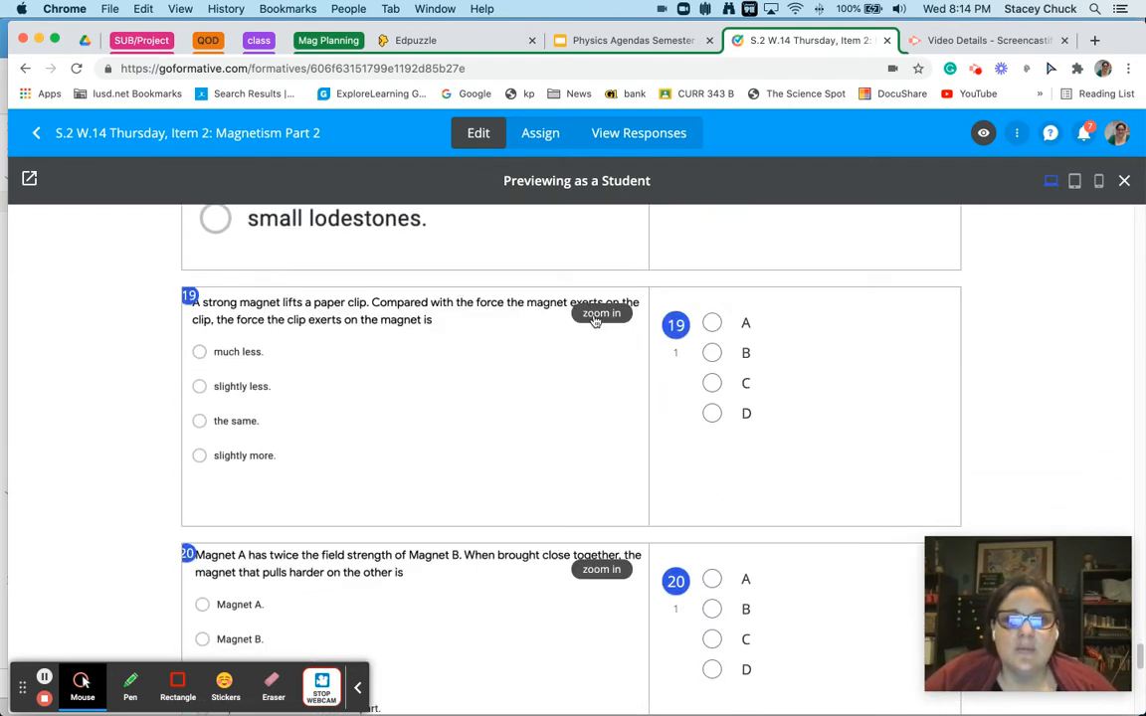
click(601, 312)
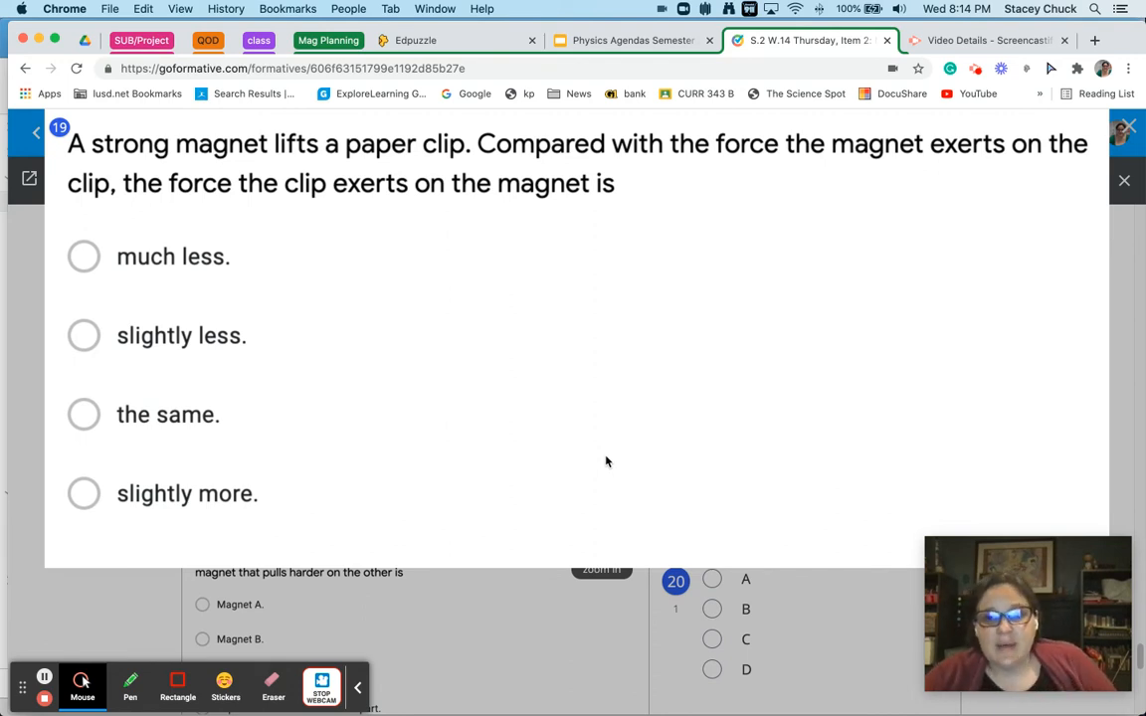
mouse_move(541, 465)
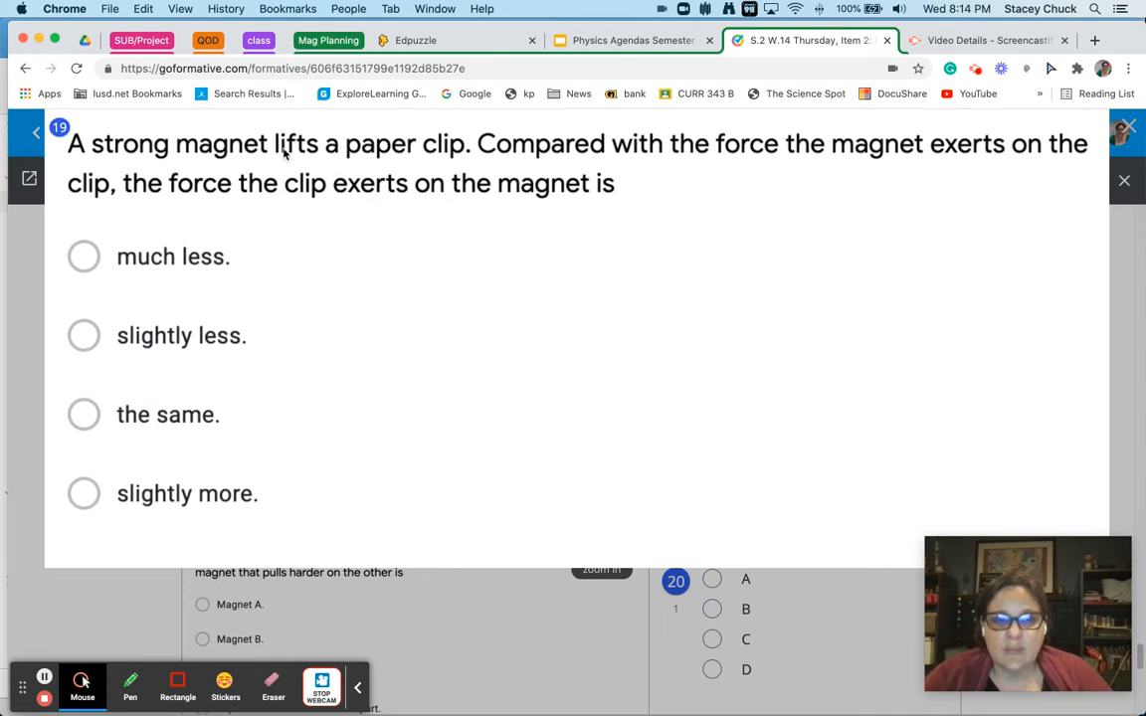
mouse_move(151, 121)
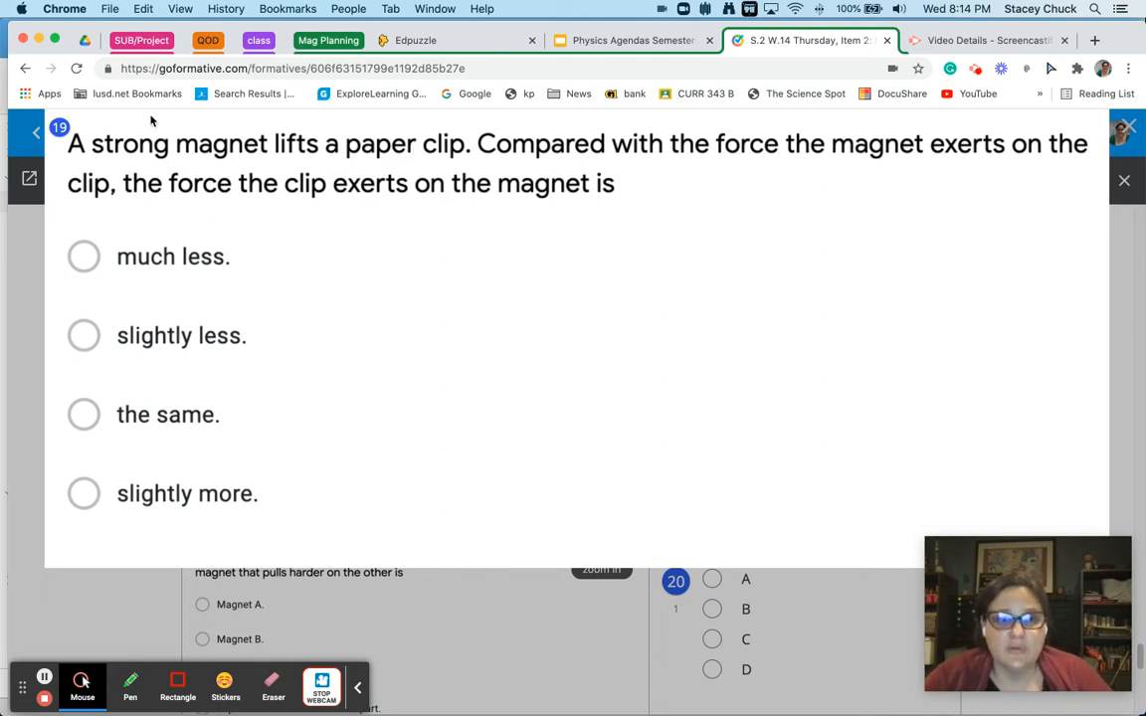
mouse_move(69, 425)
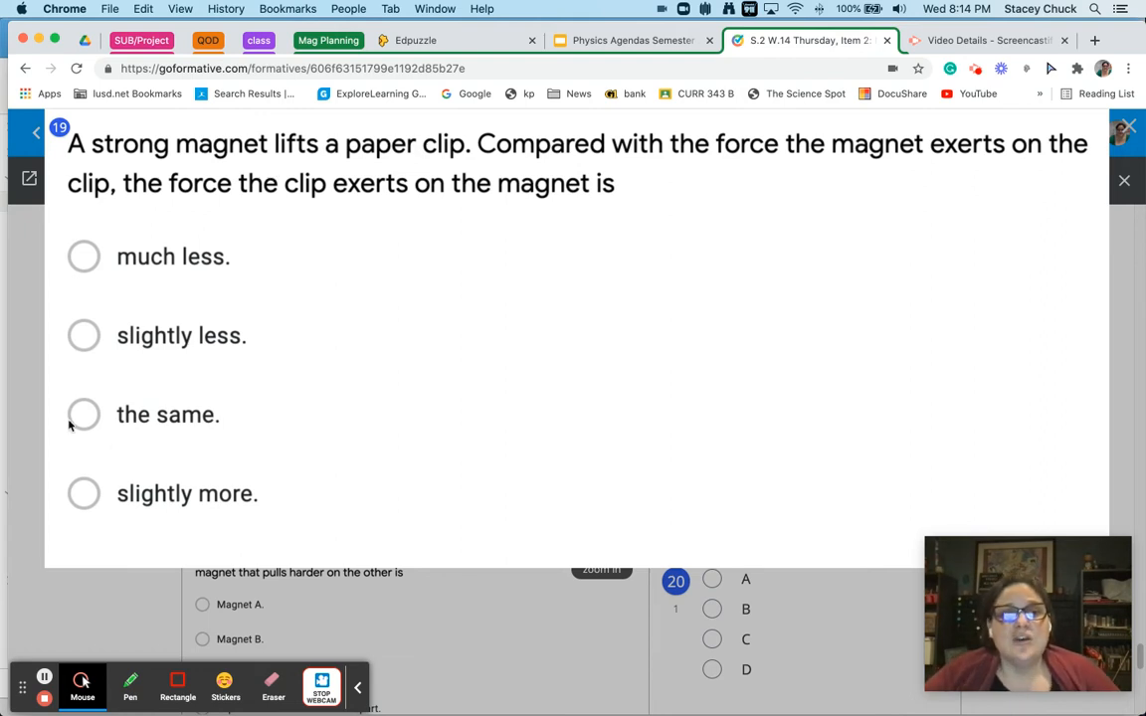
mouse_move(197, 390)
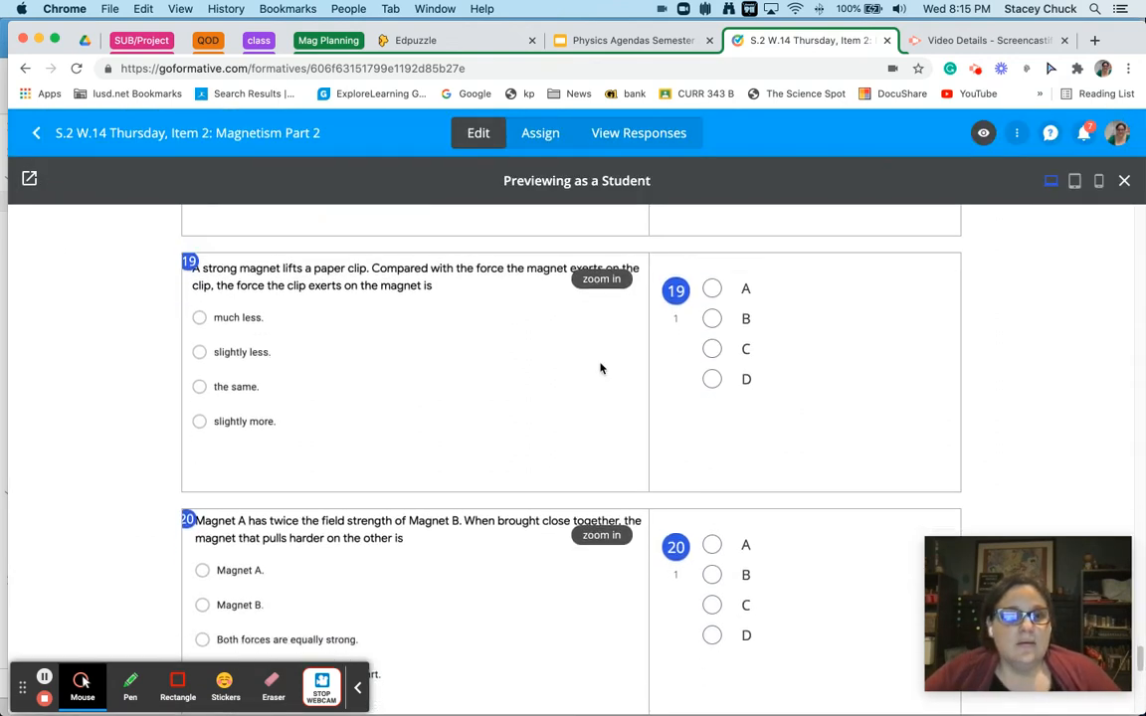
Enlarge the Magnet A versus Magnet B question 20, then close the zoom overlay.
scroll(down, 3)
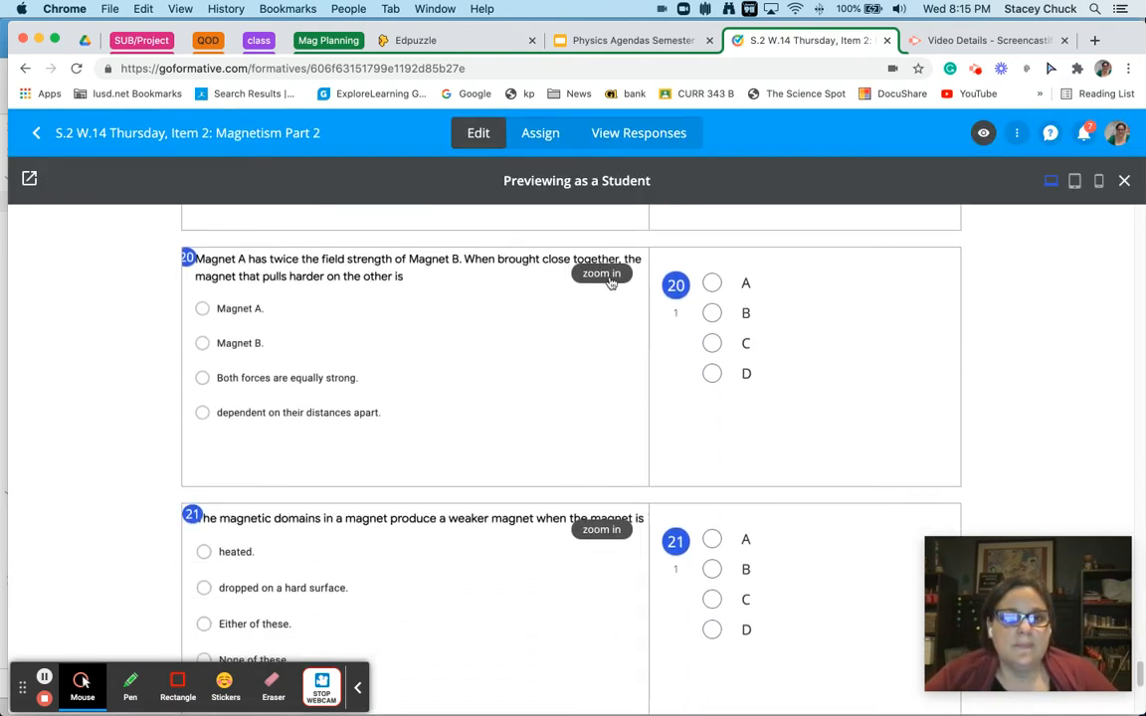
click(601, 272)
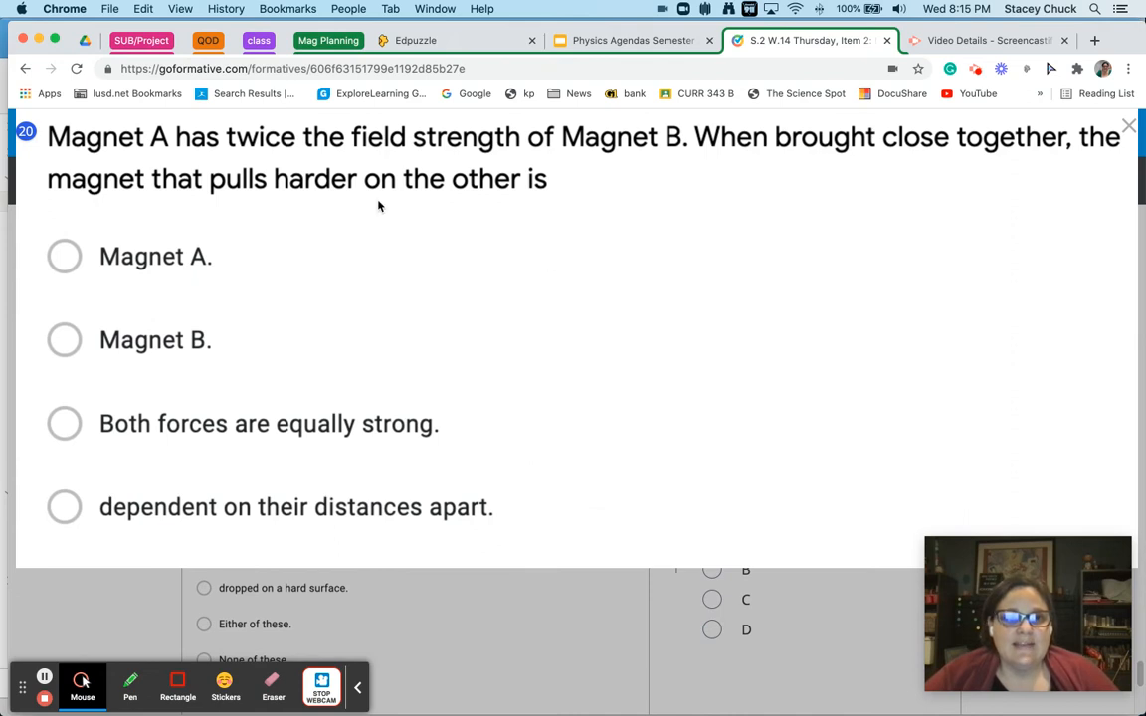
mouse_move(629, 159)
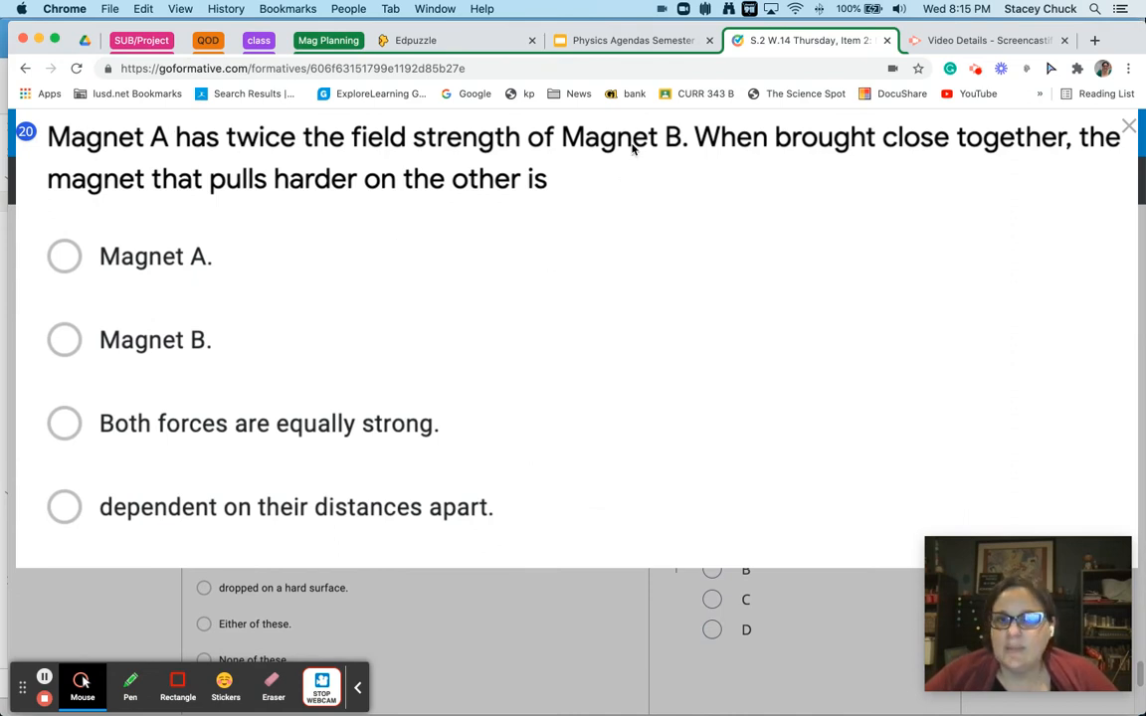
mouse_move(1034, 127)
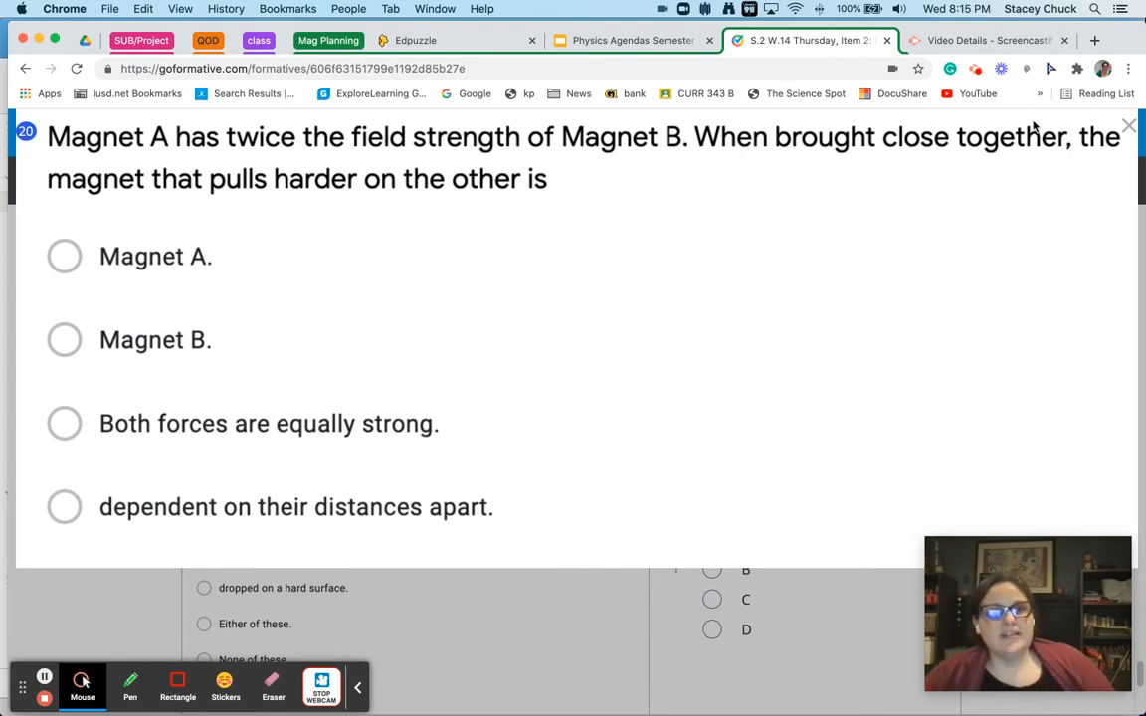
mouse_move(589, 231)
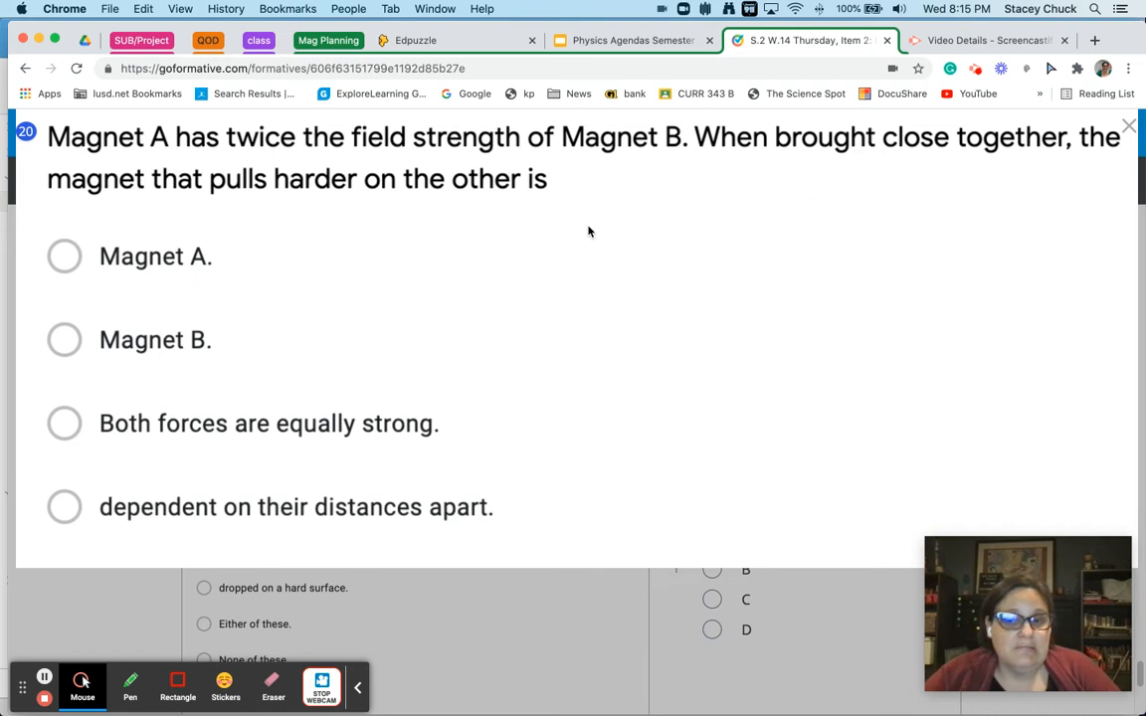
mouse_move(143, 436)
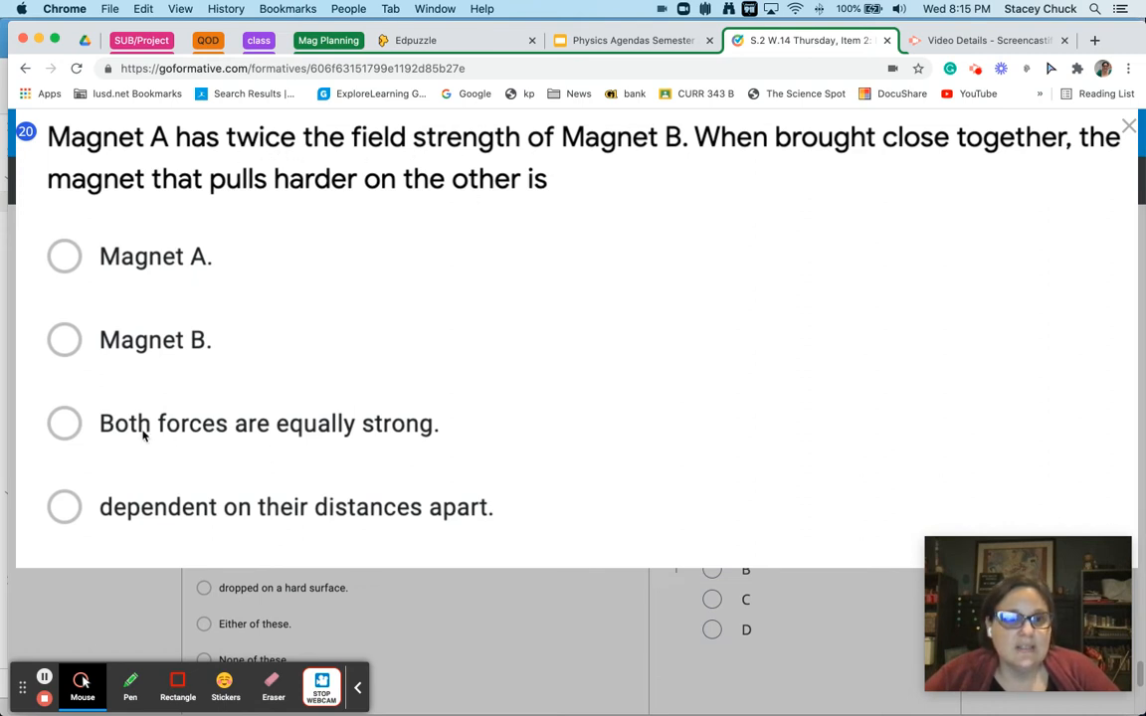
mouse_move(445, 430)
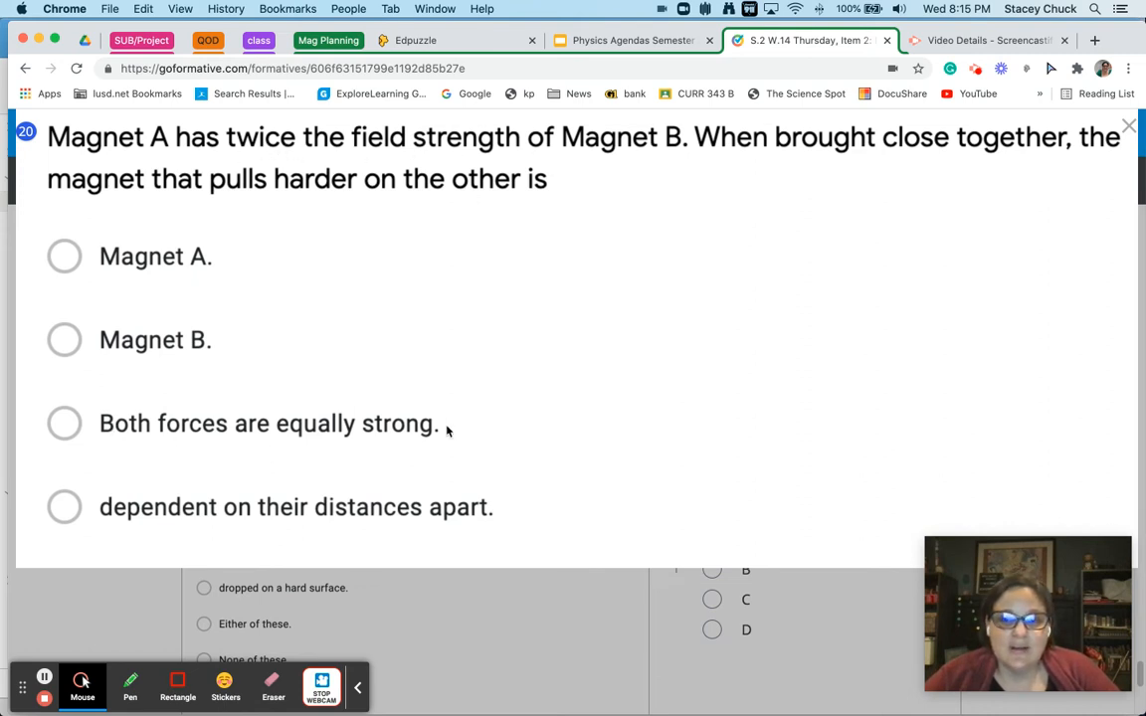
mouse_move(659, 424)
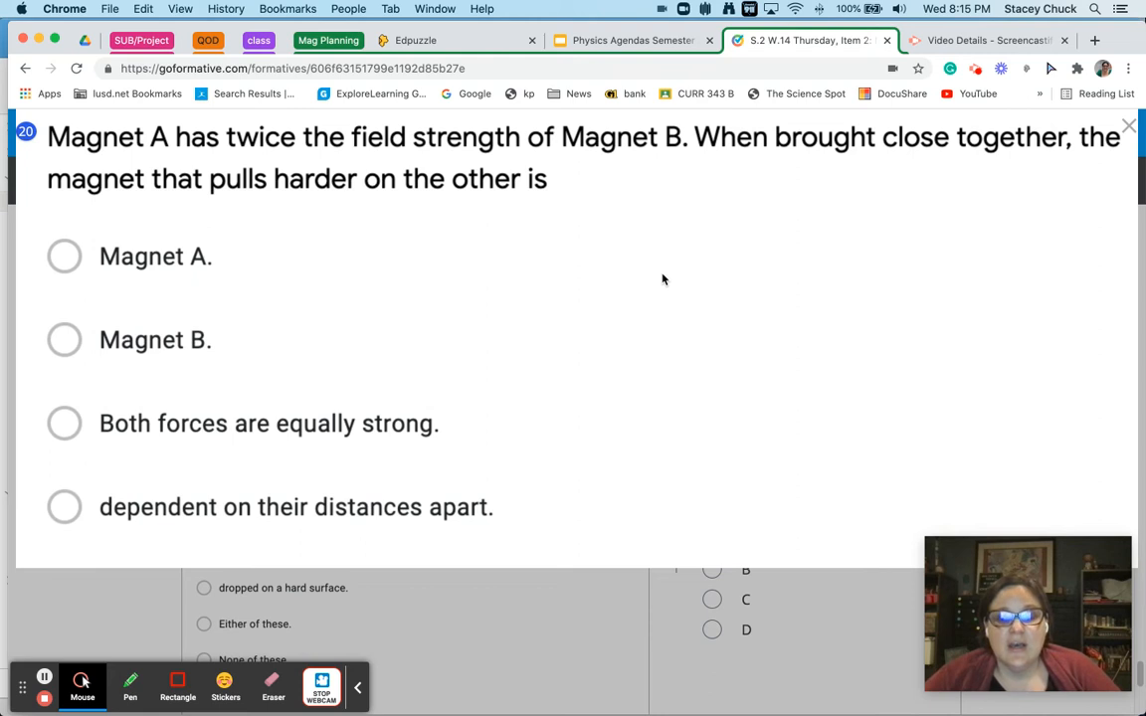
mouse_move(792, 319)
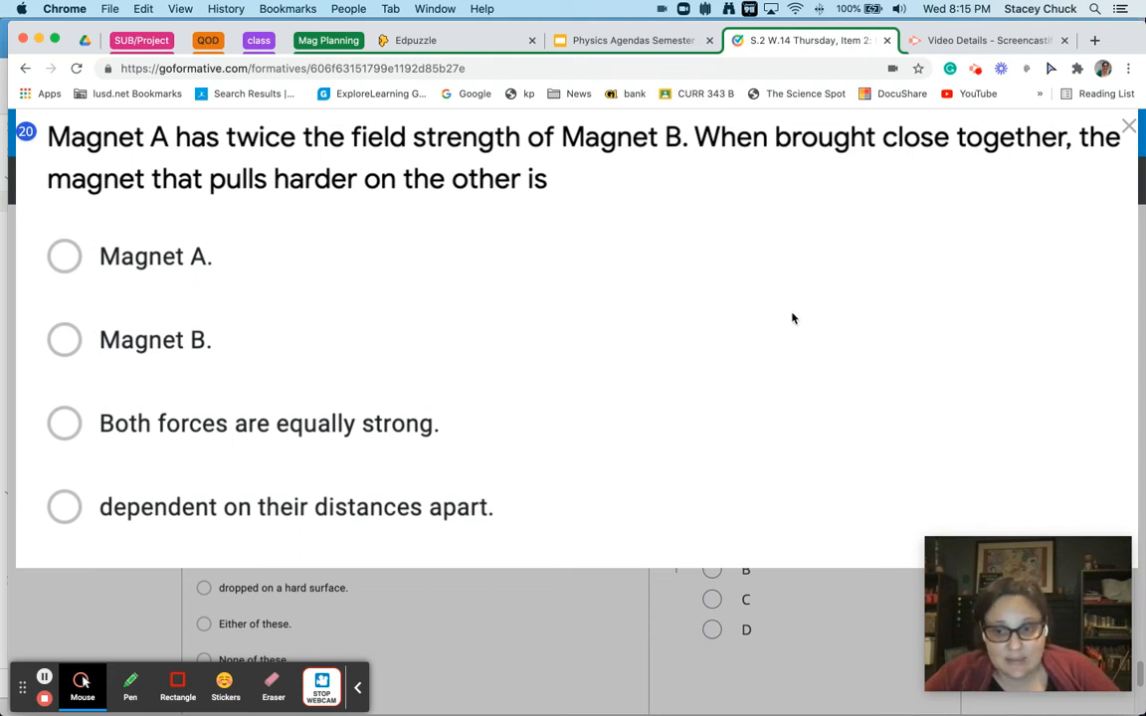
mouse_move(417, 464)
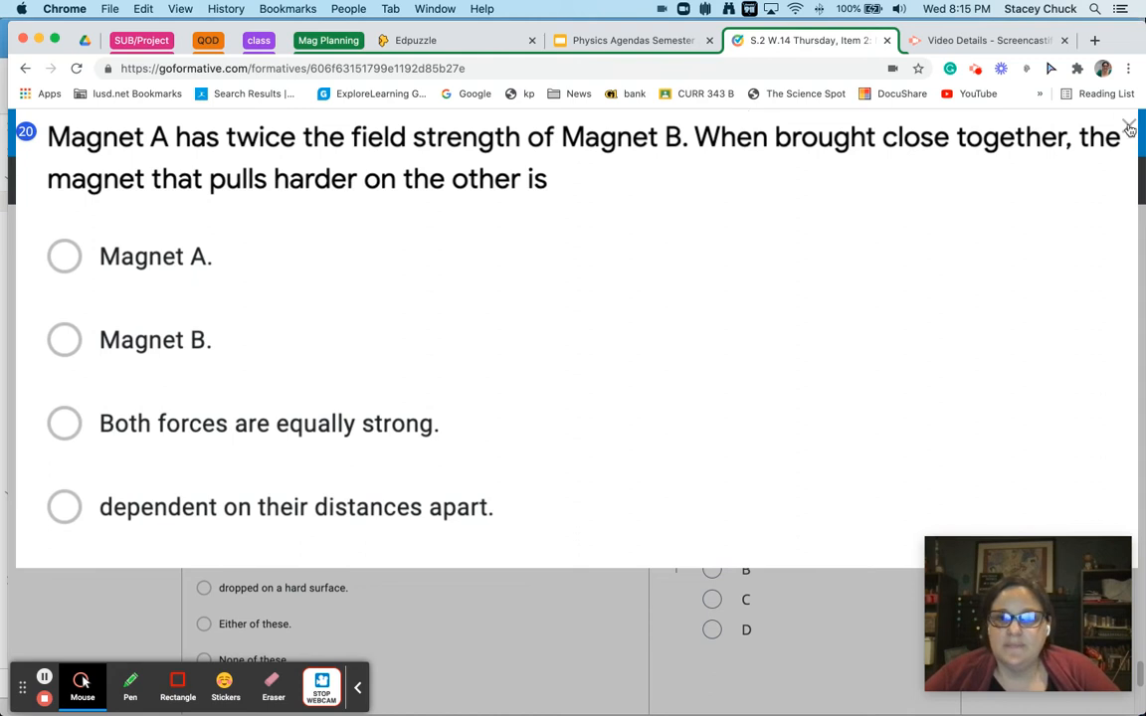
click(1128, 127)
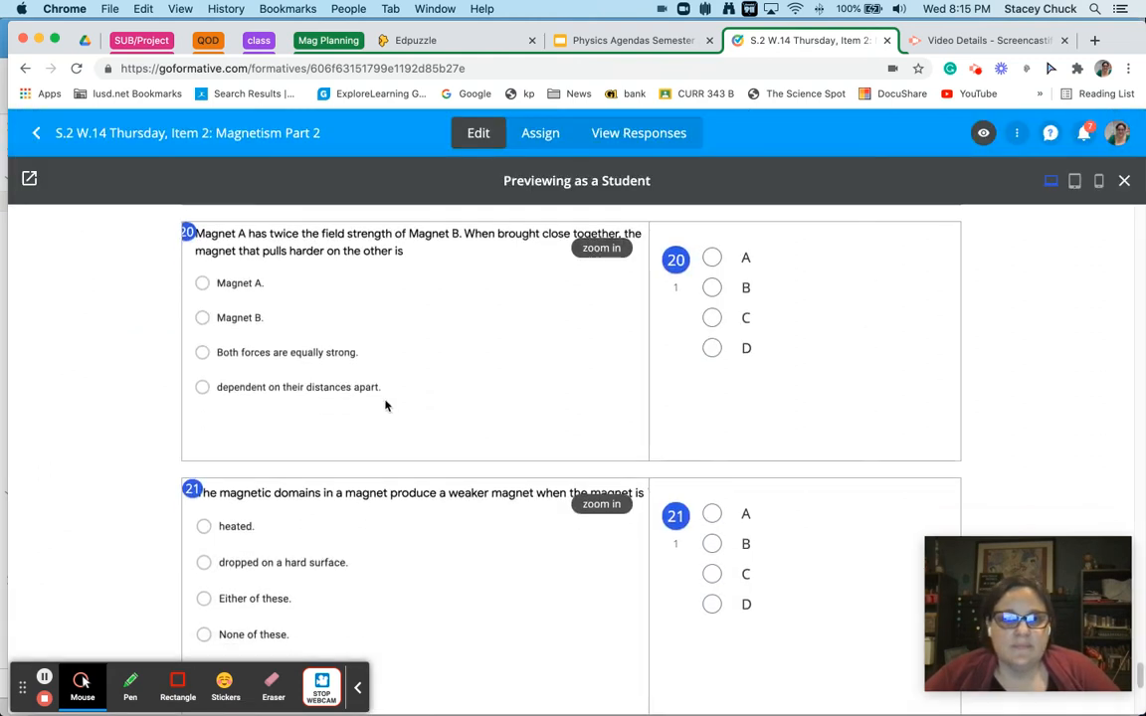
Enlarge question 21 about magnetic domains and scroll through its choices.
scroll(down, 3)
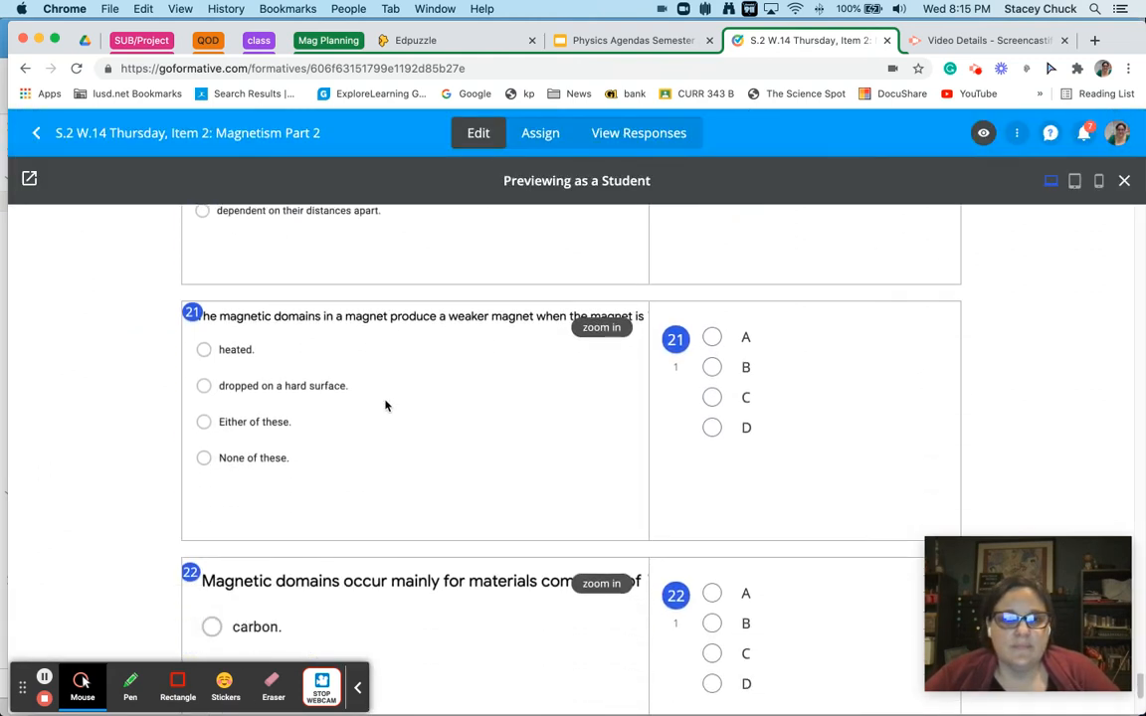
click(601, 327)
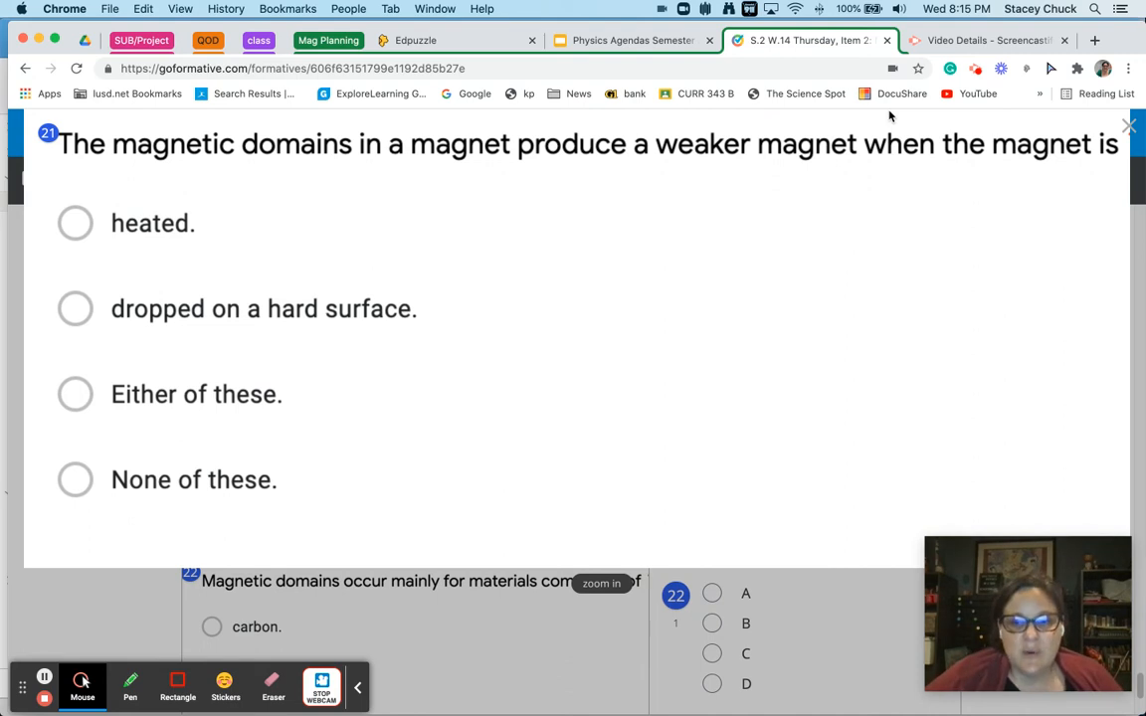
mouse_move(318, 279)
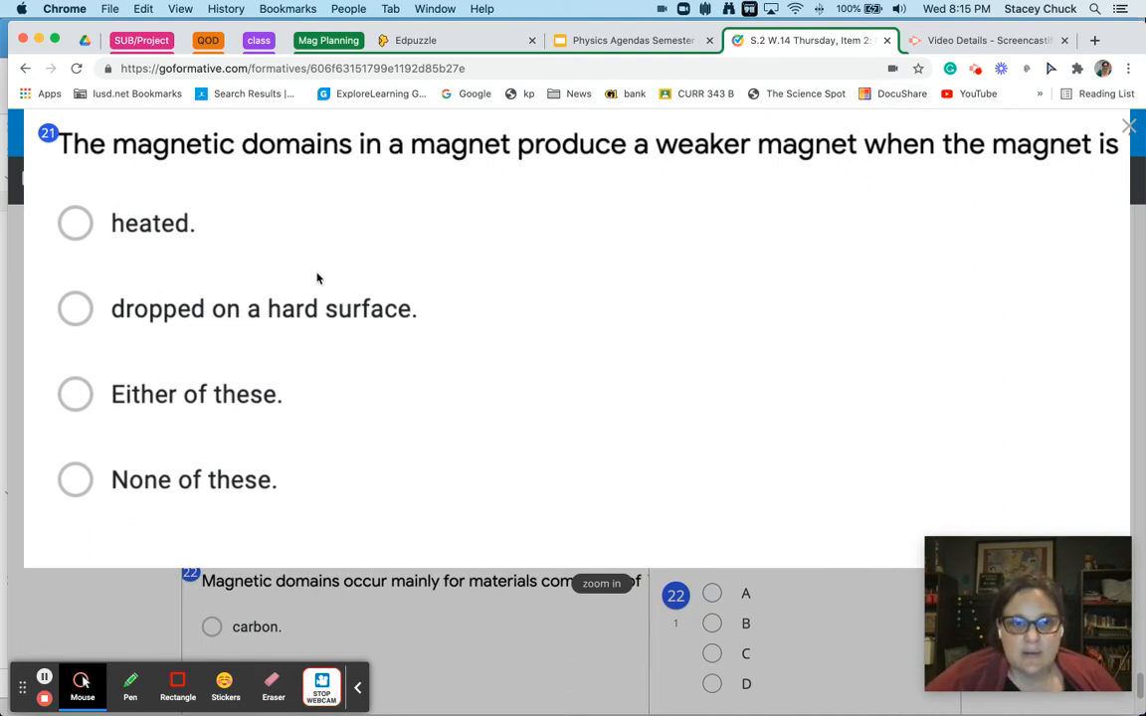
mouse_move(434, 315)
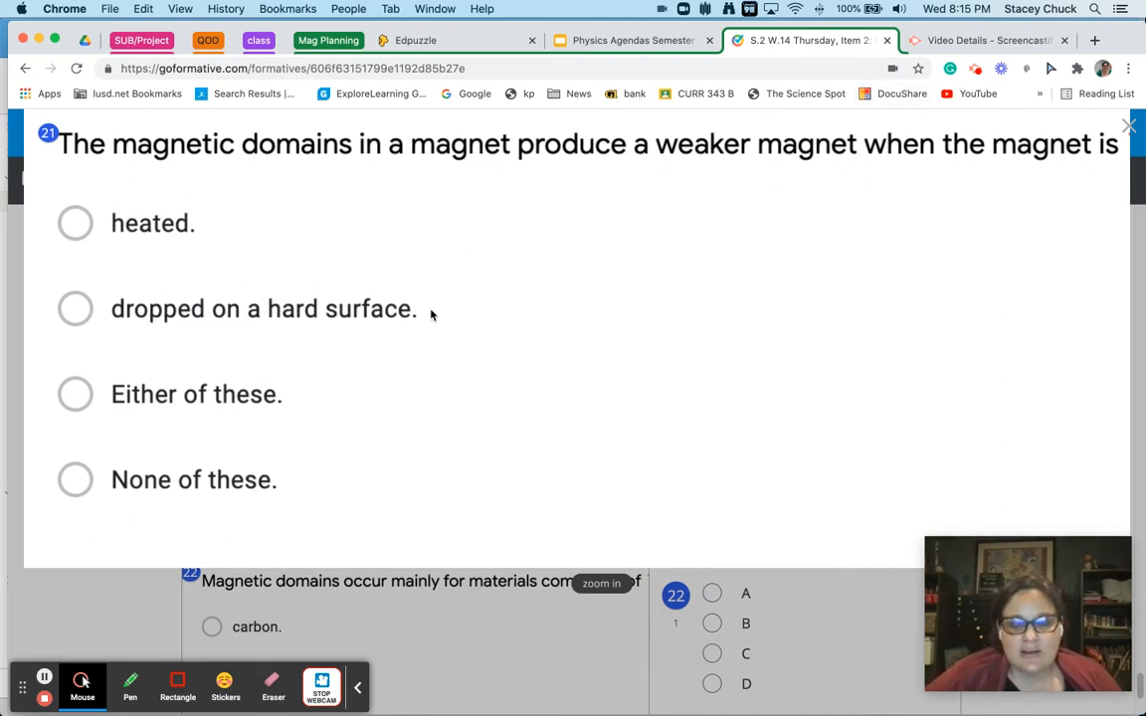
mouse_move(466, 314)
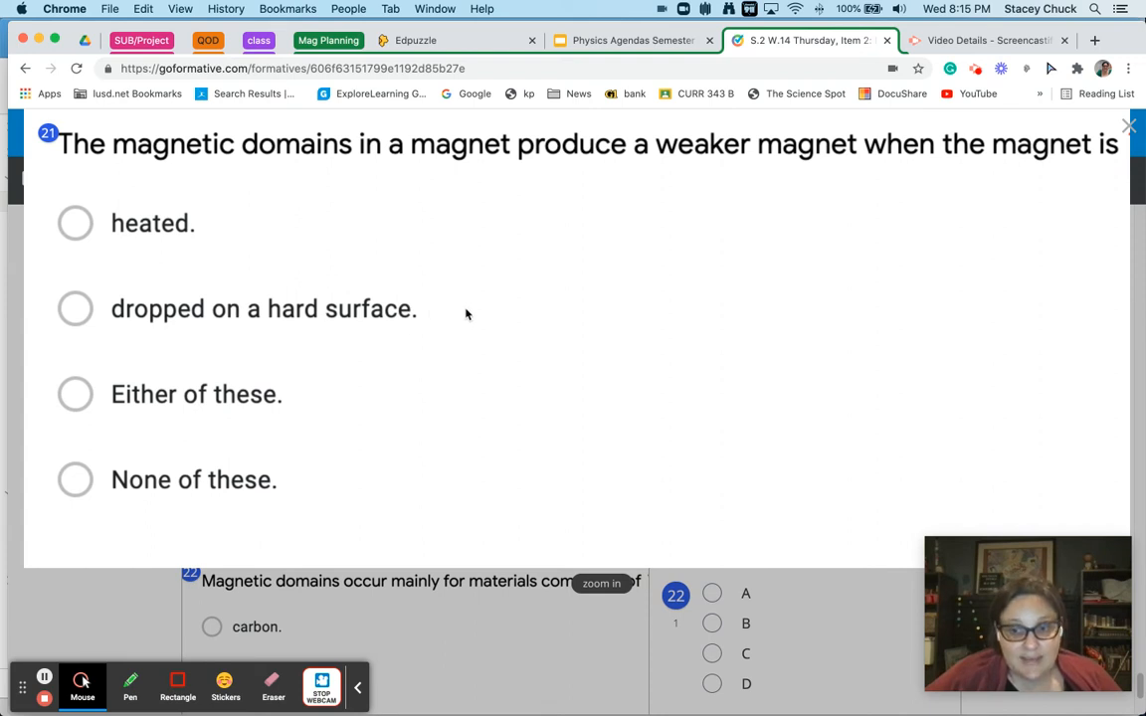
mouse_move(330, 310)
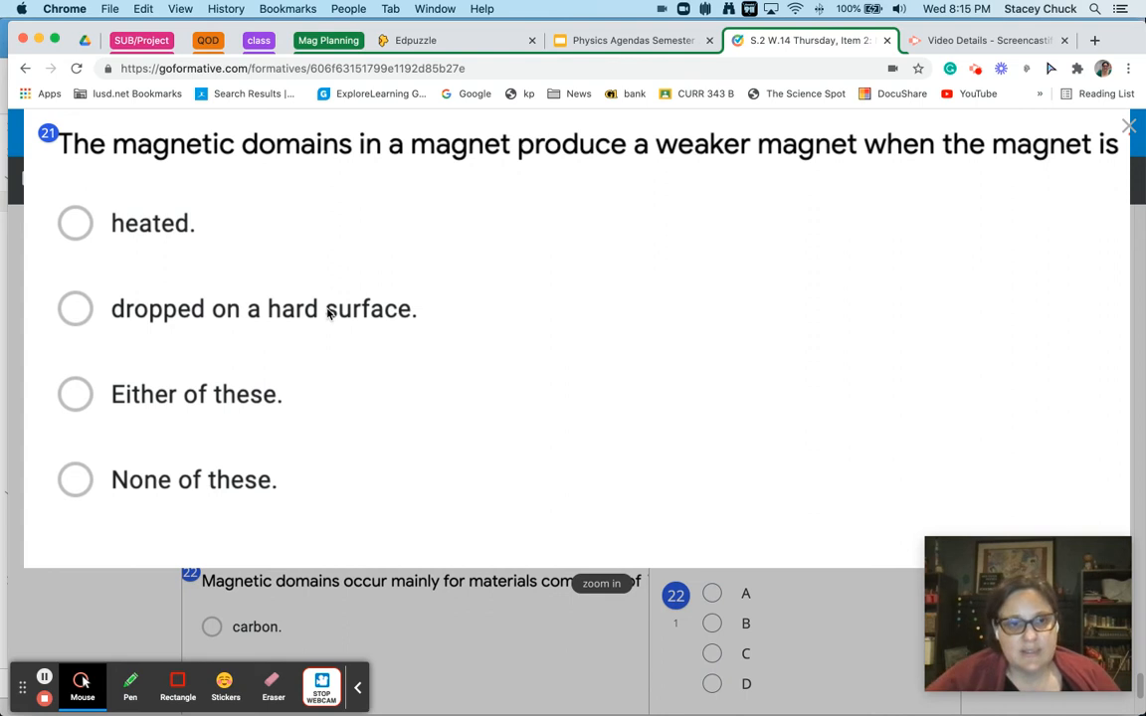
mouse_move(139, 209)
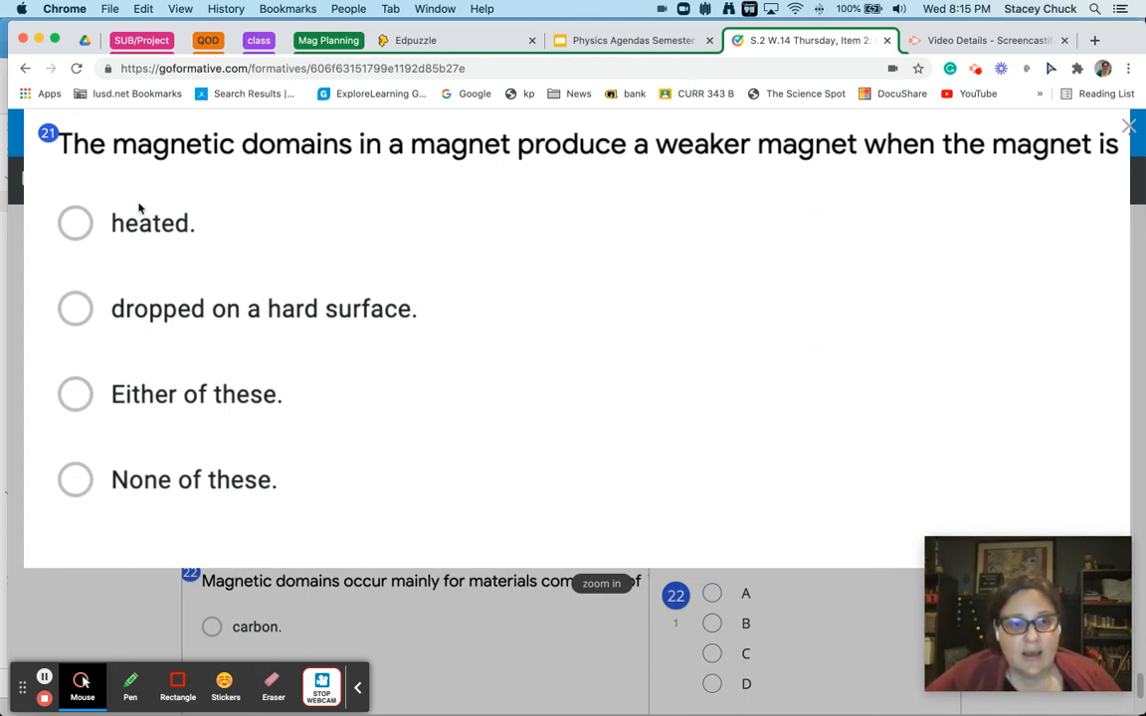
mouse_move(202, 211)
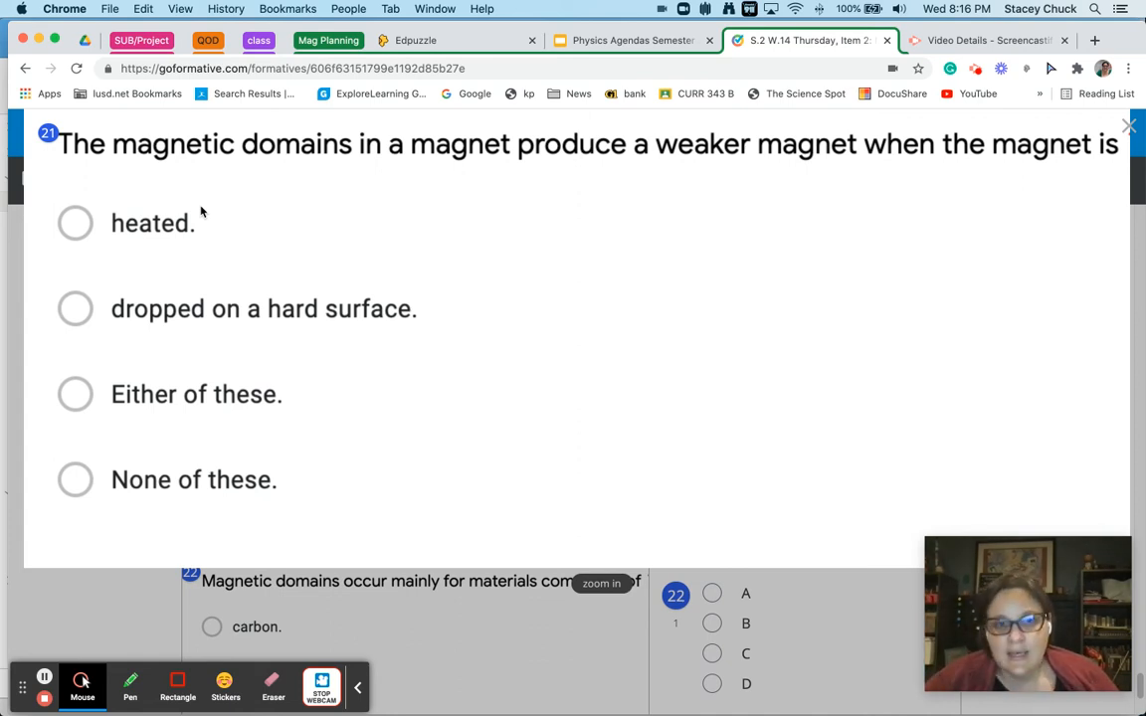
mouse_move(249, 235)
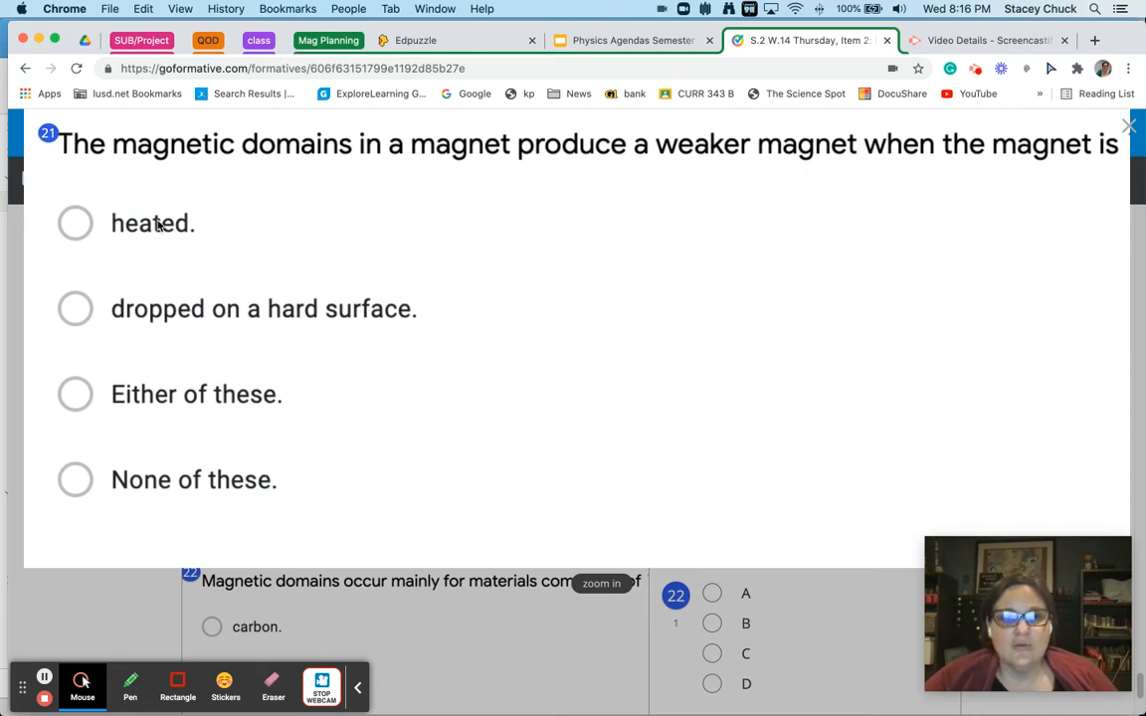
mouse_move(191, 346)
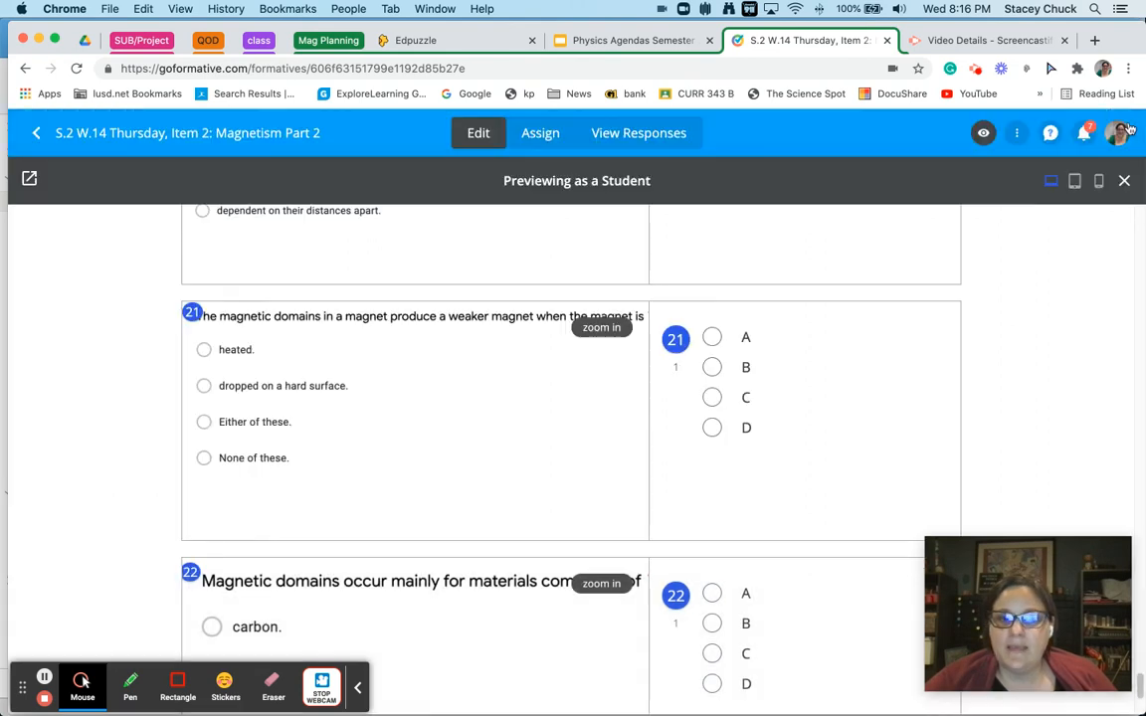
scroll(down, 3)
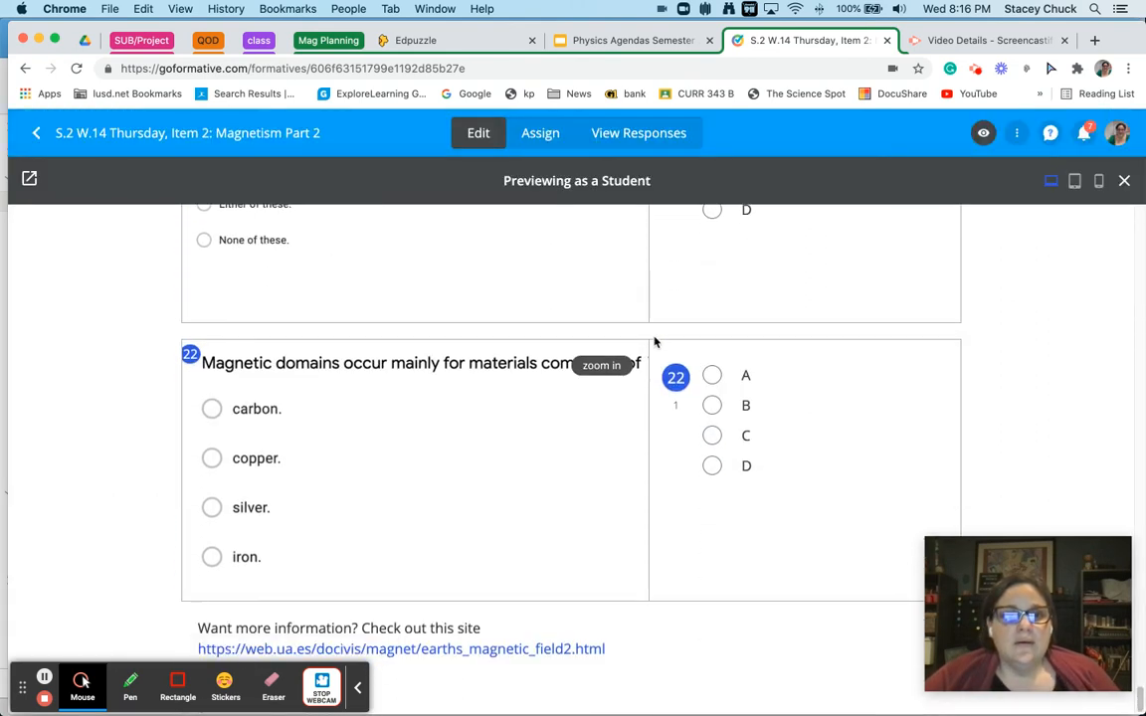
scroll(down, 3)
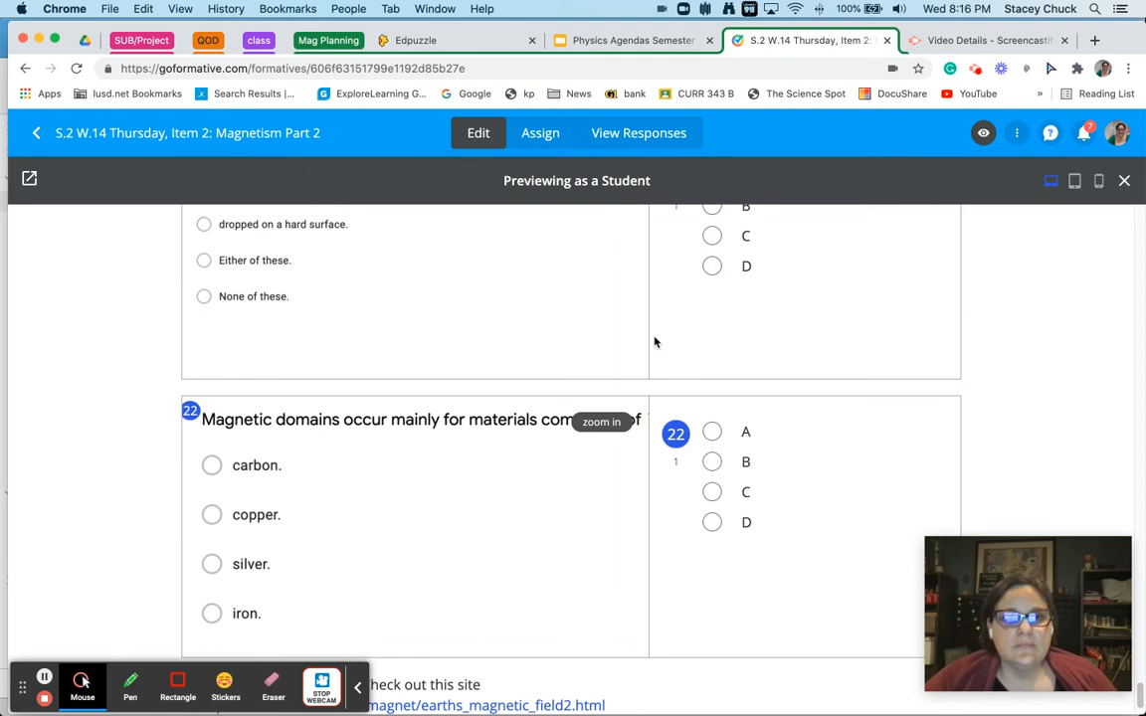
Scroll to question 22 on magnetic domain materials and enlarge it.
scroll(up, 3)
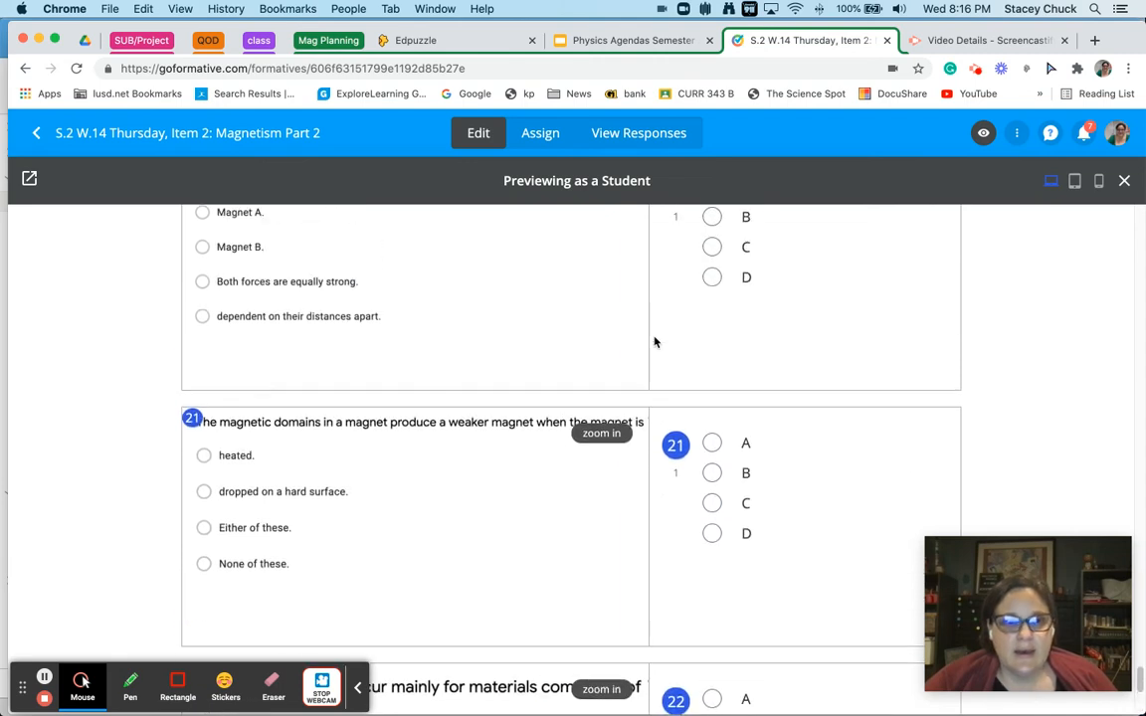
scroll(down, 3)
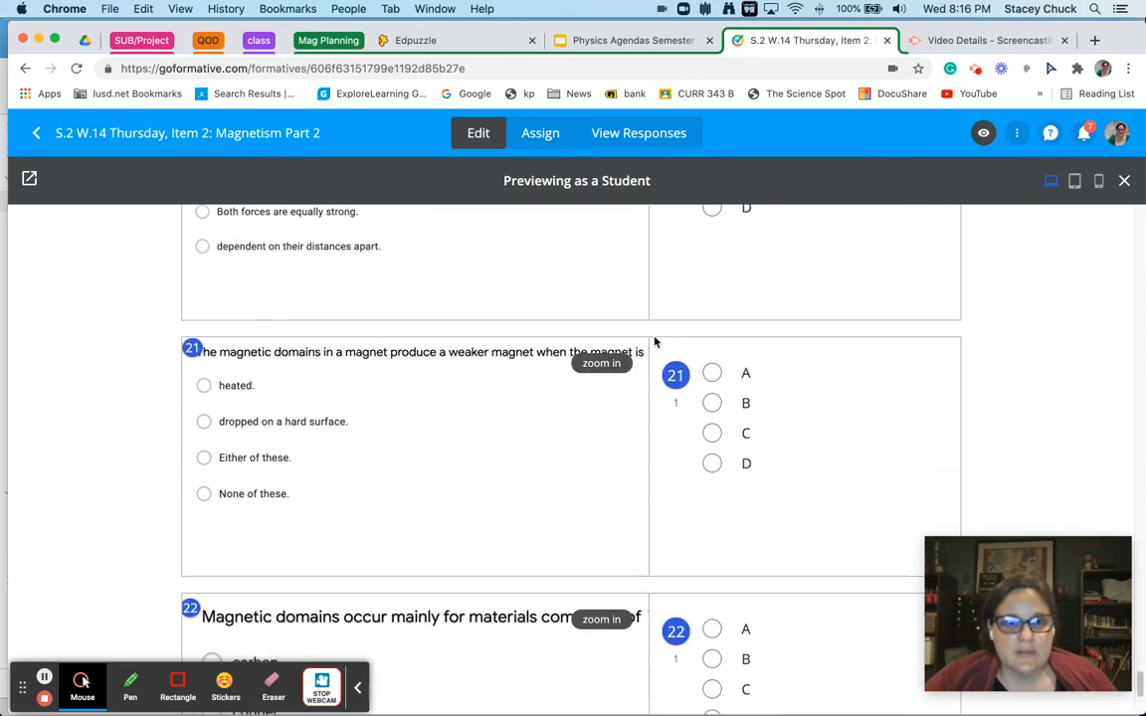
scroll(down, 3)
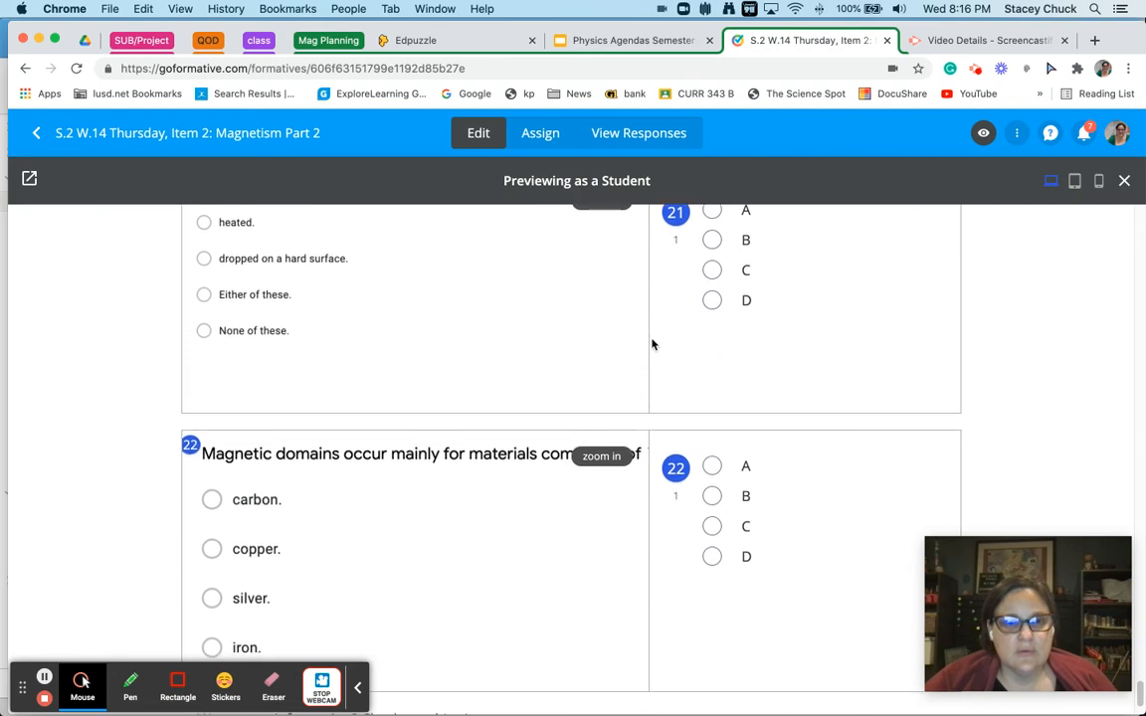
click(601, 455)
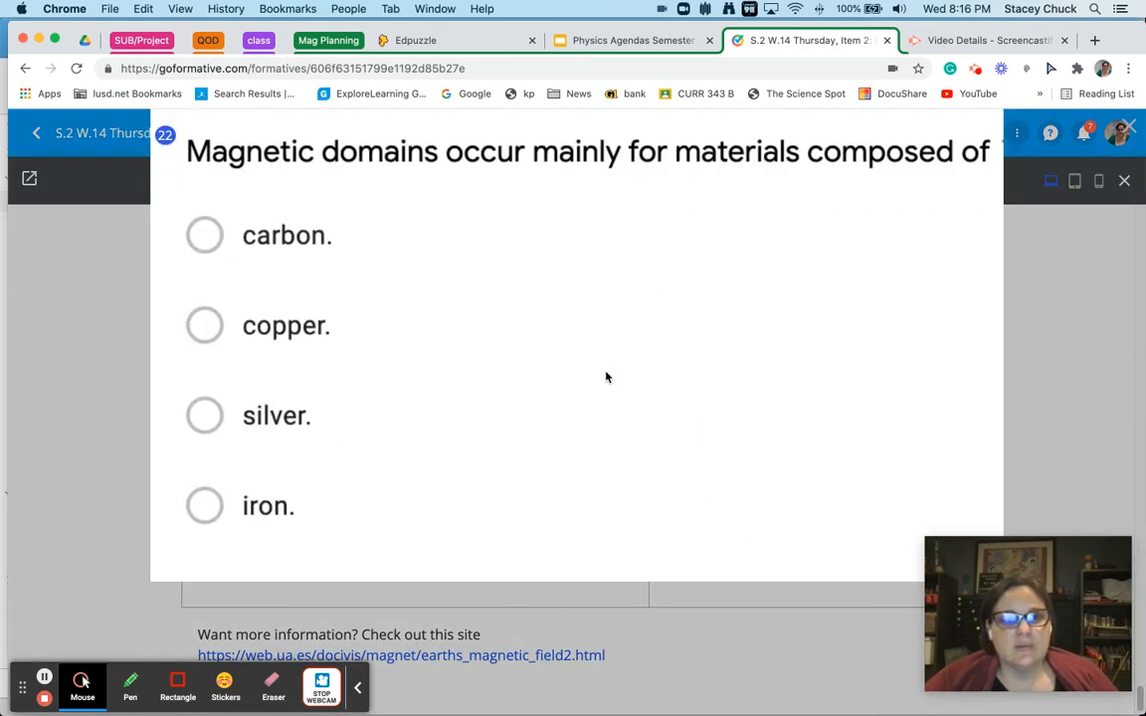
mouse_move(408, 247)
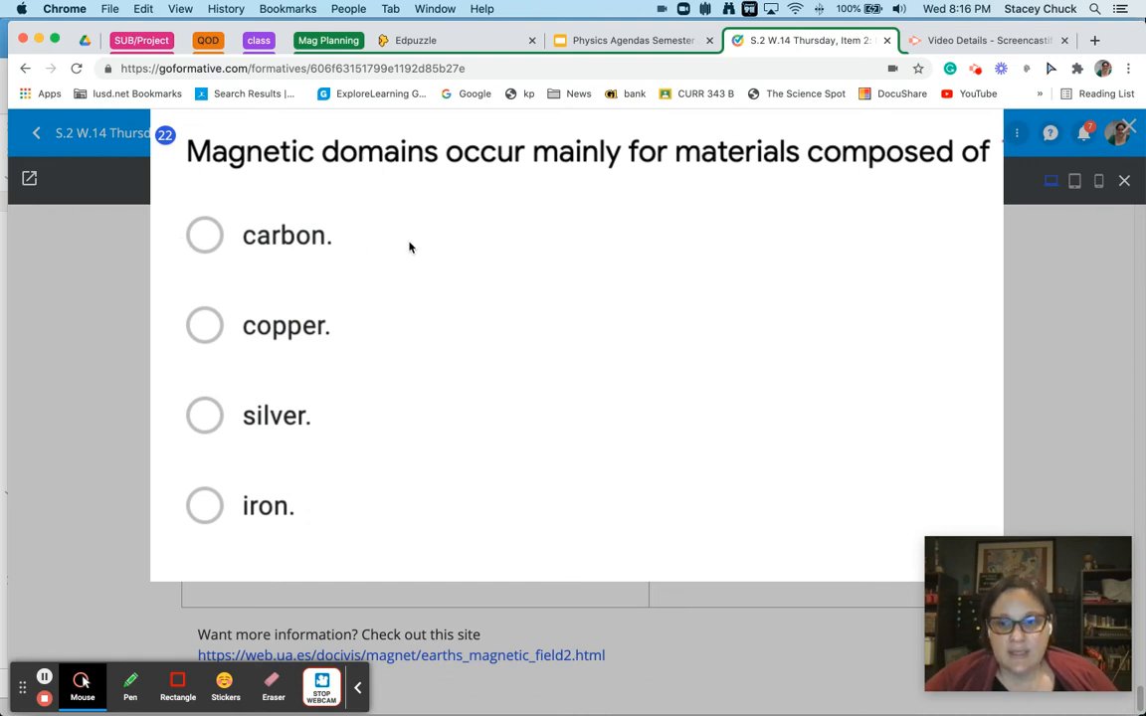
mouse_move(375, 350)
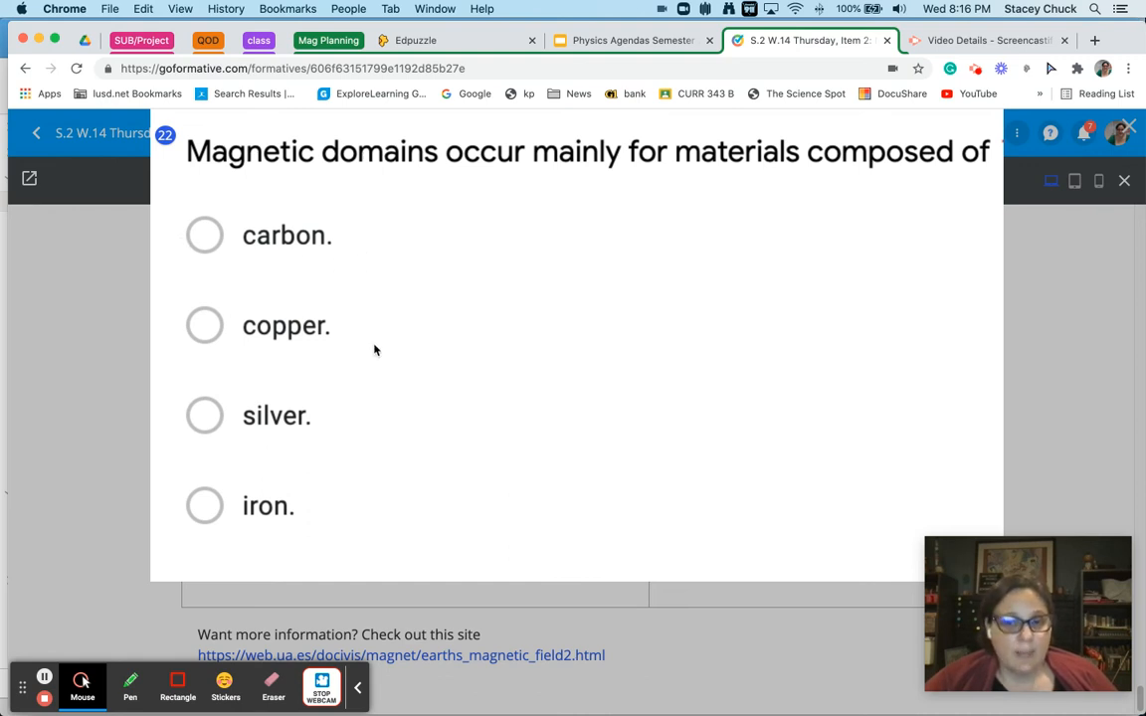
mouse_move(414, 486)
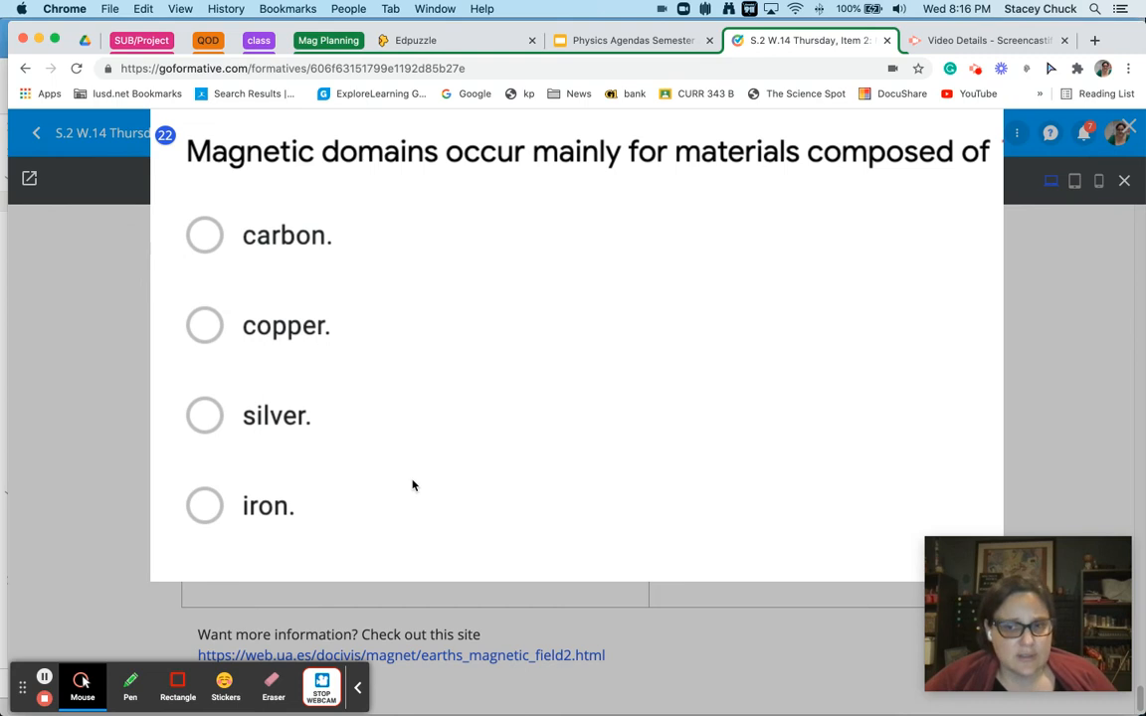
mouse_move(249, 525)
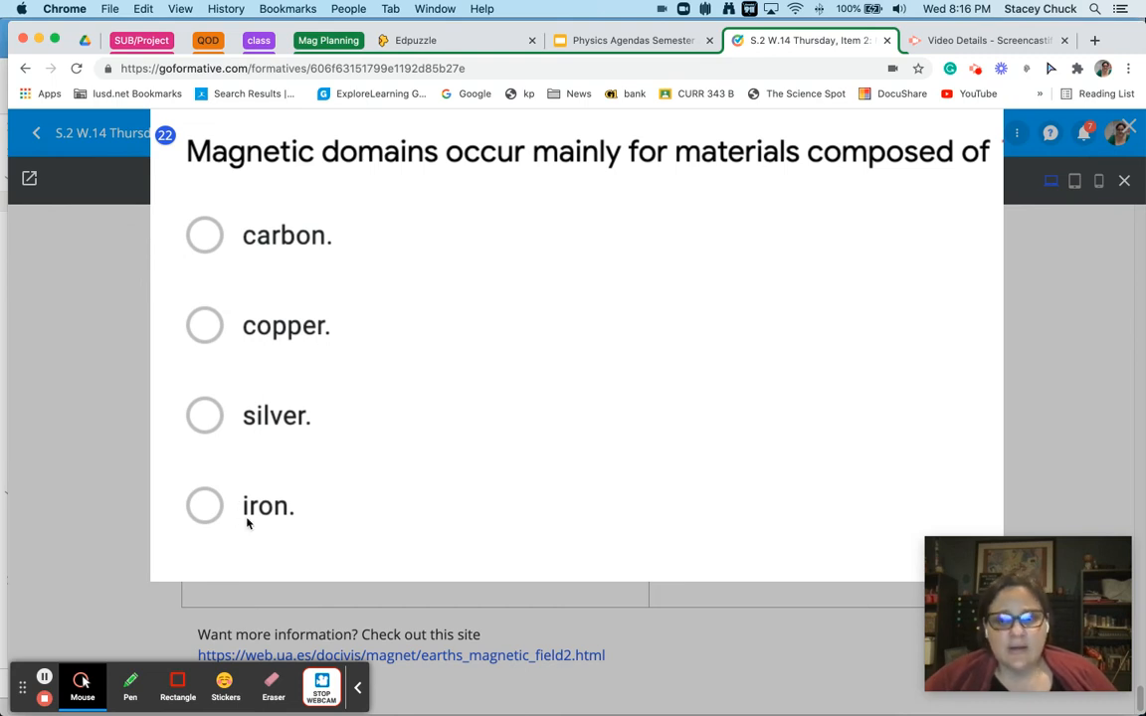
mouse_move(480, 541)
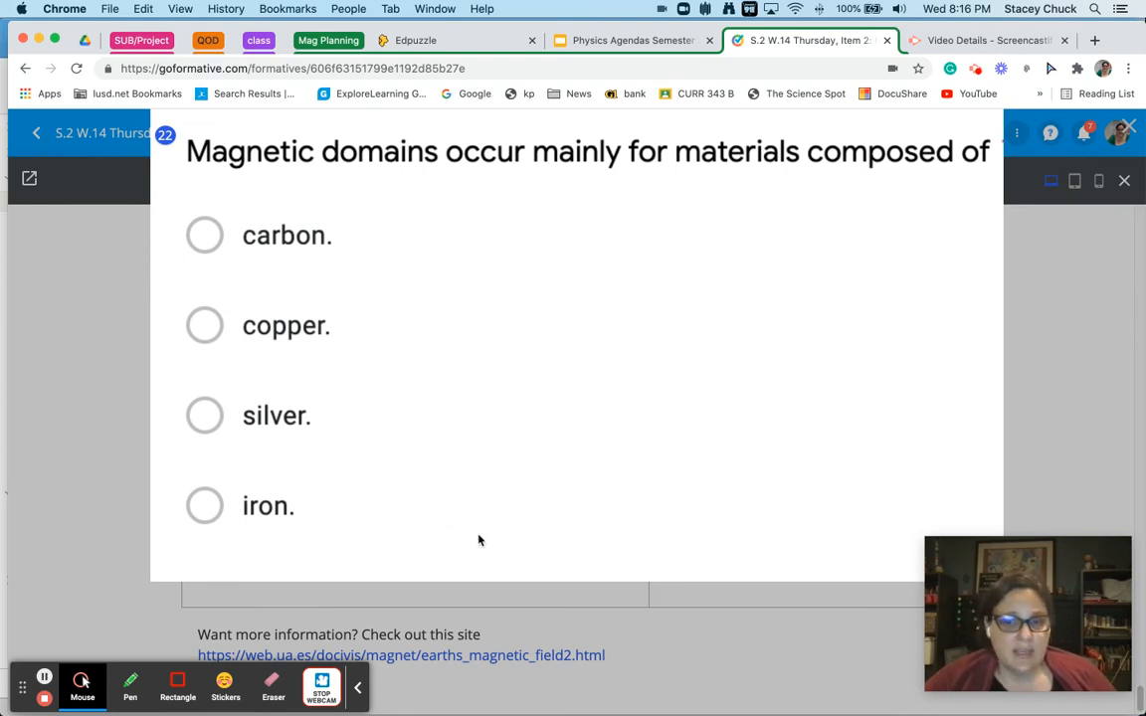
mouse_move(488, 545)
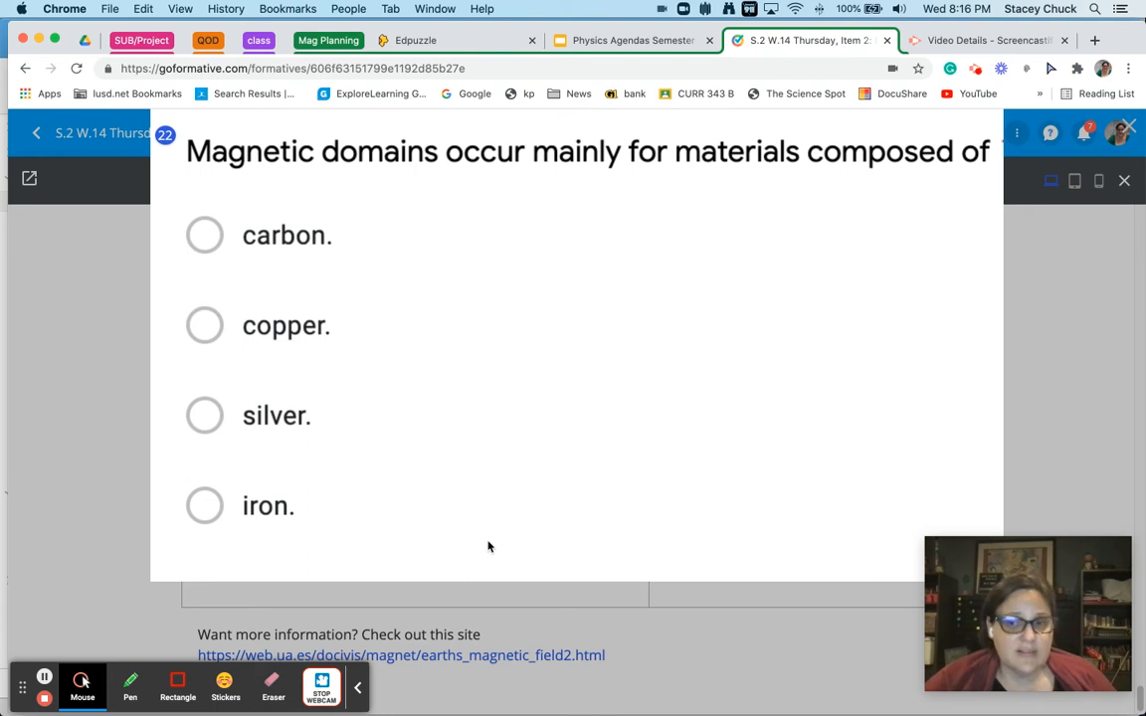
mouse_move(461, 501)
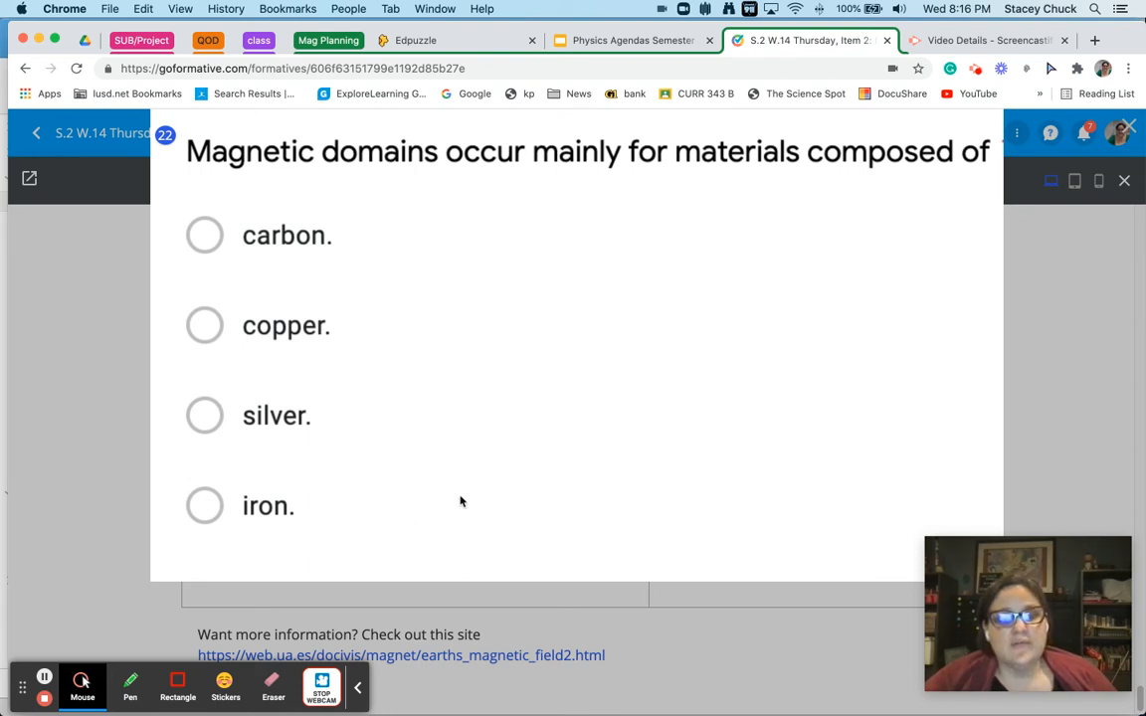
mouse_move(502, 533)
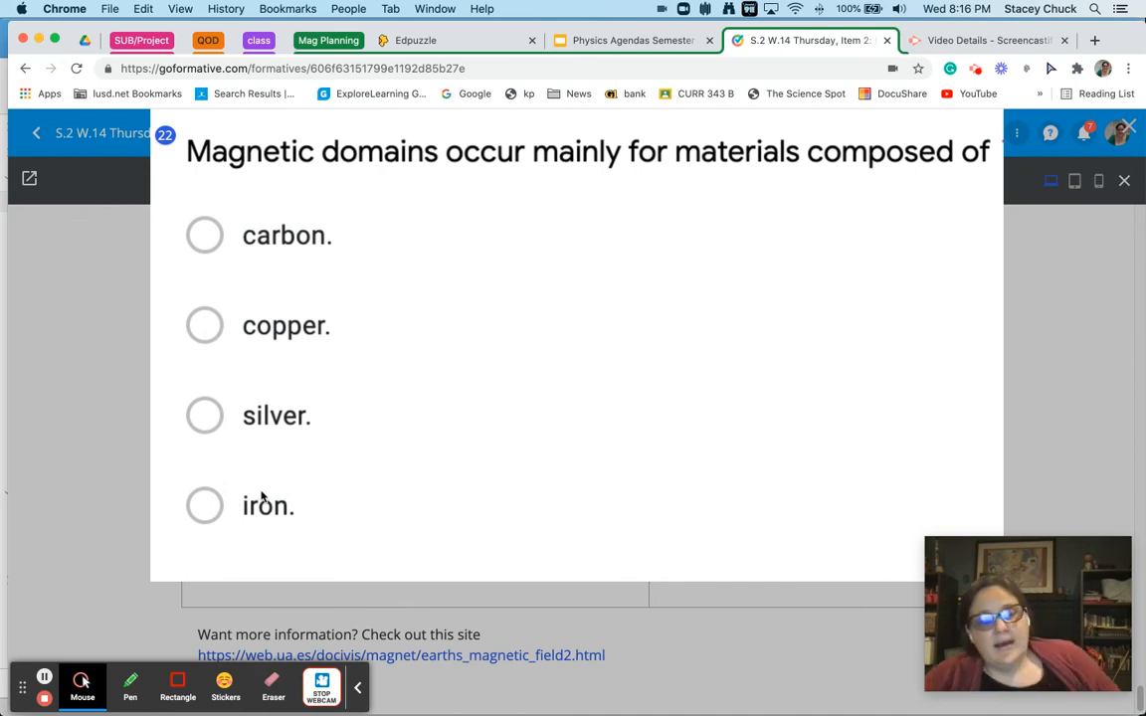
mouse_move(386, 418)
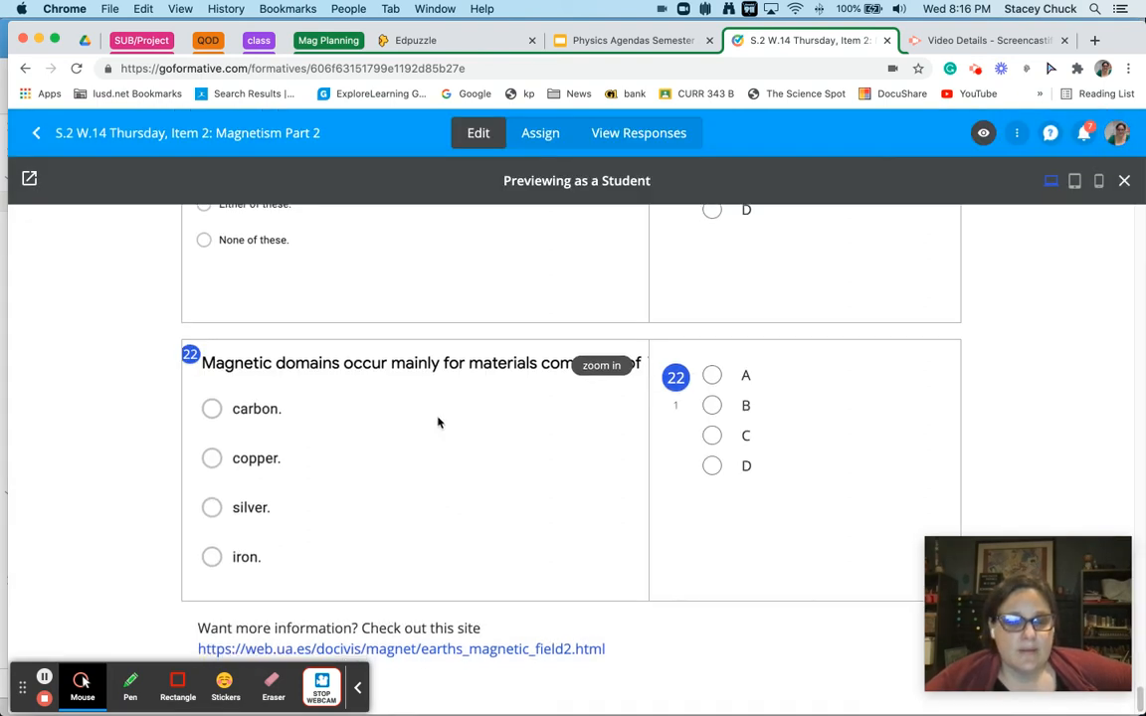
mouse_move(478, 620)
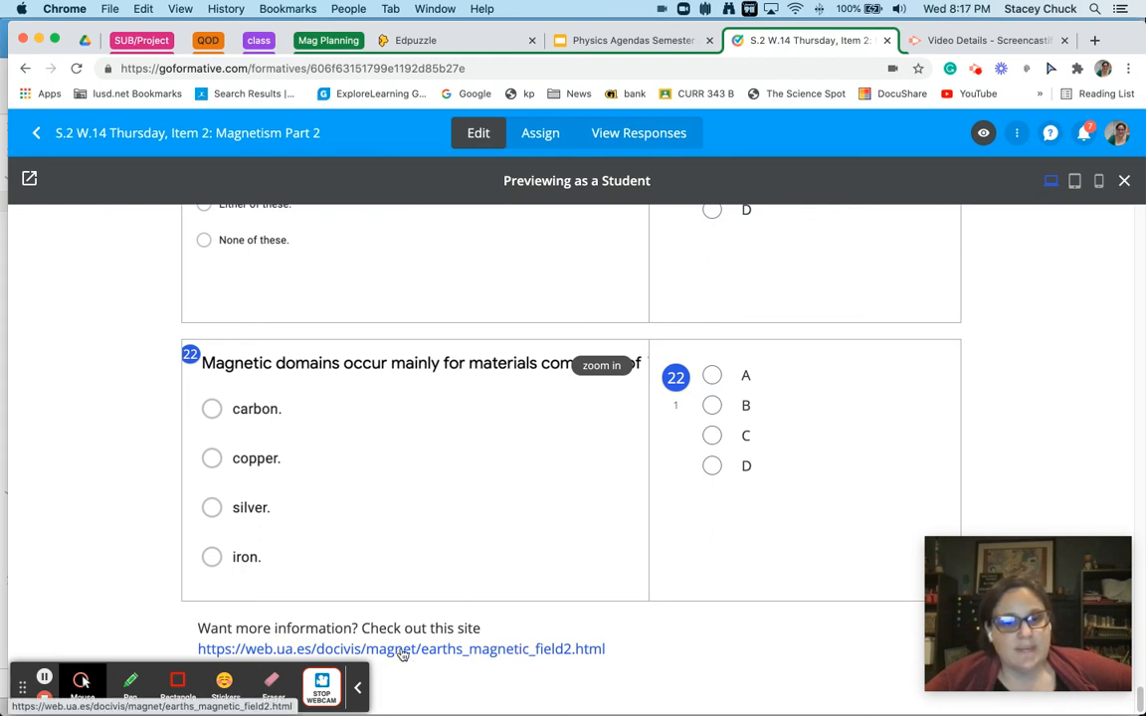
Open the web.ua.es Earth's magnetic field link and scroll through its first sections.
click(402, 648)
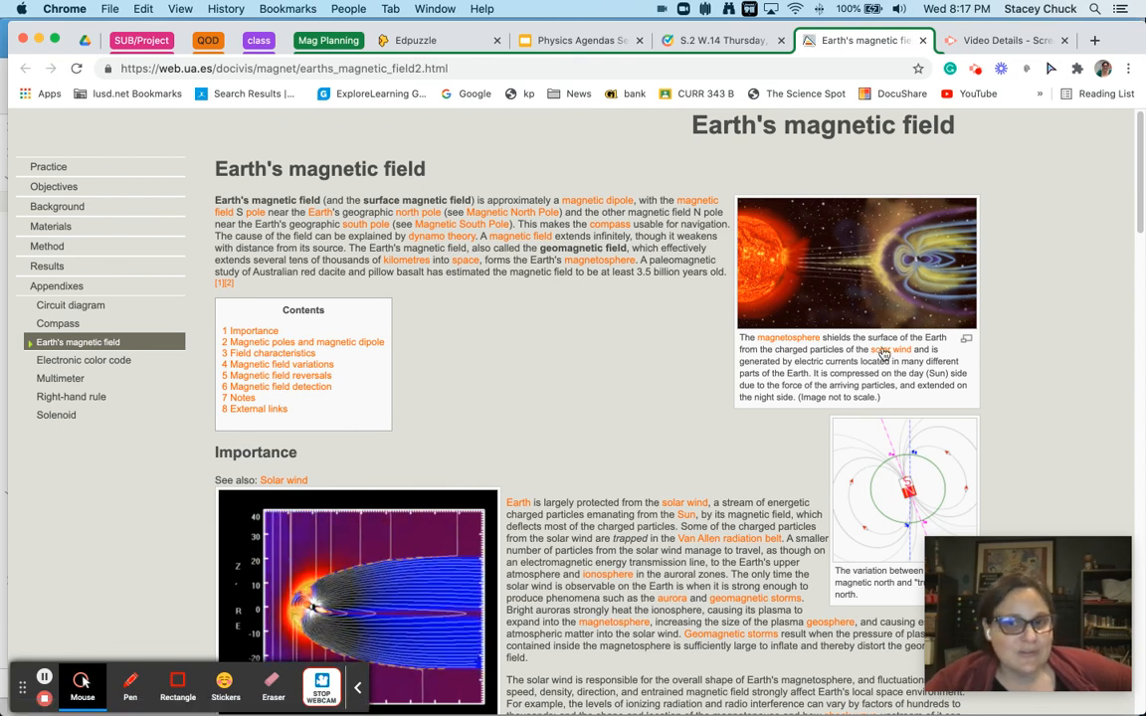
scroll(down, 3)
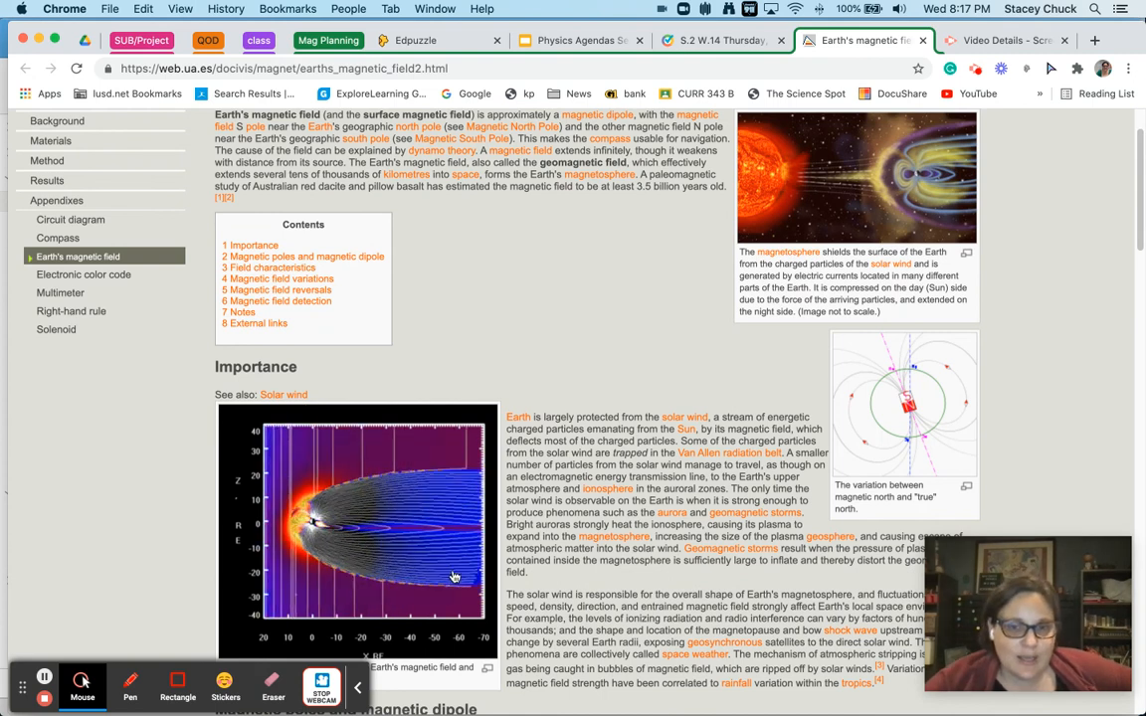
scroll(down, 3)
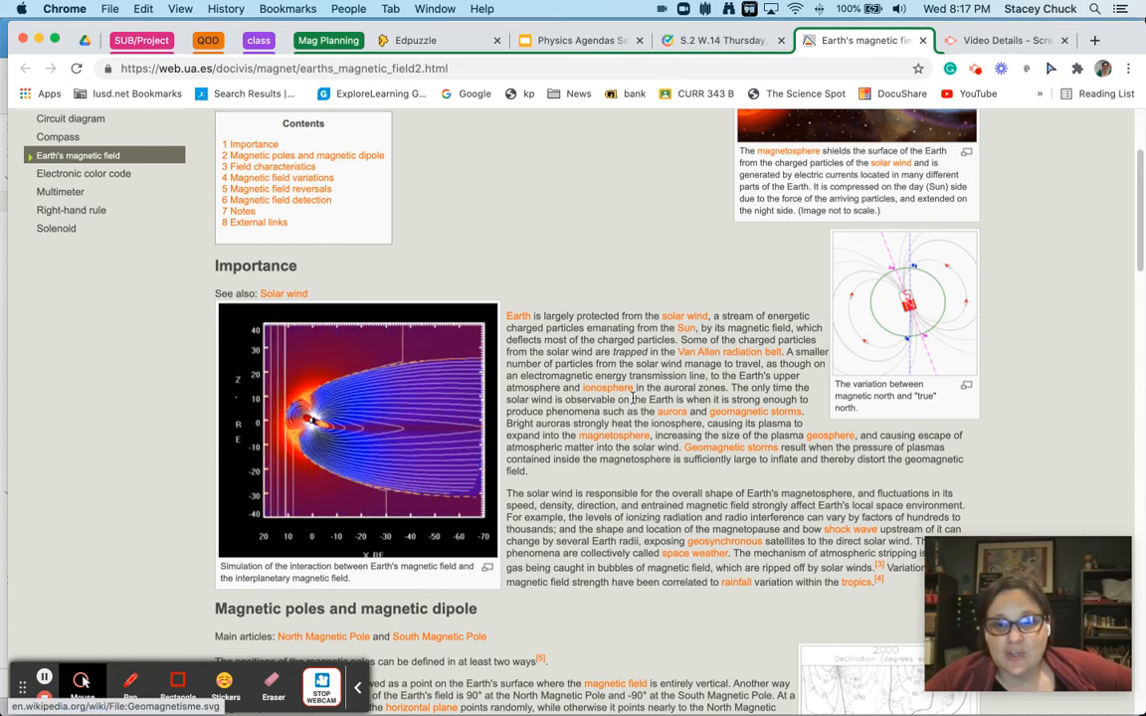
scroll(down, 3)
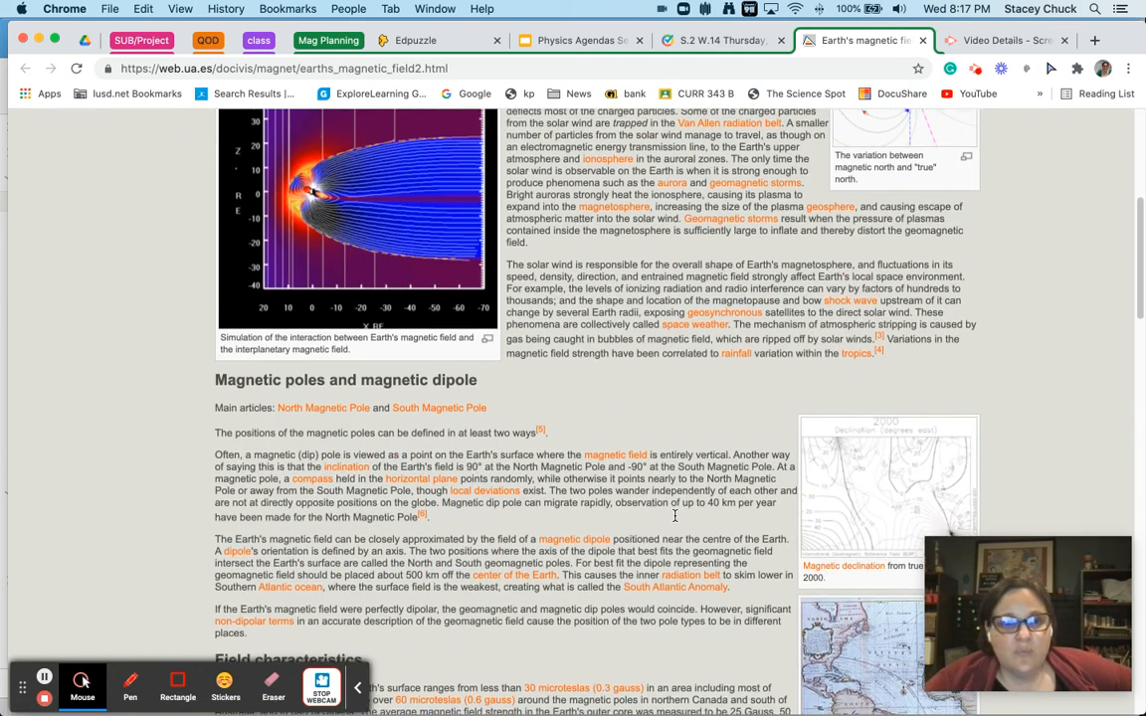
scroll(down, 3)
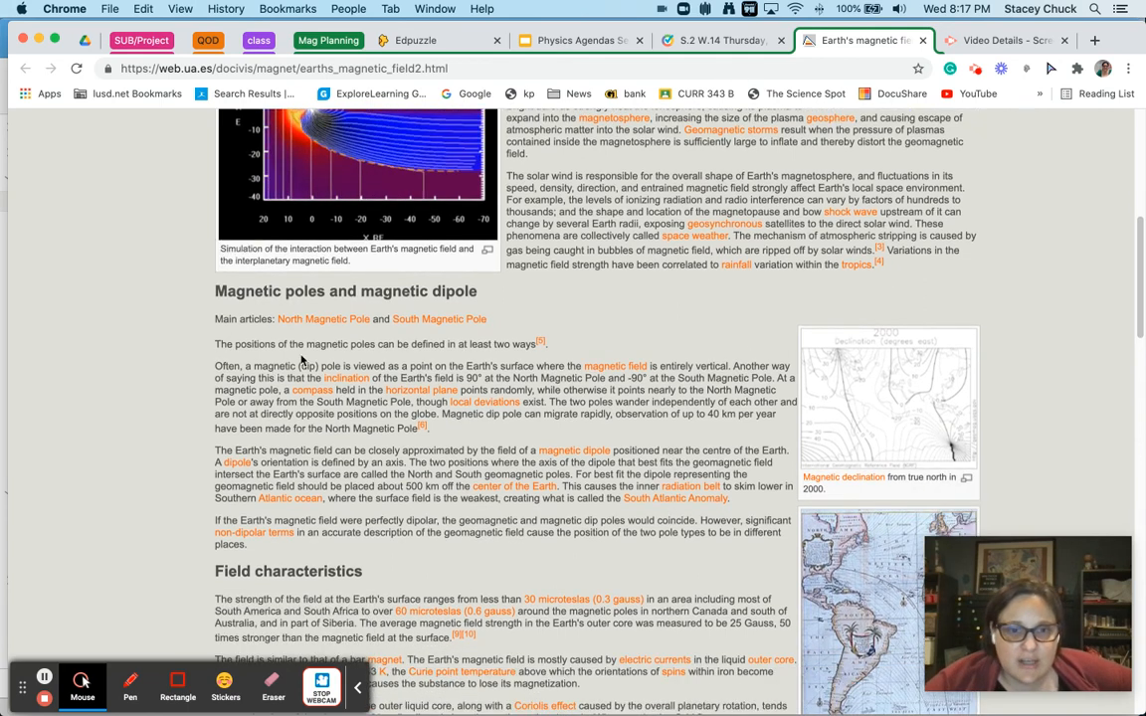
scroll(down, 3)
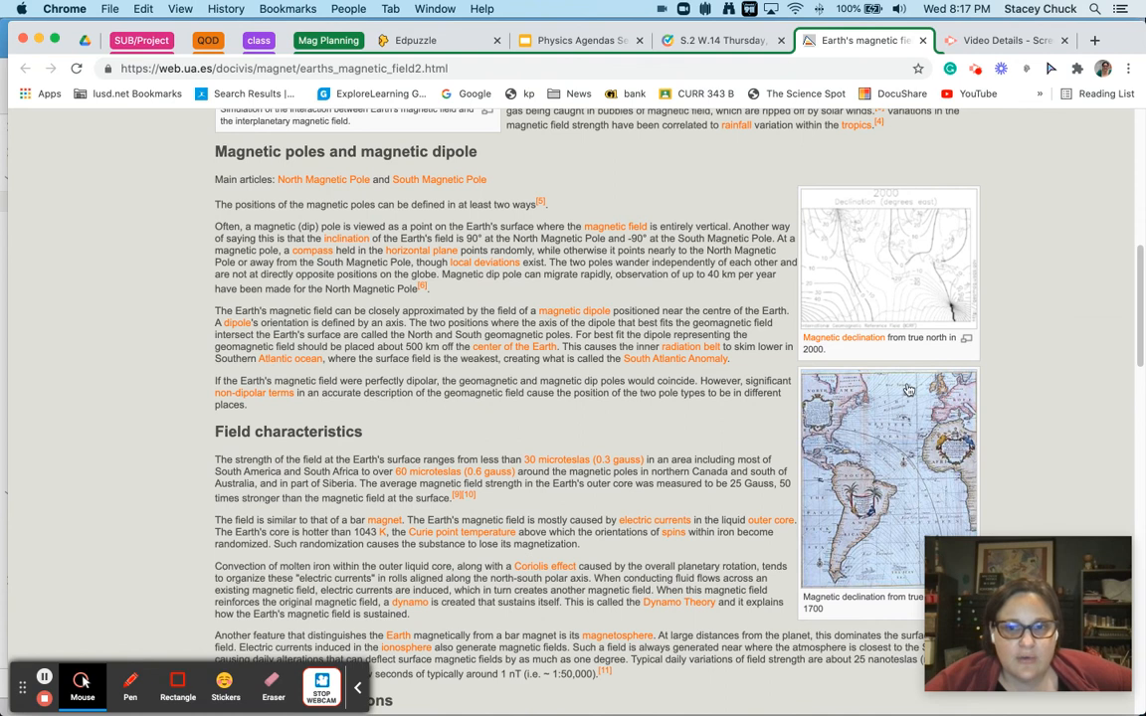
mouse_move(883, 322)
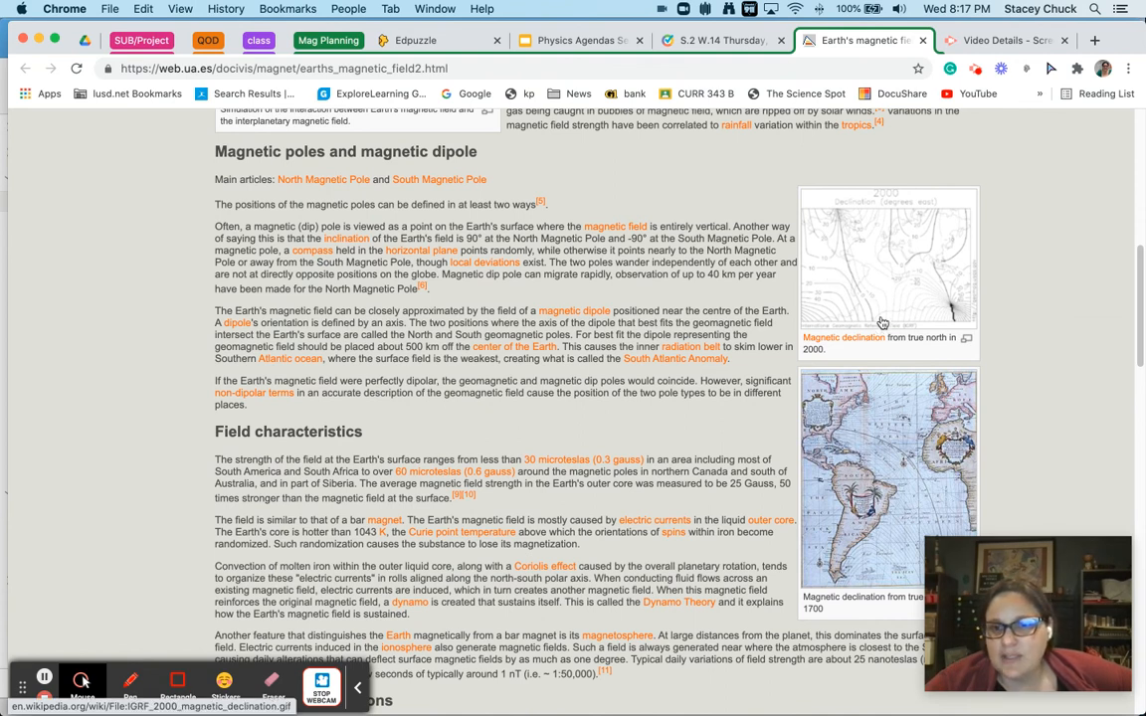
mouse_move(398, 398)
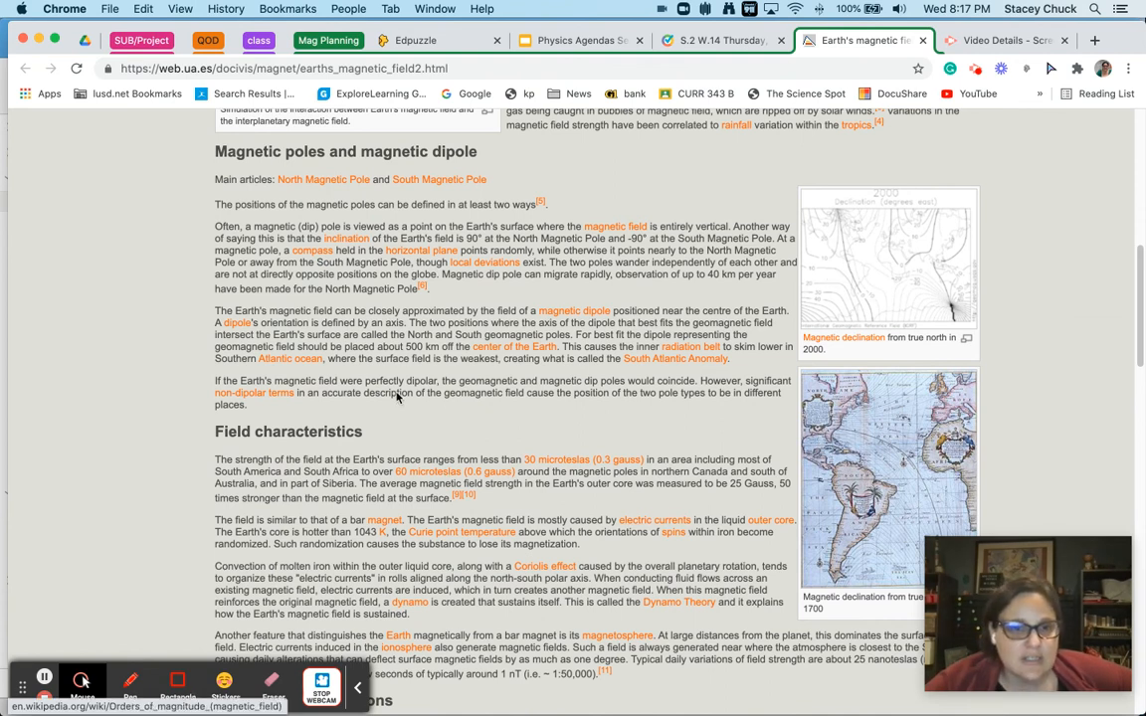
Continue scrolling down to the page's notes, then back toward the introduction.
scroll(down, 3)
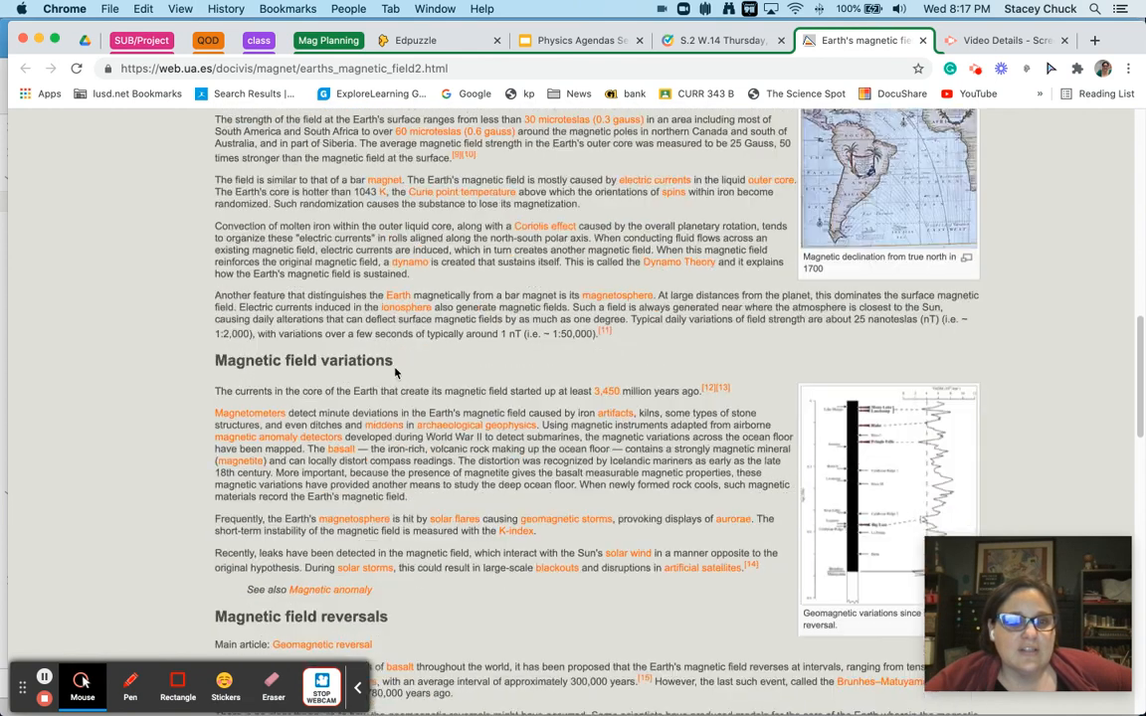
scroll(down, 3)
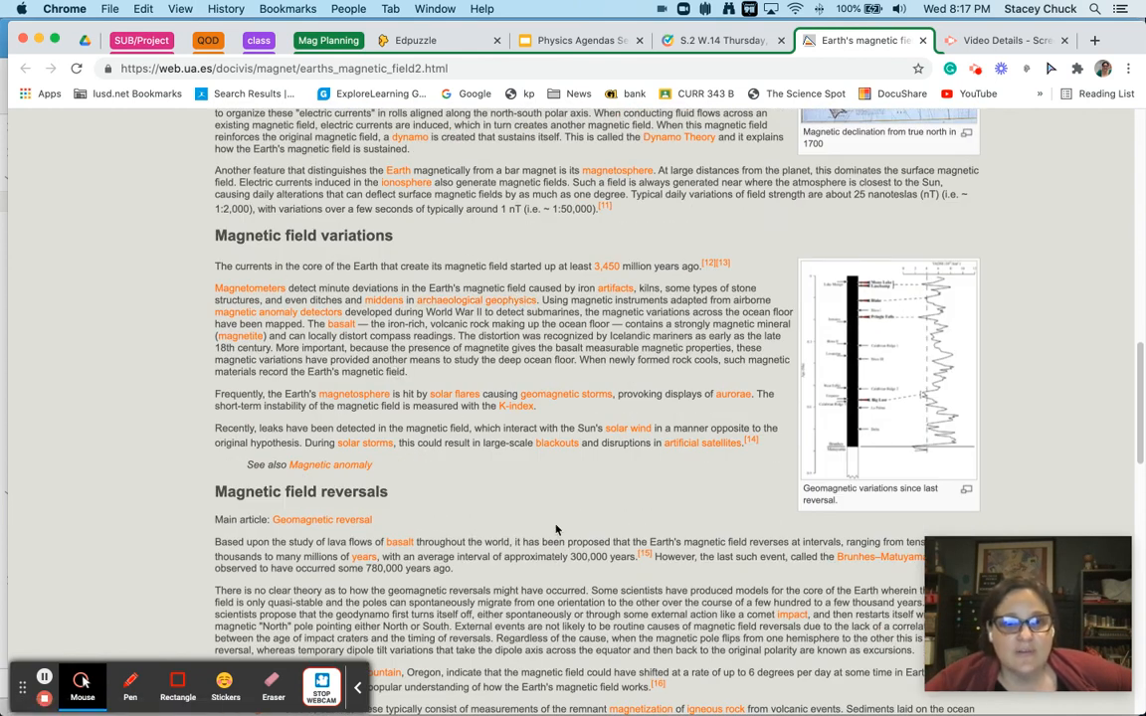
scroll(down, 3)
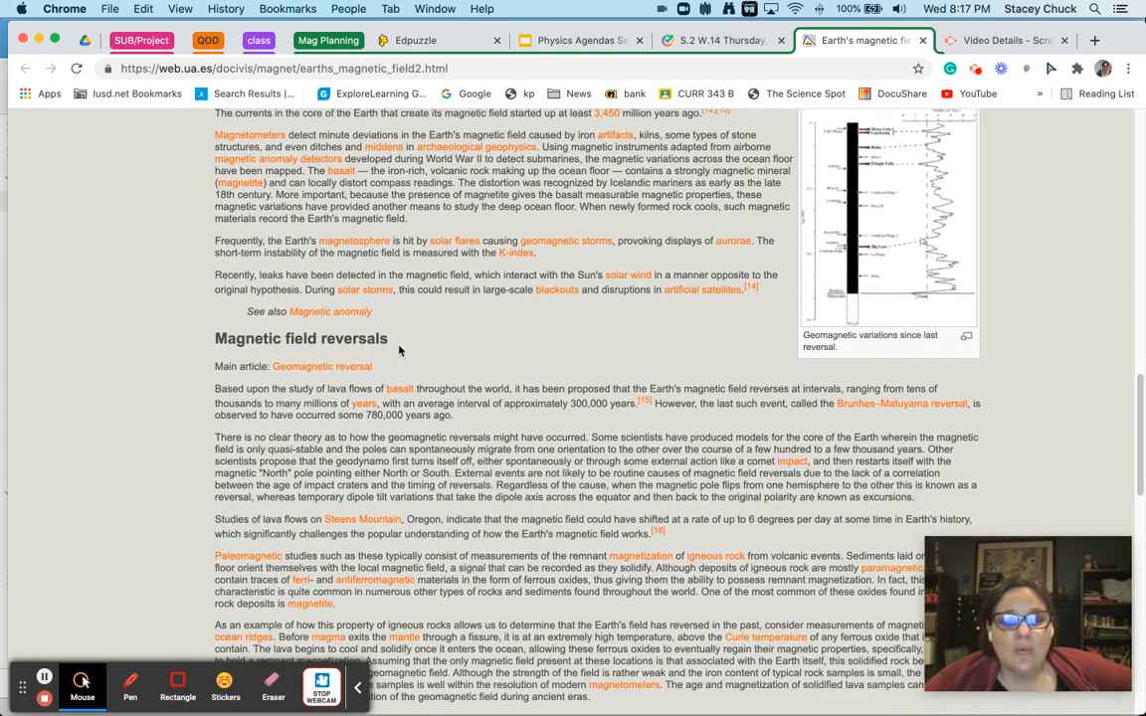
scroll(down, 3)
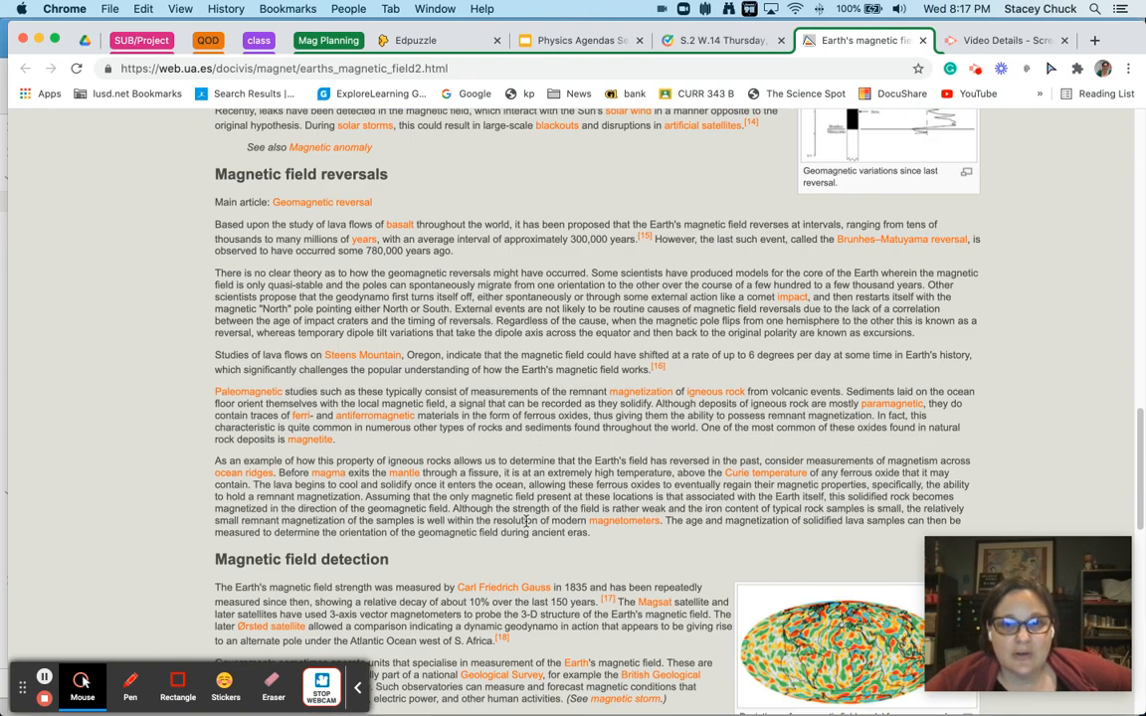
scroll(down, 3)
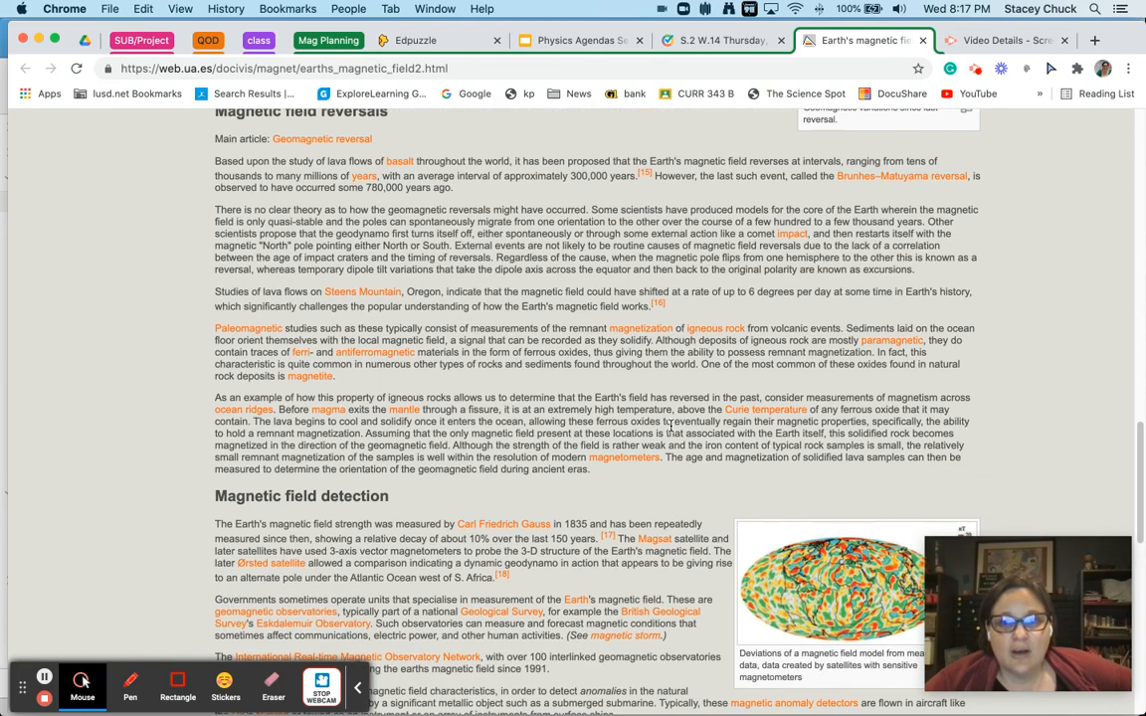
scroll(down, 3)
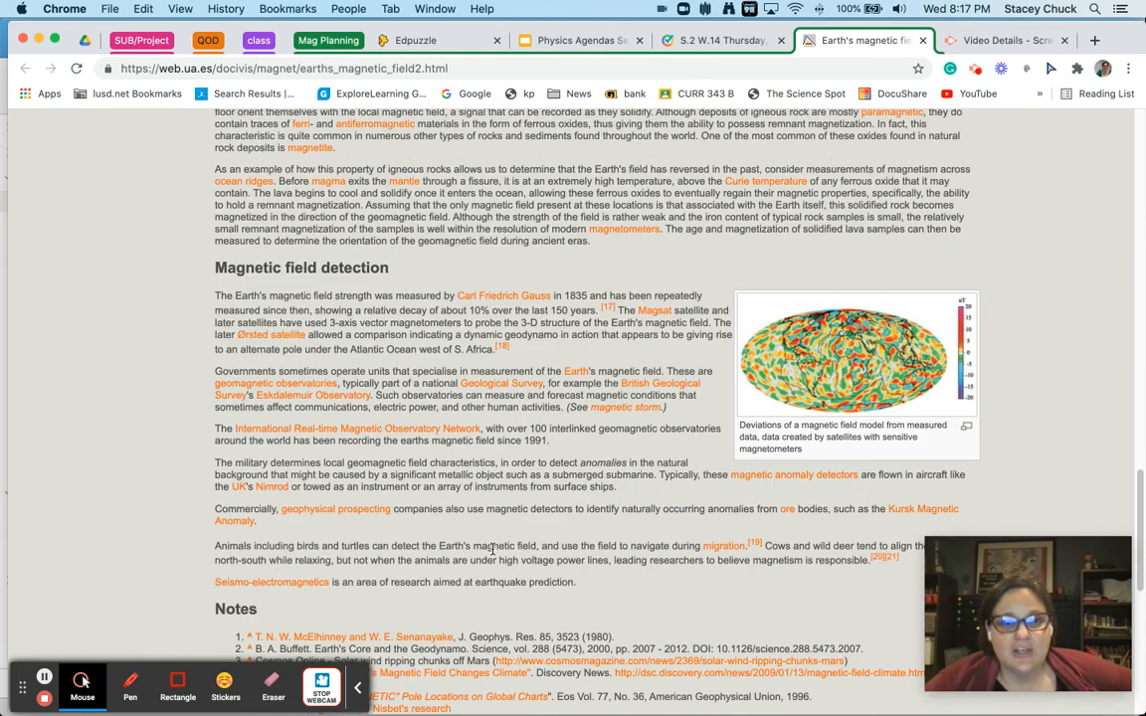
scroll(up, 3)
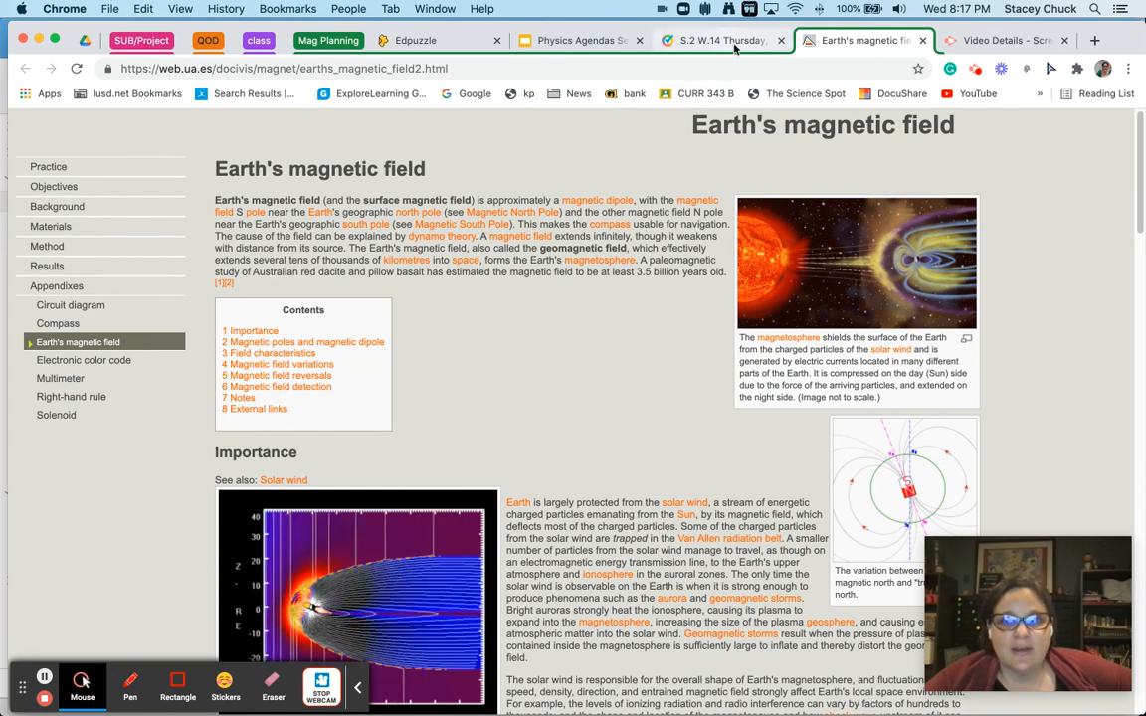
Return to the GoFormative student preview showing question 22 on magnetic domains.
click(717, 40)
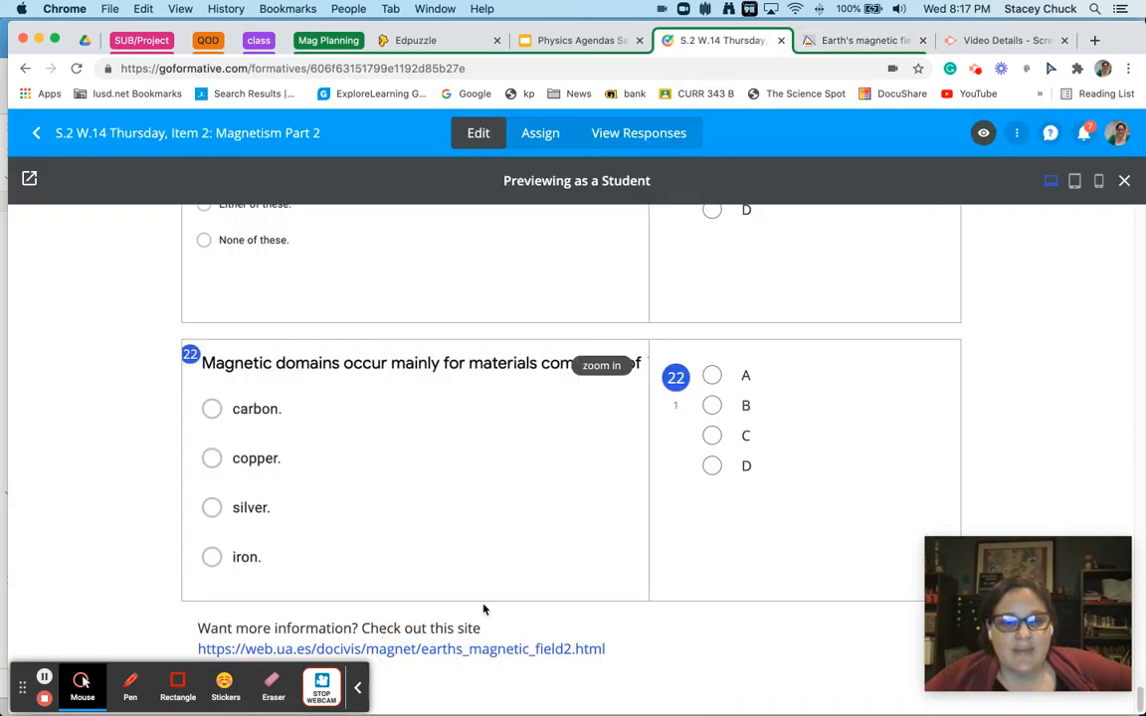
mouse_move(720, 661)
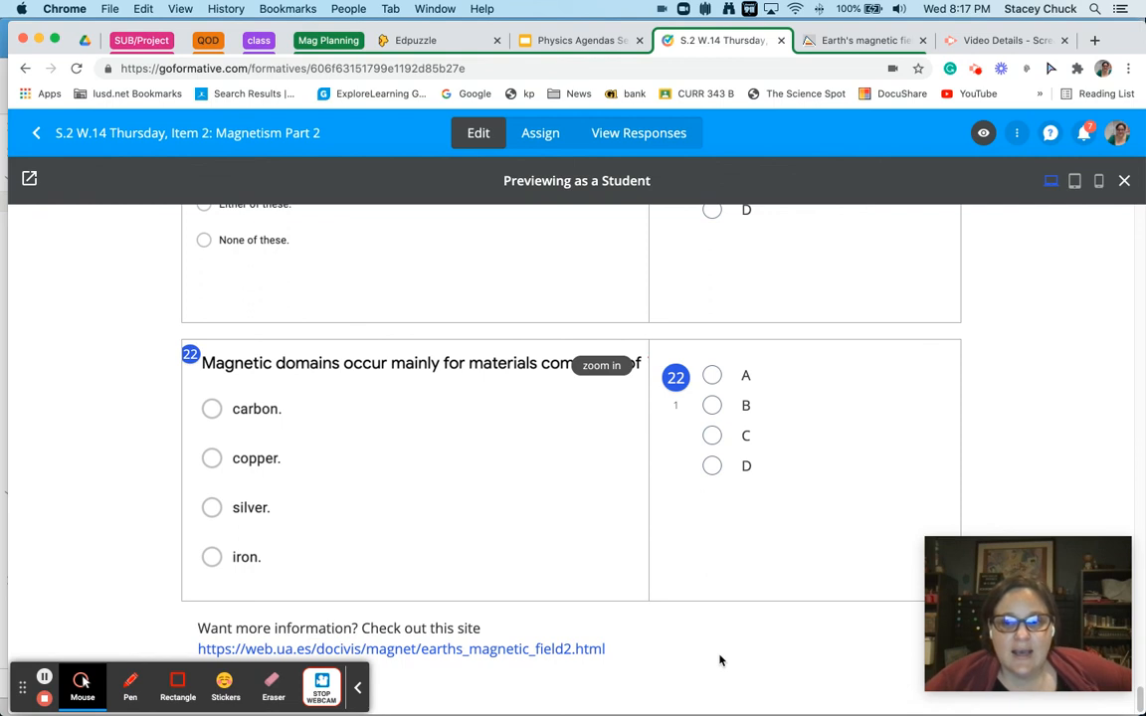
mouse_move(730, 597)
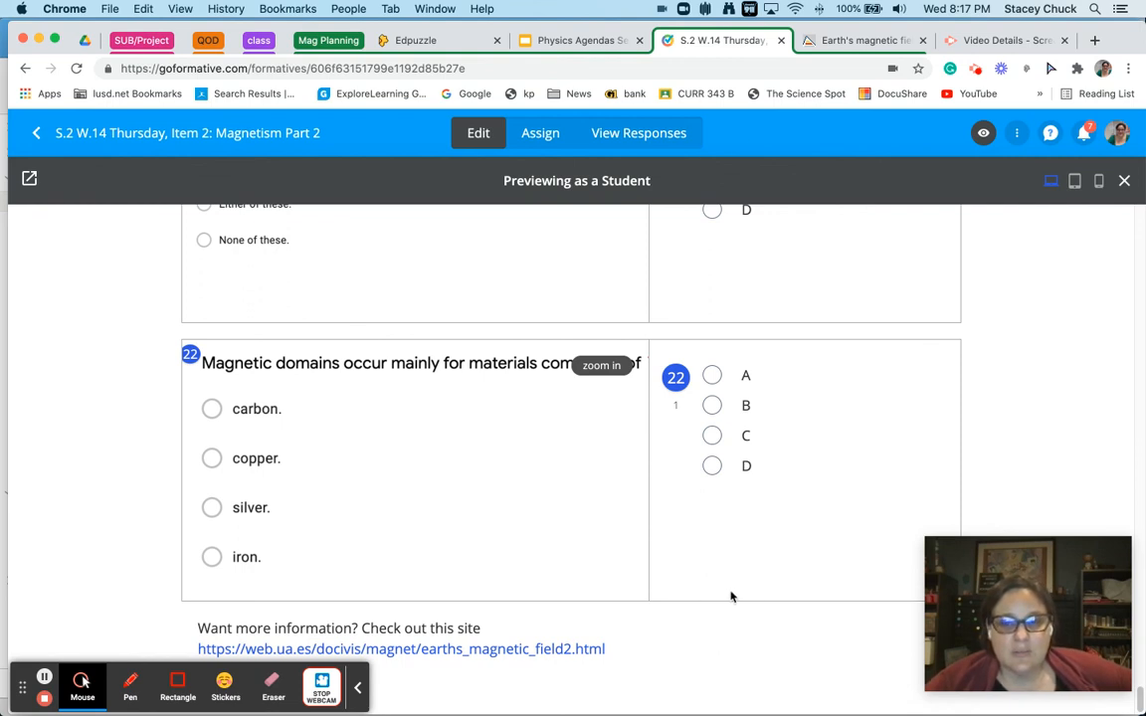
mouse_move(806, 597)
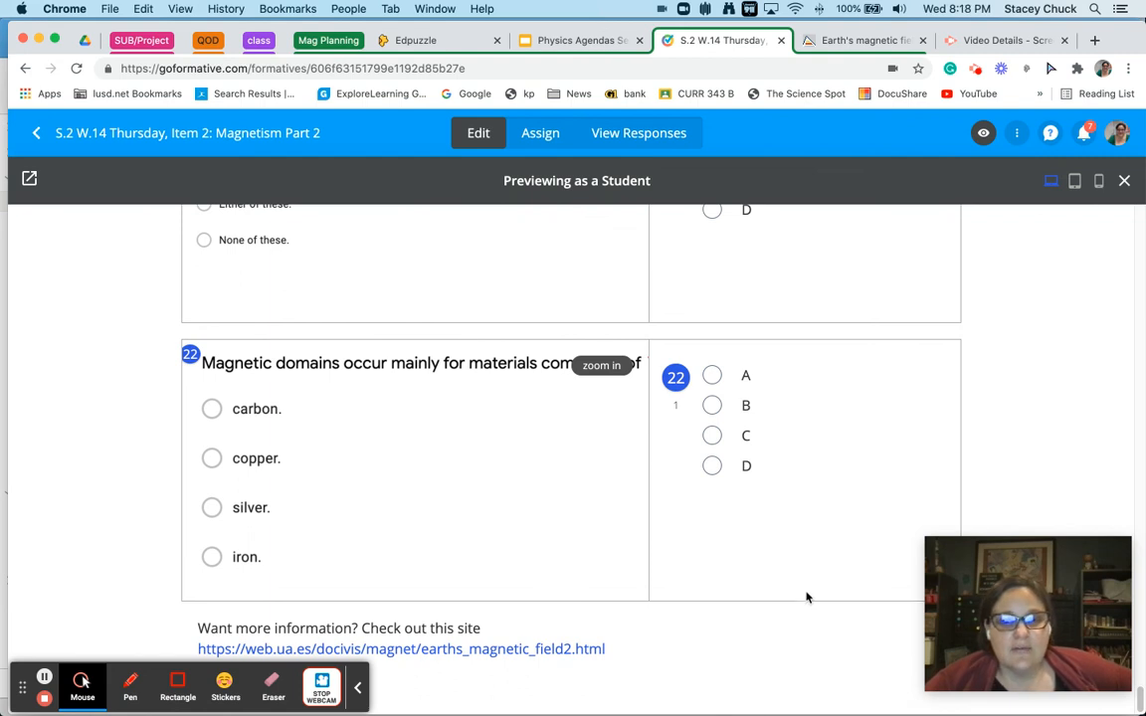
mouse_move(461, 668)
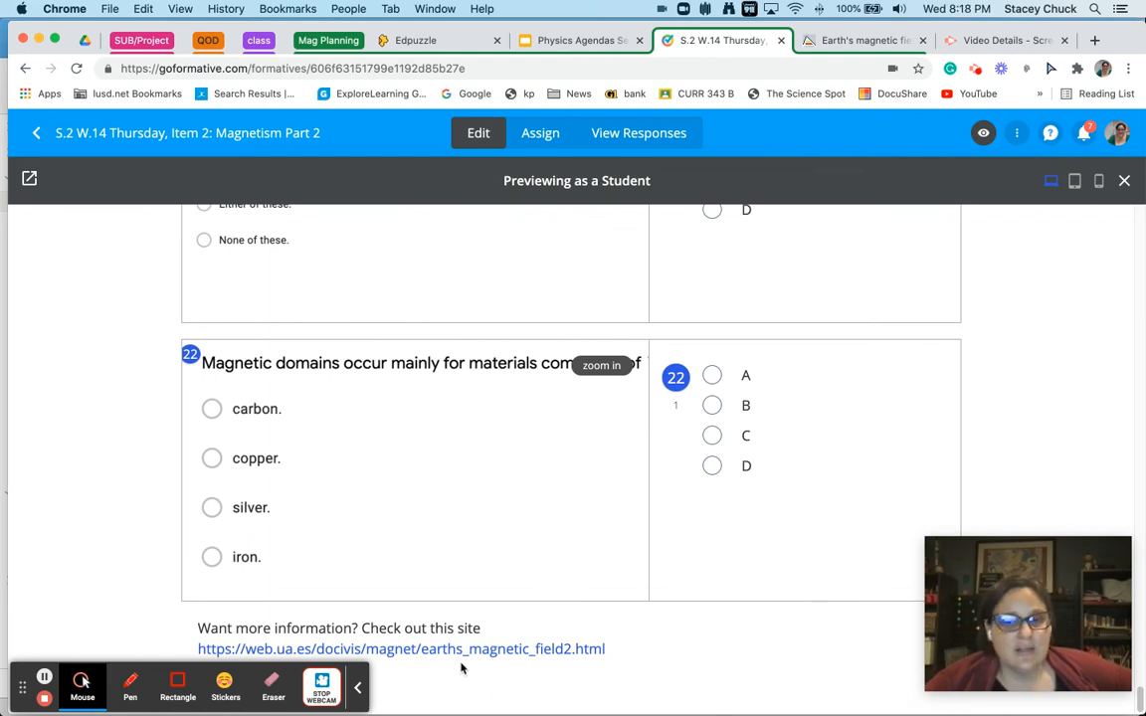
mouse_move(627, 605)
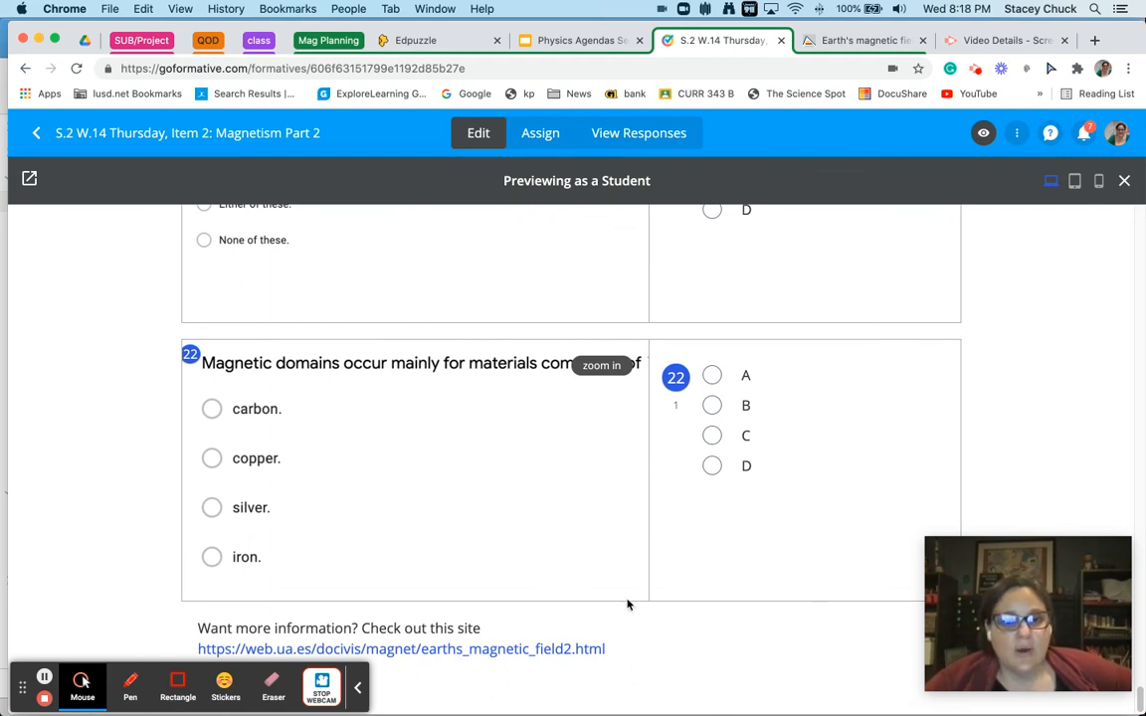
mouse_move(641, 639)
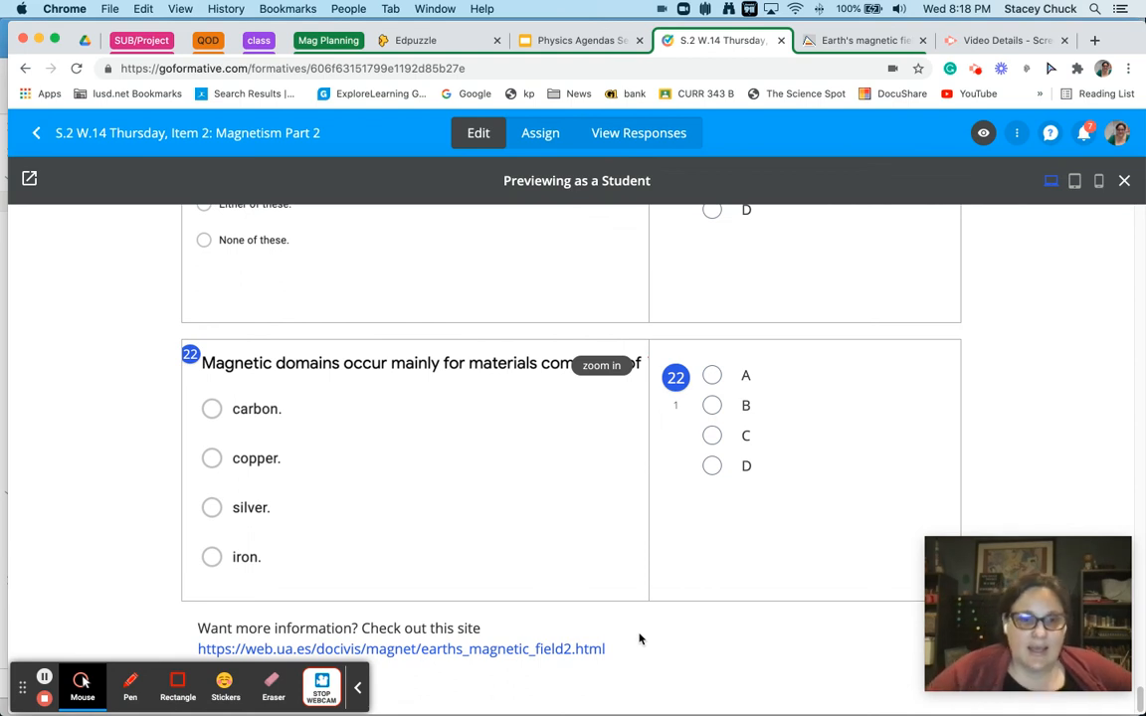
mouse_move(561, 613)
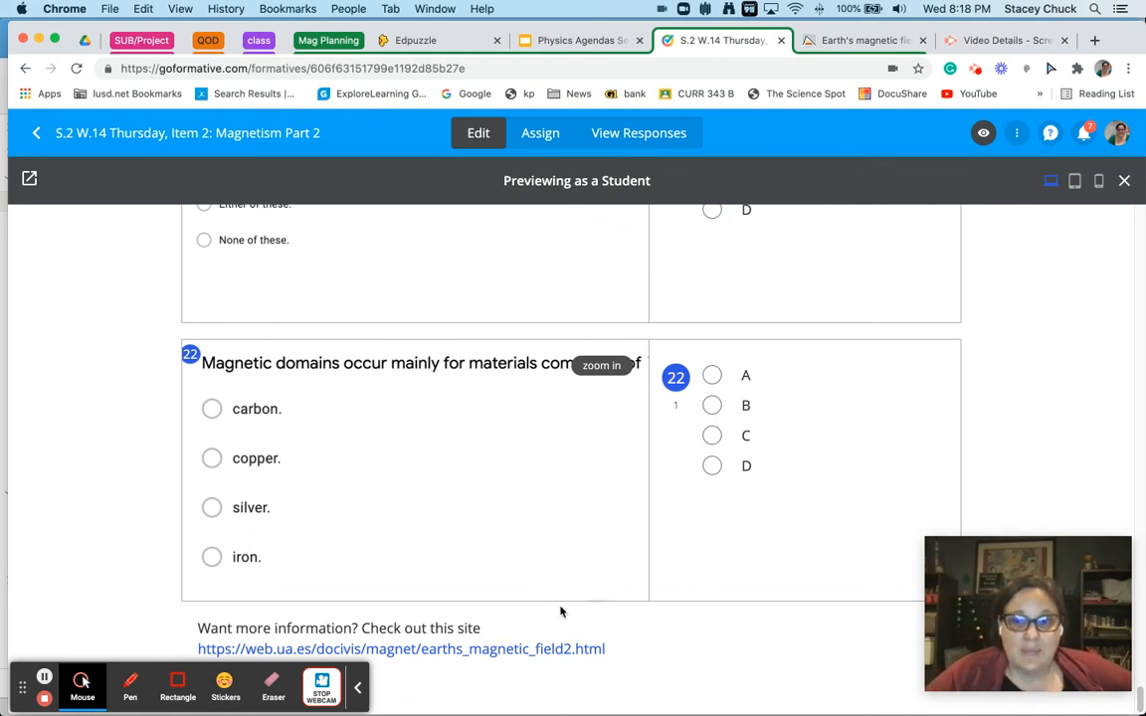